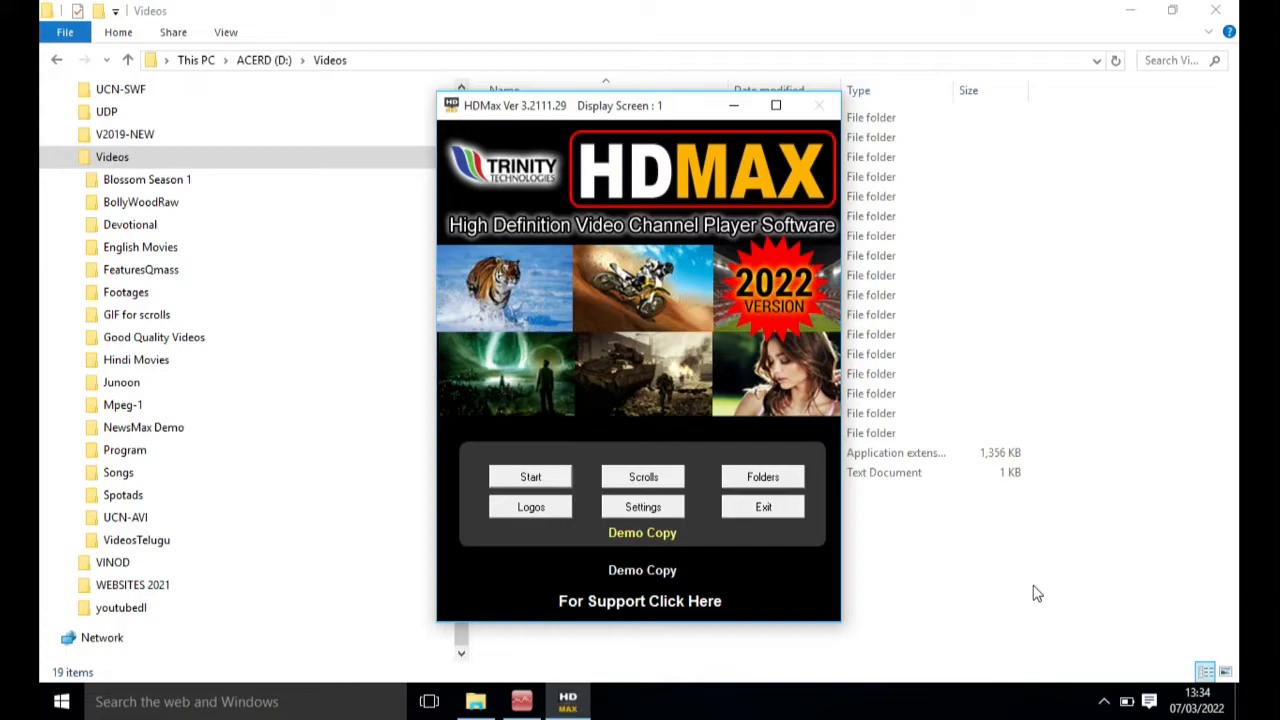
mouse_move(753, 614)
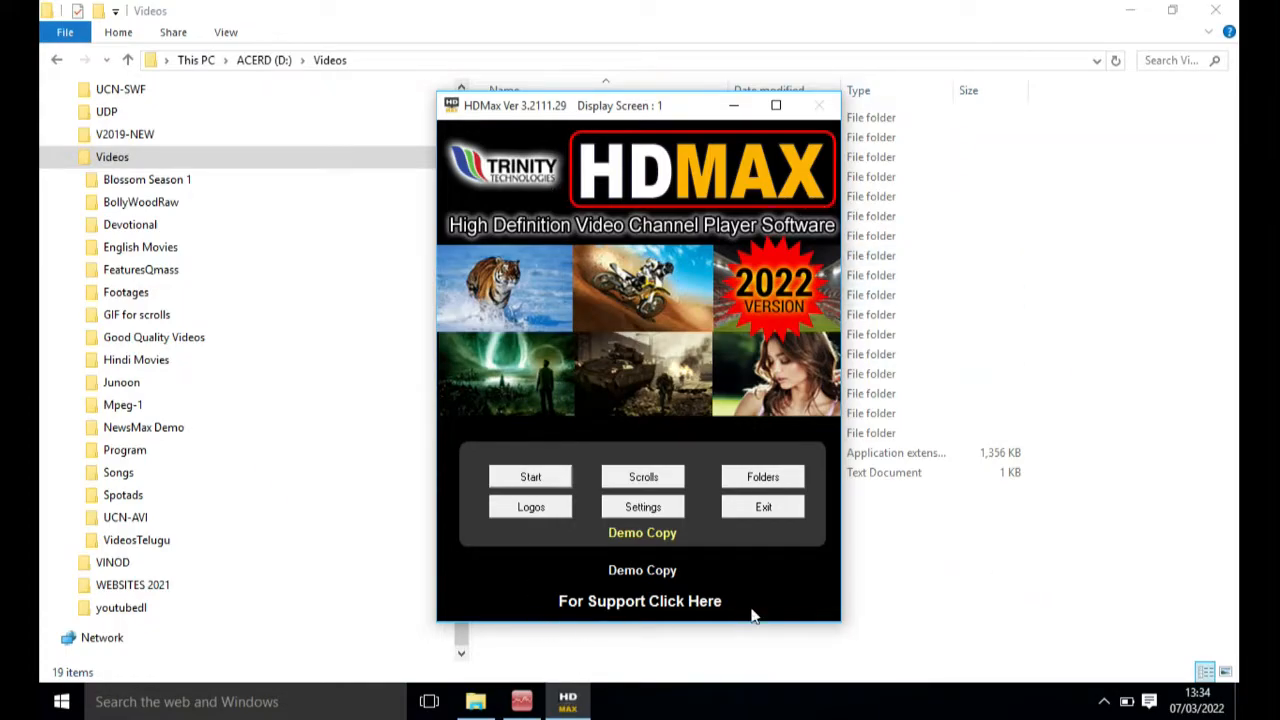
mouse_move(920, 567)
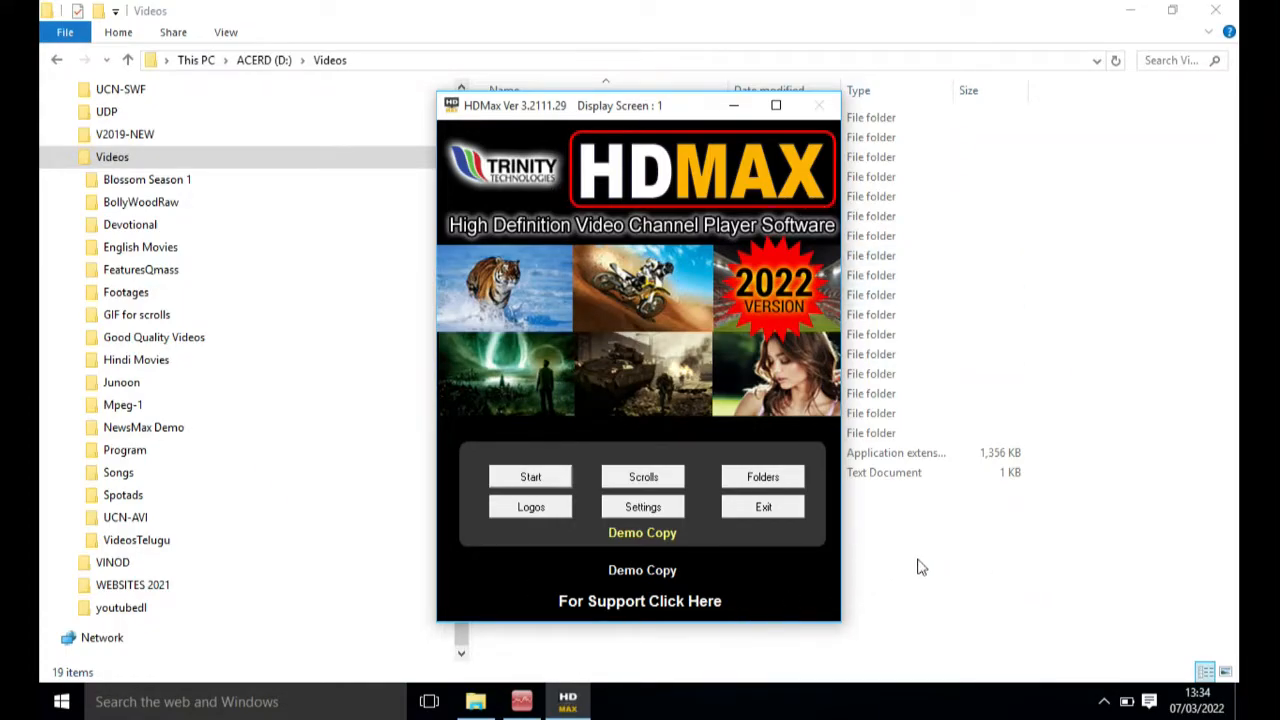
mouse_move(840, 500)
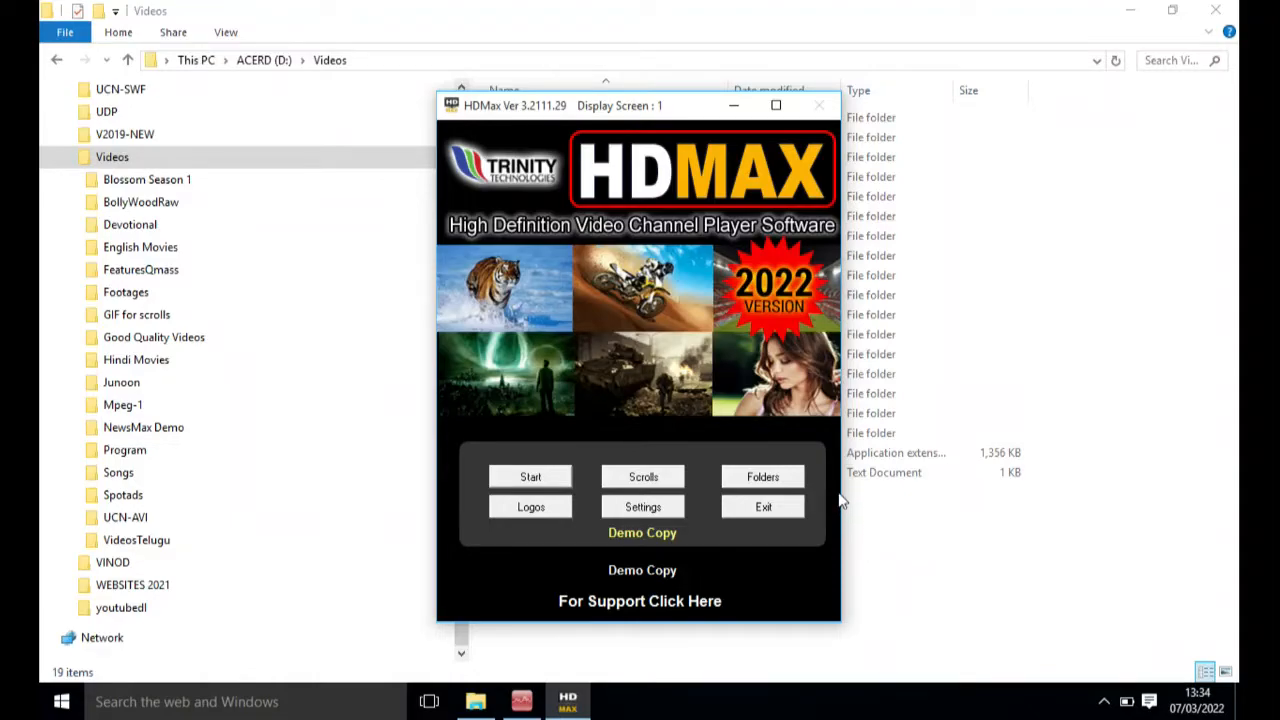
mouse_move(894, 521)
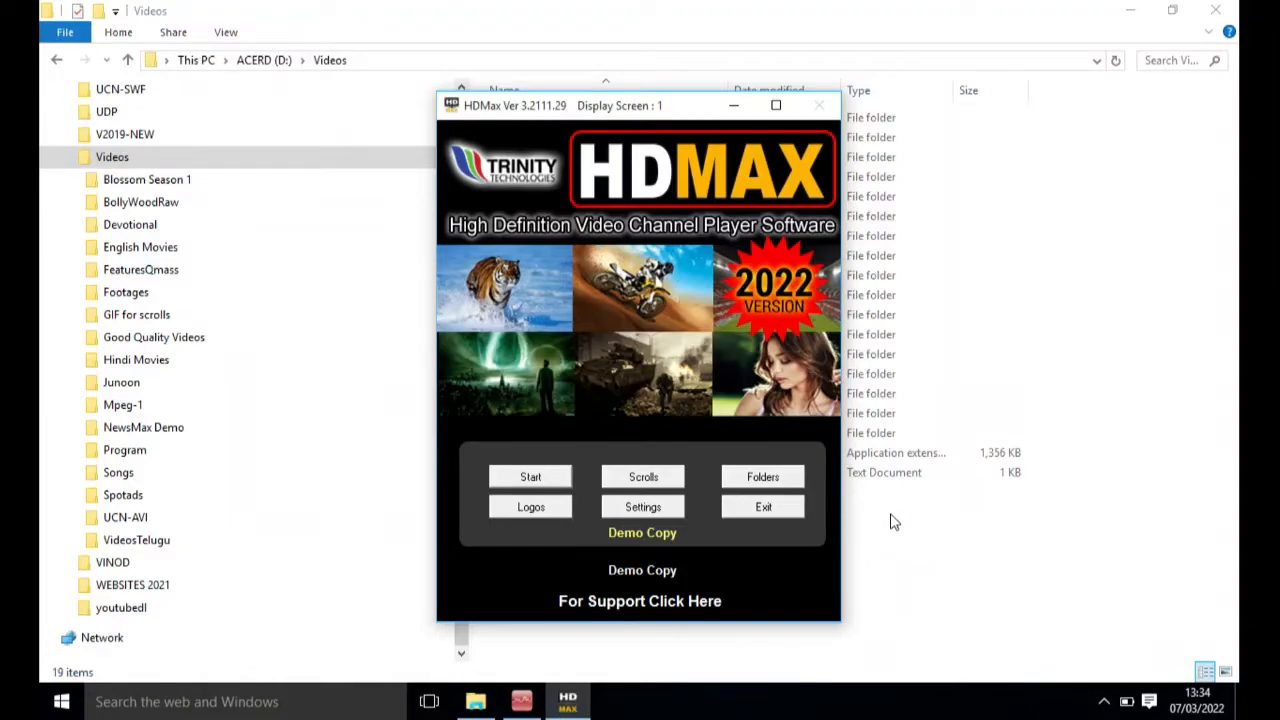
mouse_move(893, 527)
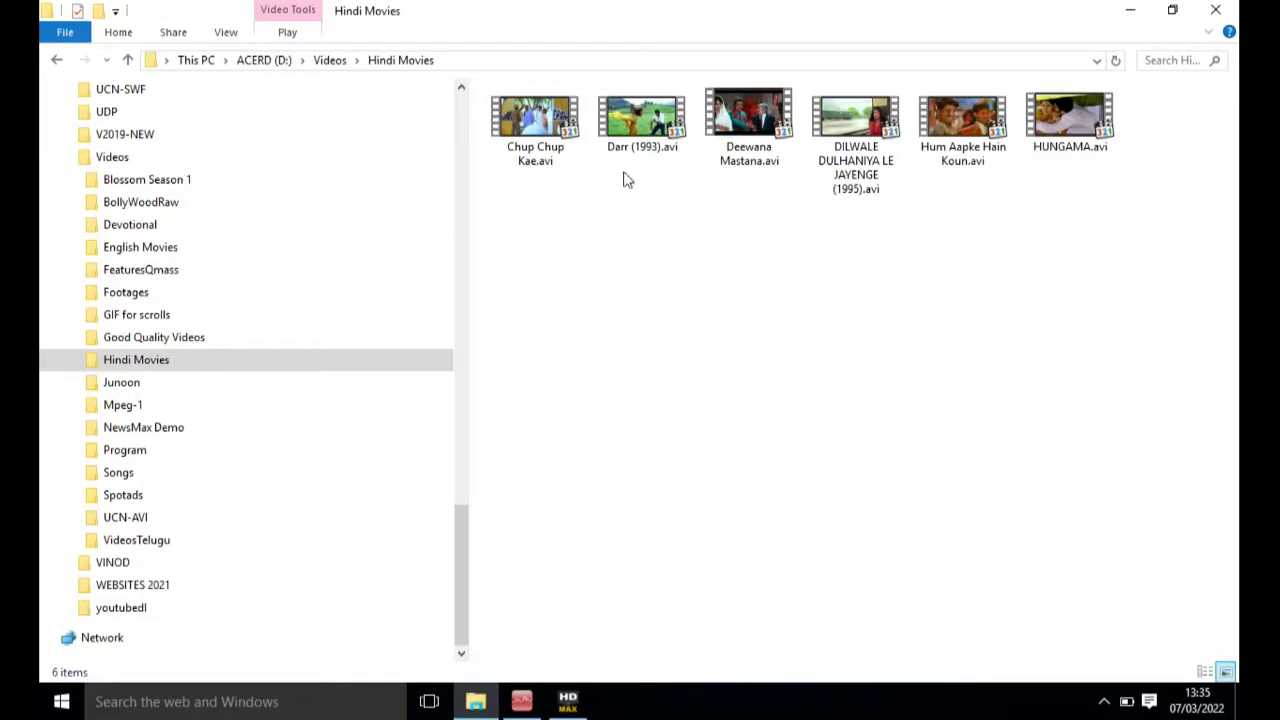
Browse the English Movies and Songs folders under Videos, then bring HDMax forward.
click(329, 60)
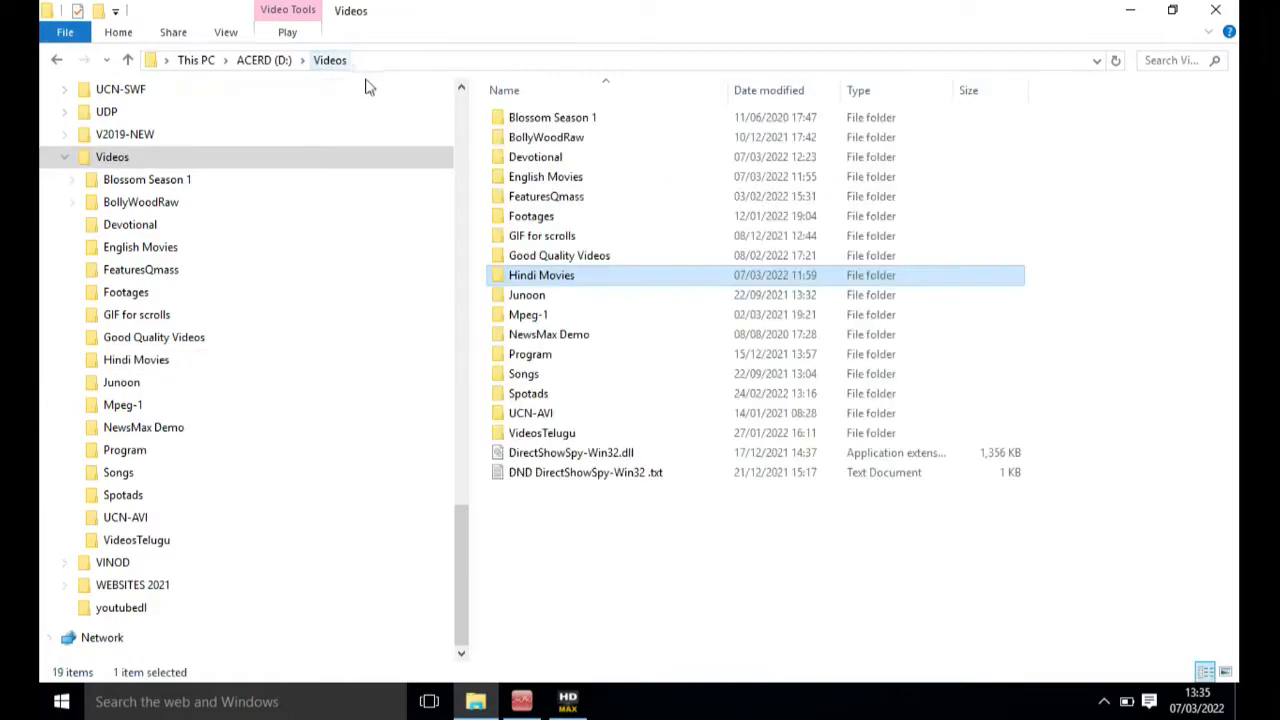
double_click(546, 176)
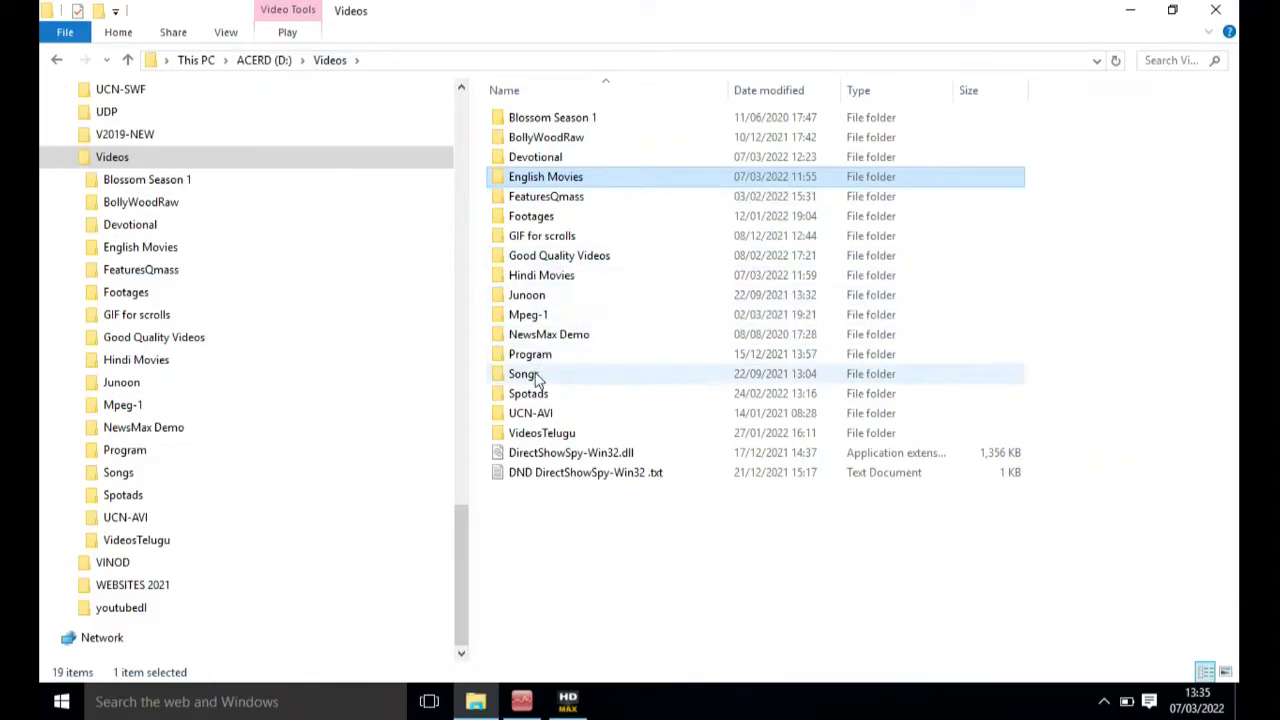
double_click(523, 373)
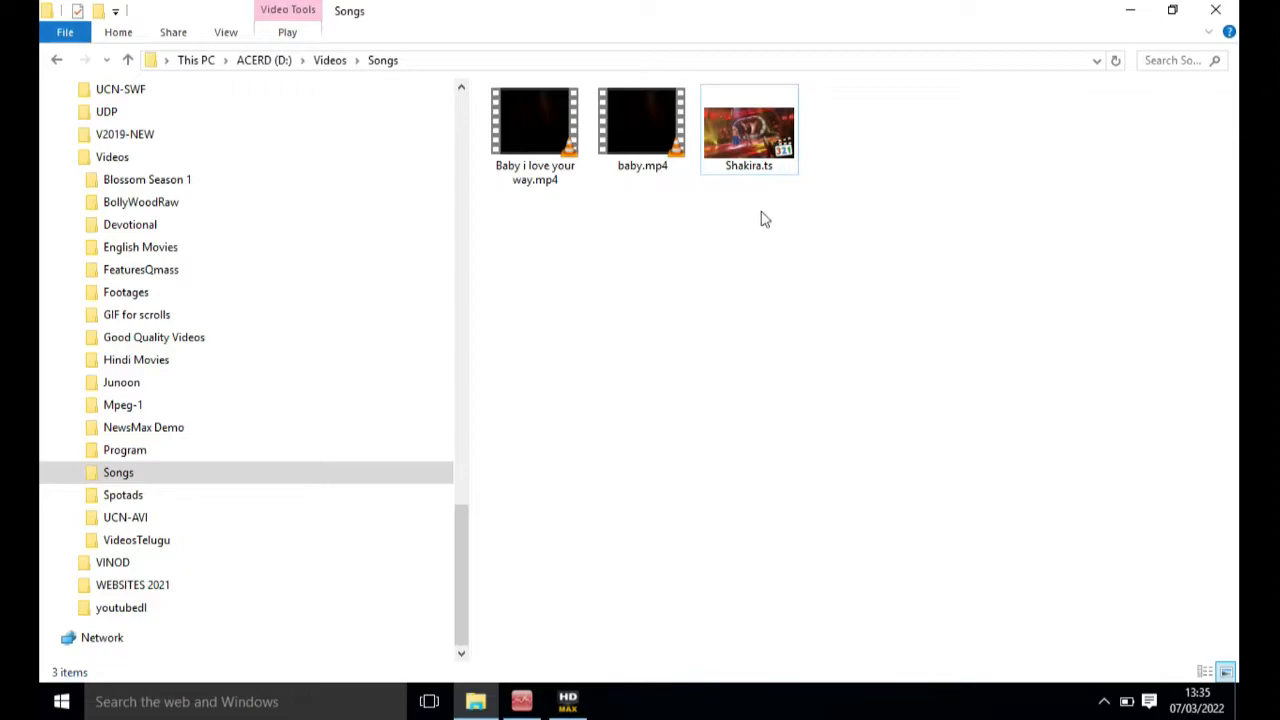
mouse_move(590, 225)
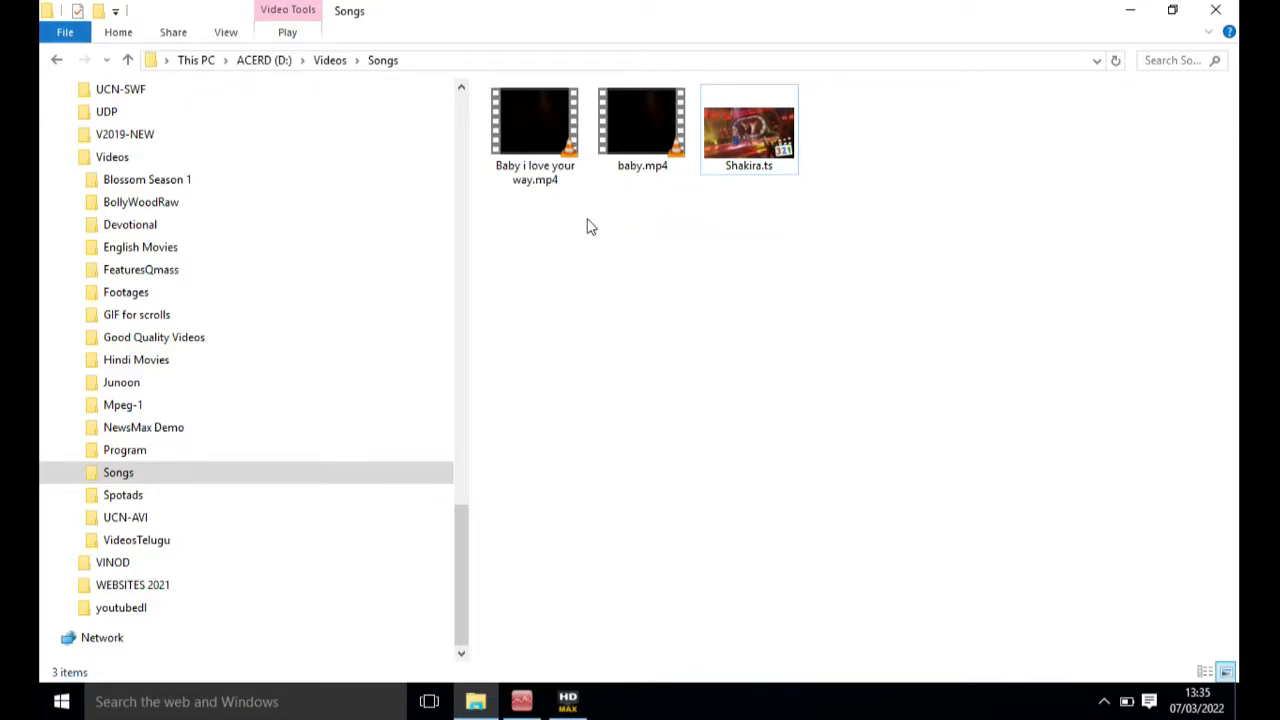
mouse_move(534, 221)
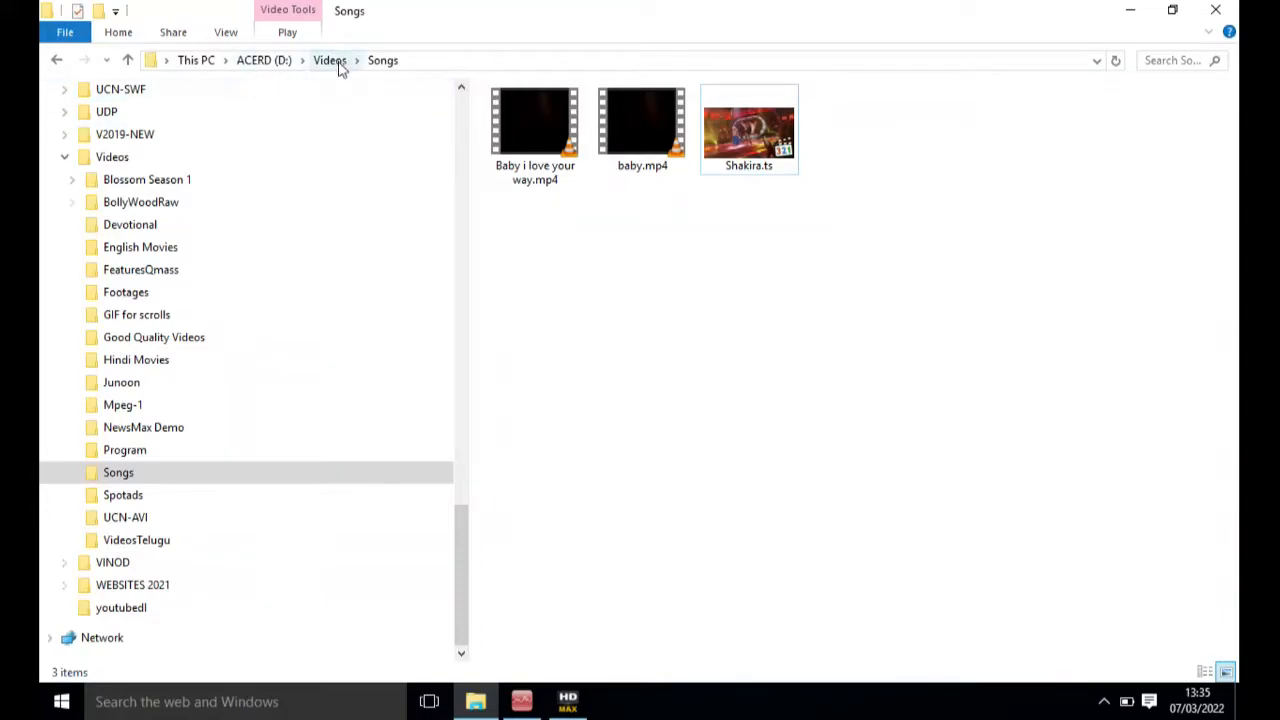
click(329, 60)
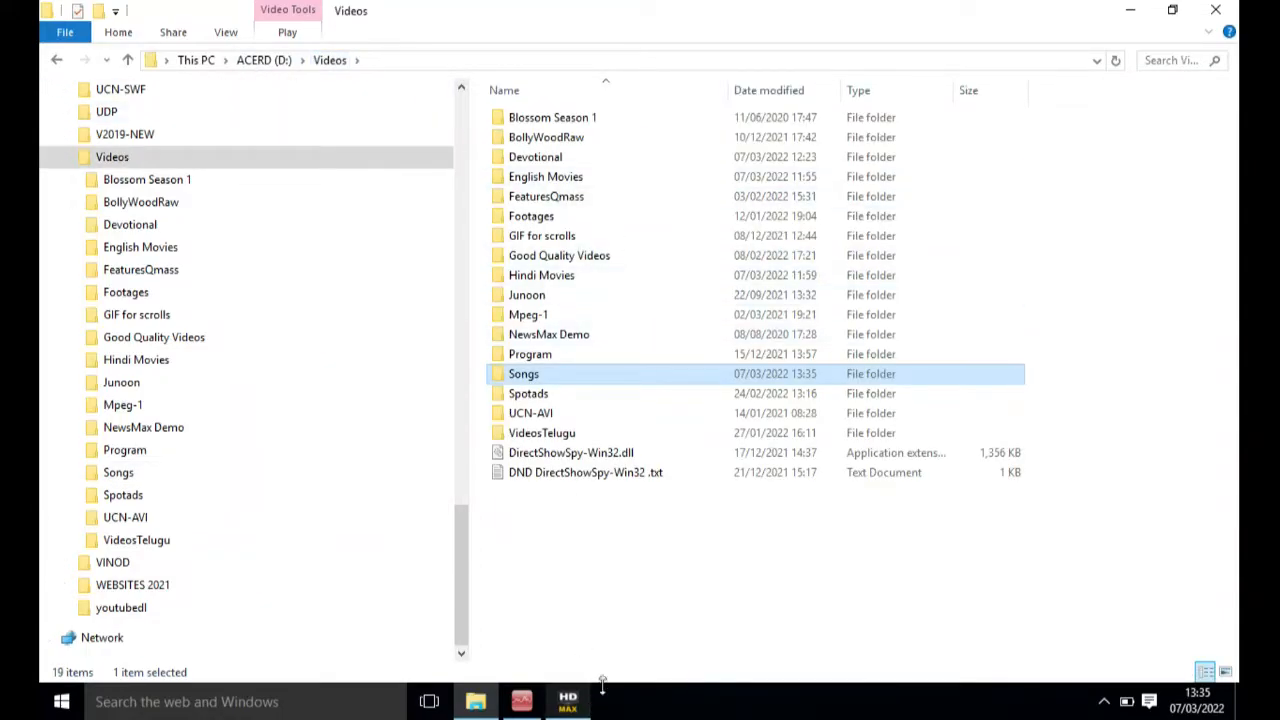
click(568, 700)
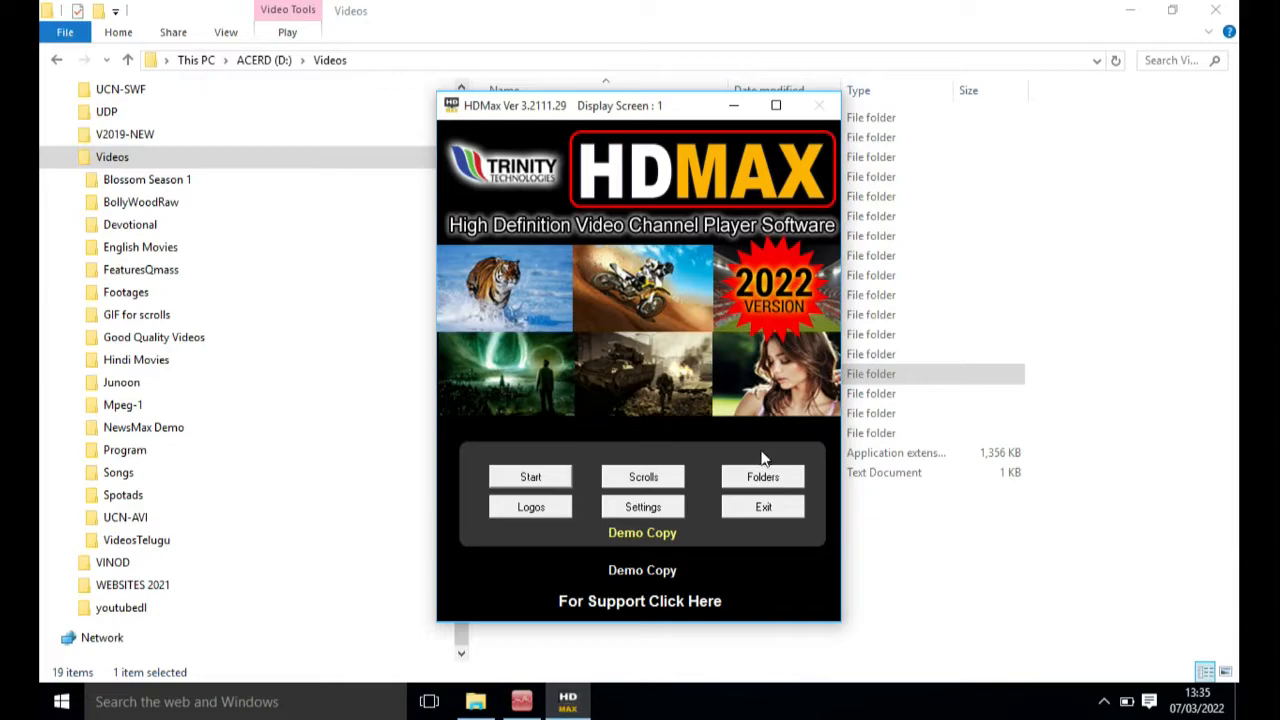
mouse_move(762, 477)
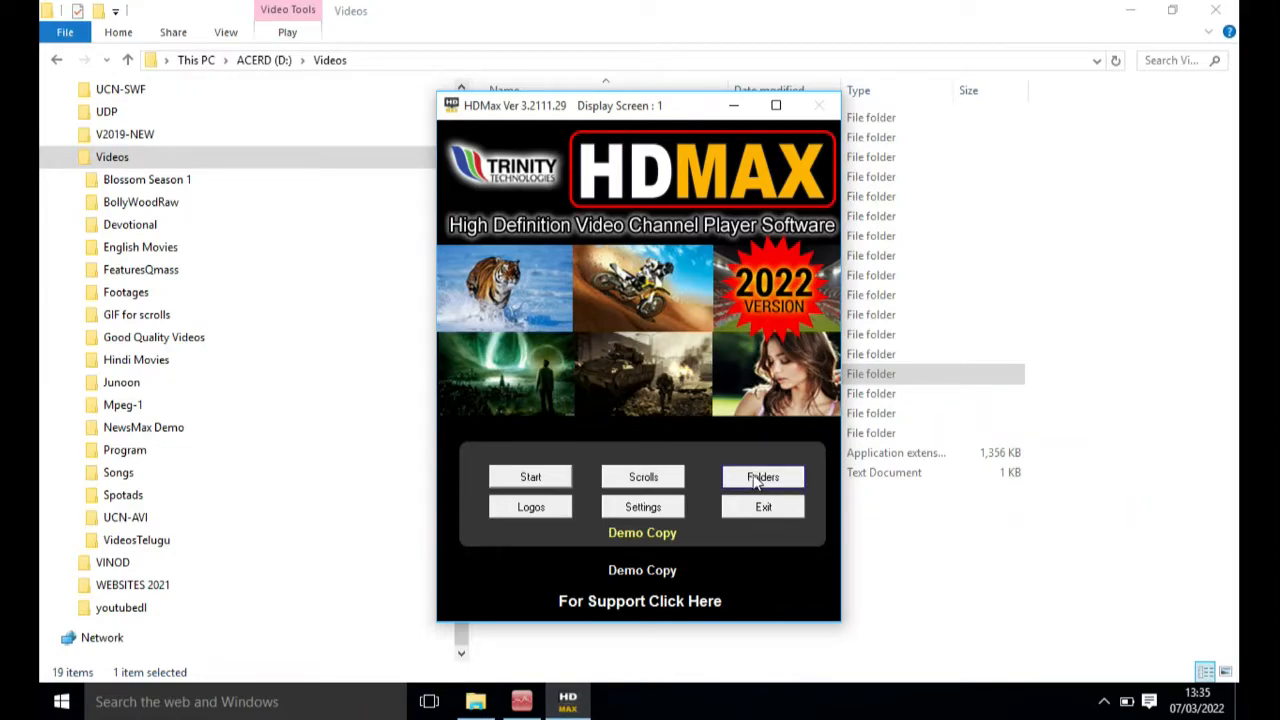
Open the HDMax 3 Folders window with its eight empty folder slots.
click(762, 476)
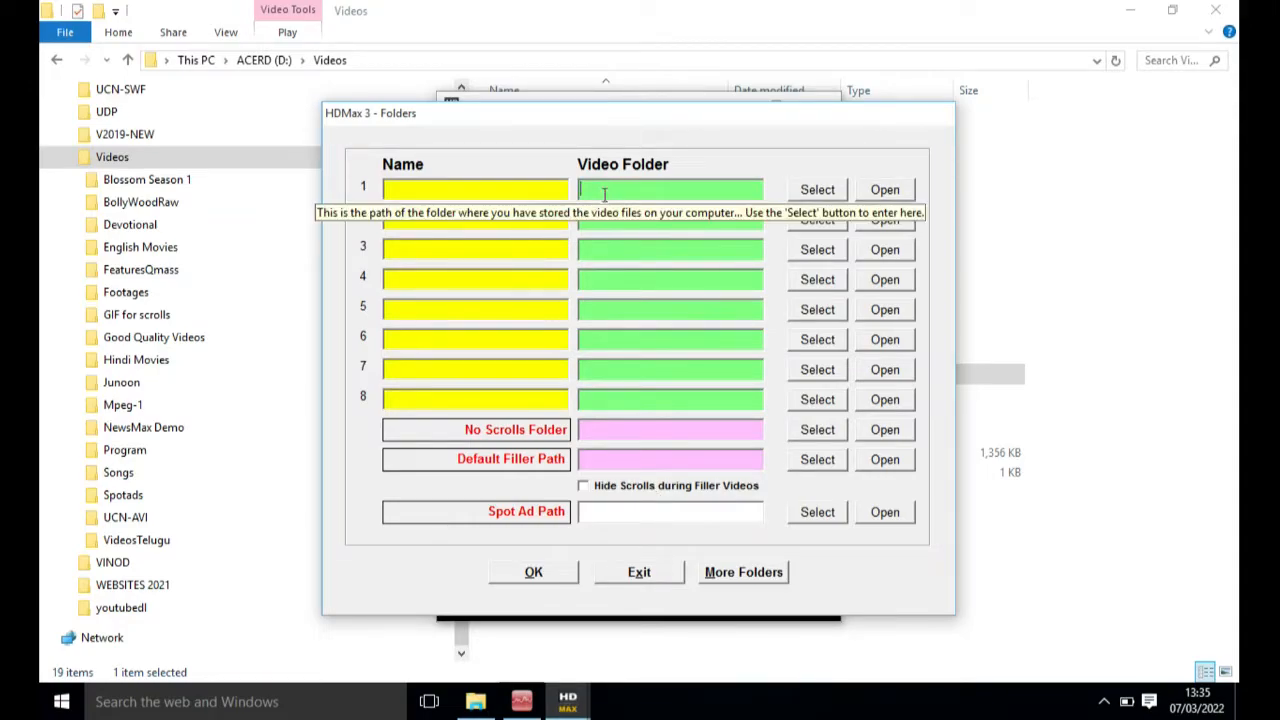
Assign D:\Videos\Hindi Movies to the first folder slot.
click(817, 189)
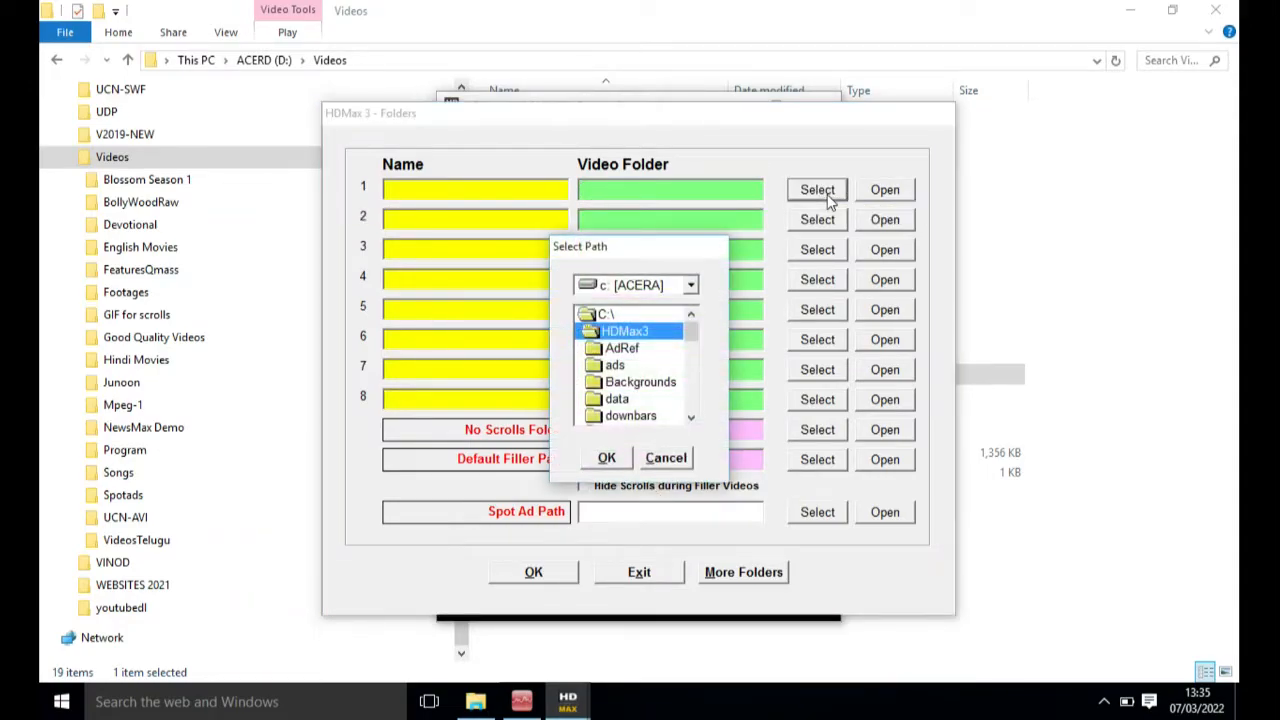
click(689, 285)
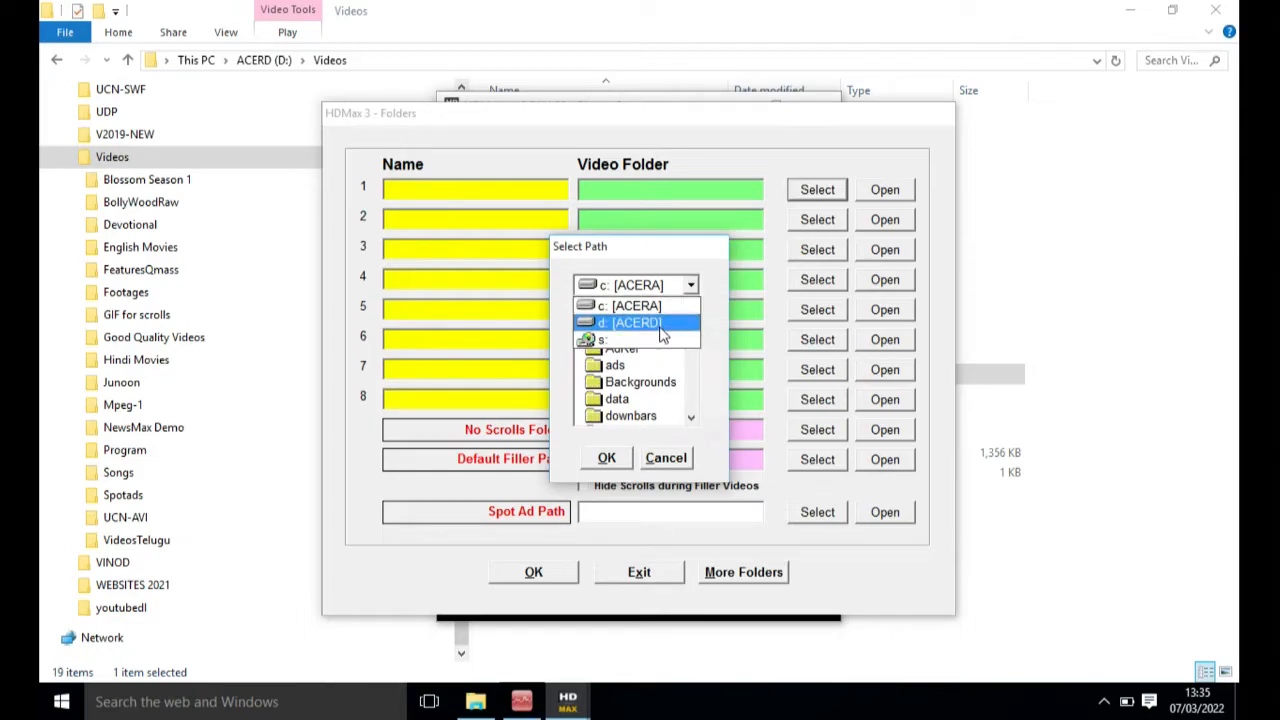
click(635, 322)
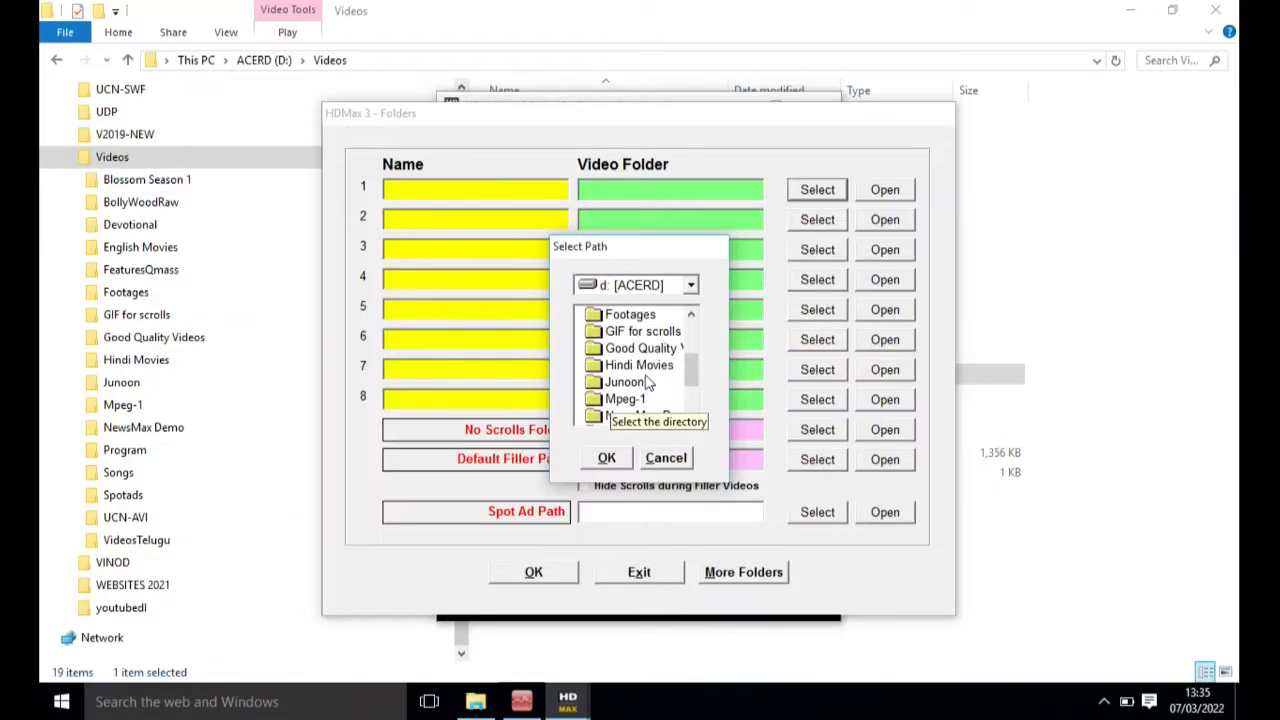
scroll(down, 3)
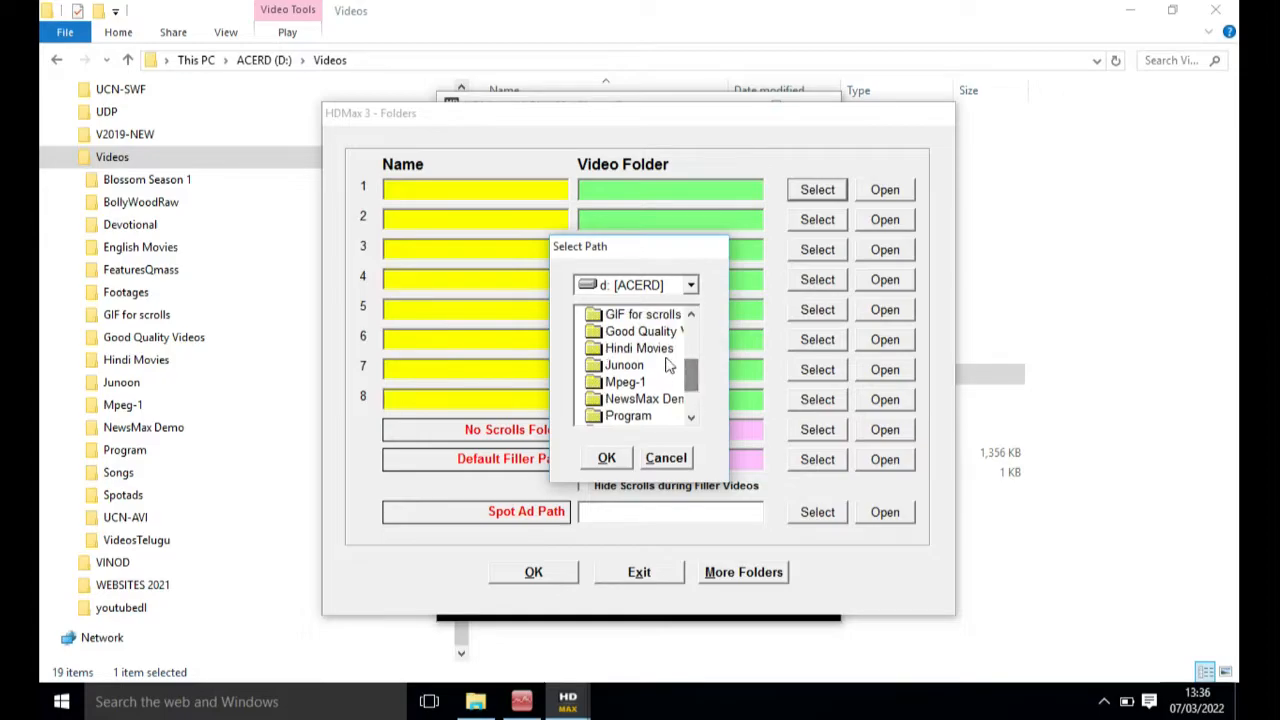
click(606, 457)
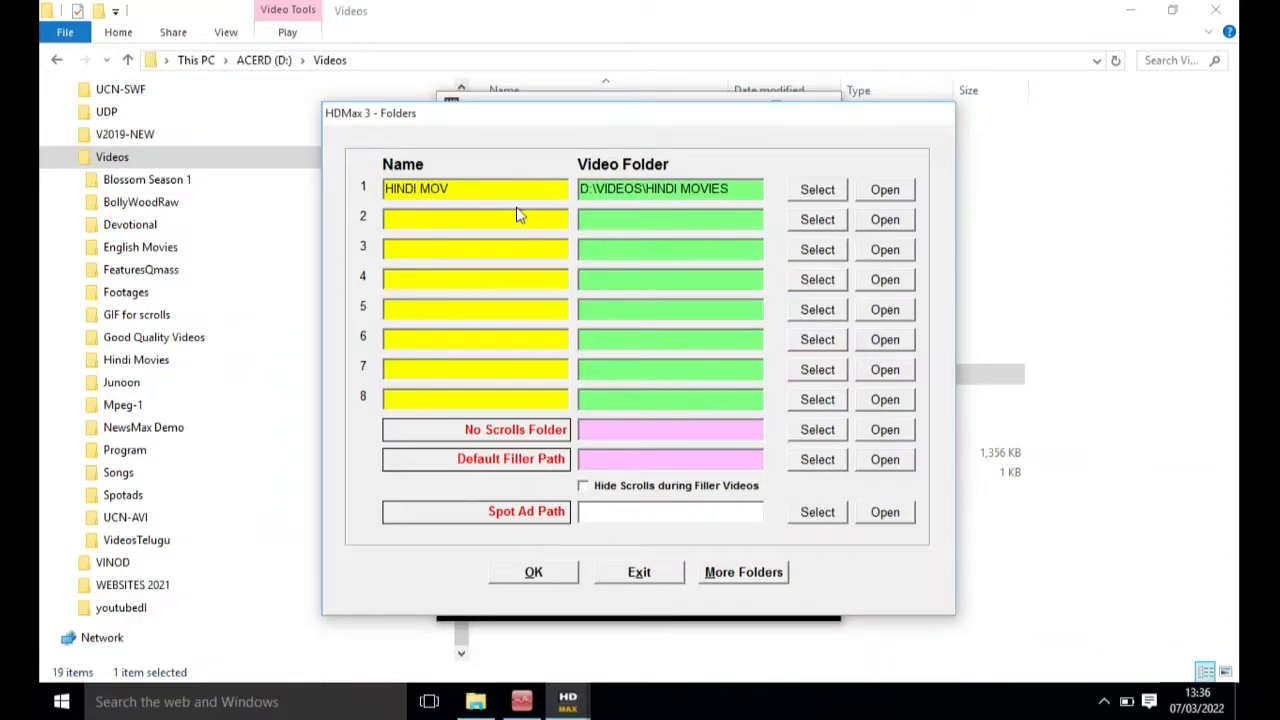
mouse_move(817, 219)
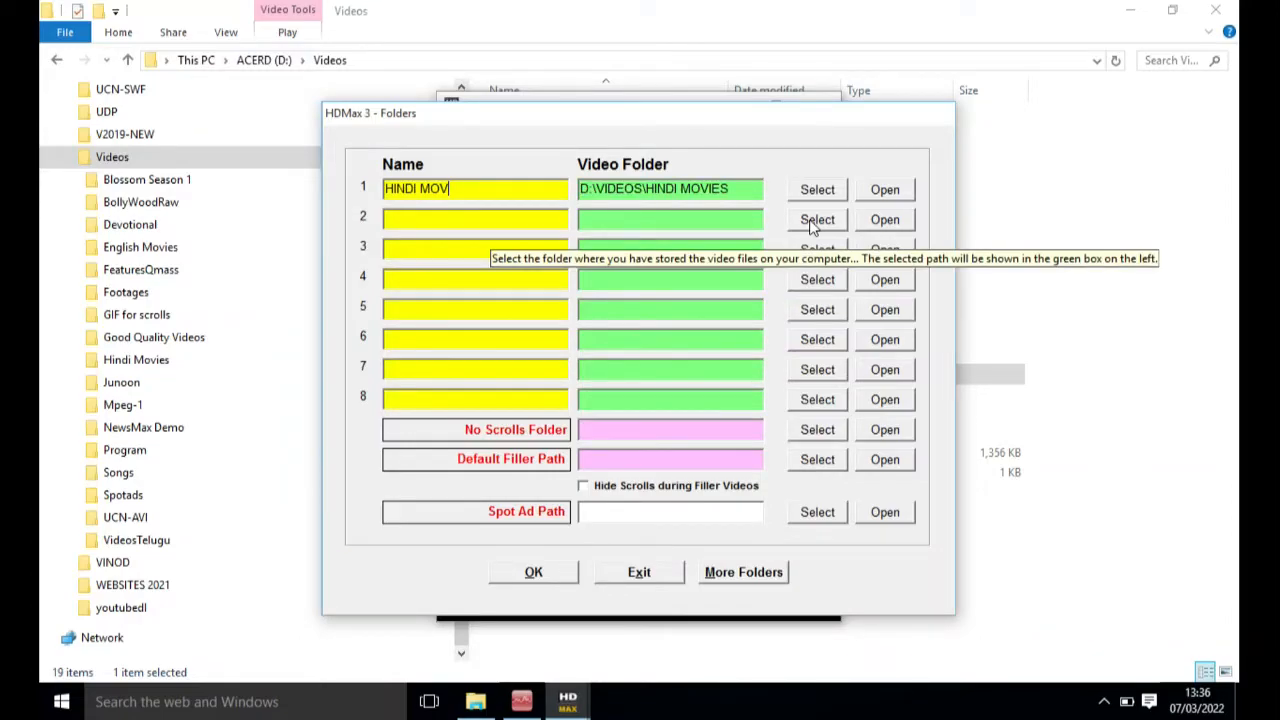
Browse drive D for the second slot's English Movies folder.
click(817, 219)
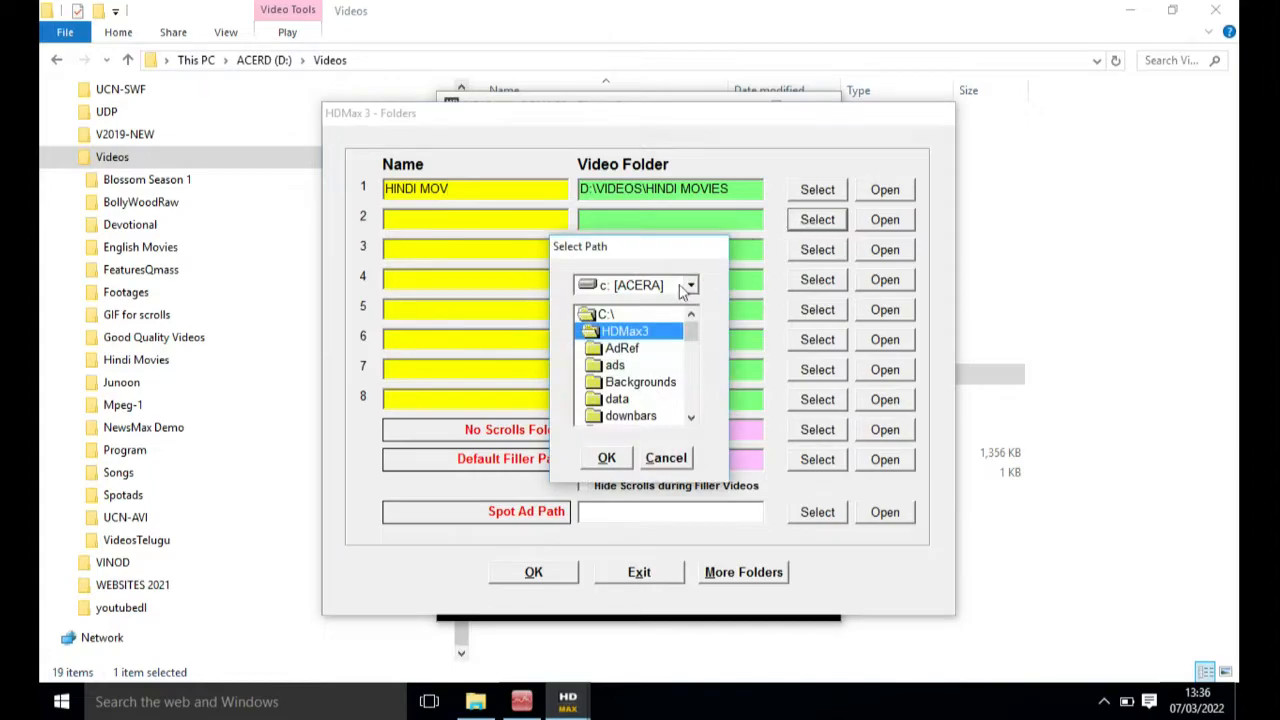
click(688, 285)
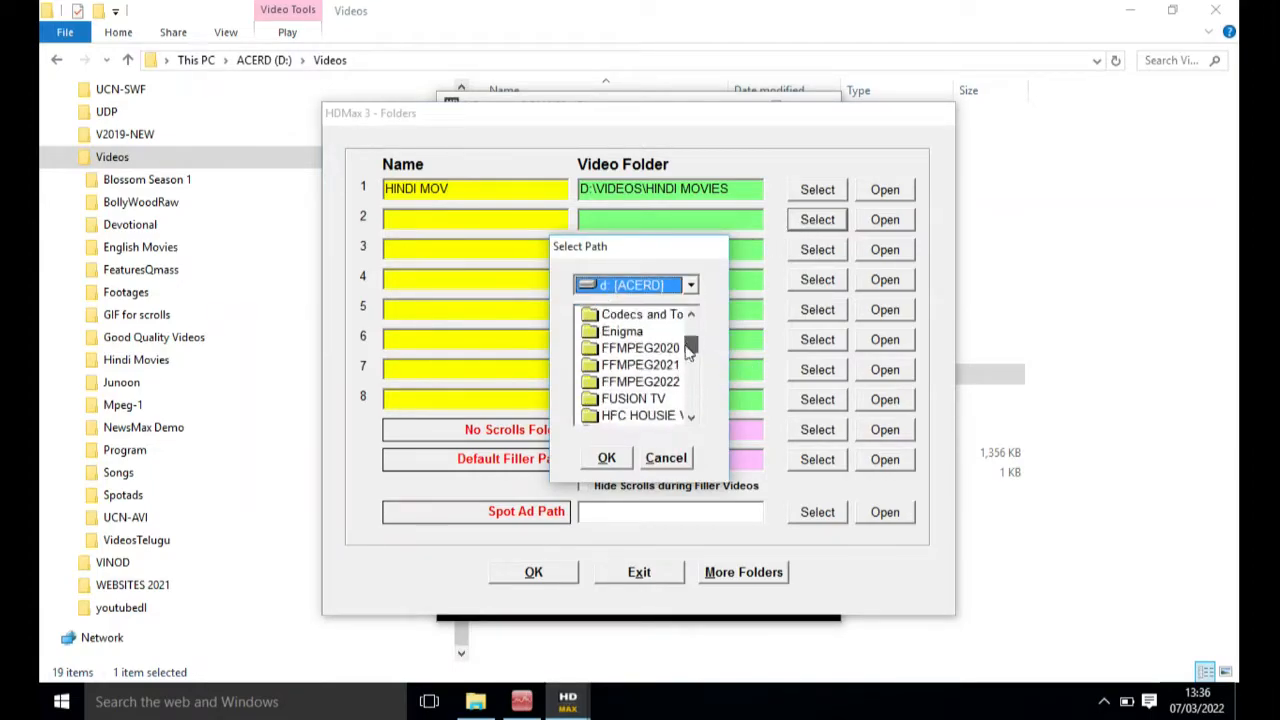
scroll(down, 3)
text(ENGLISH MO)
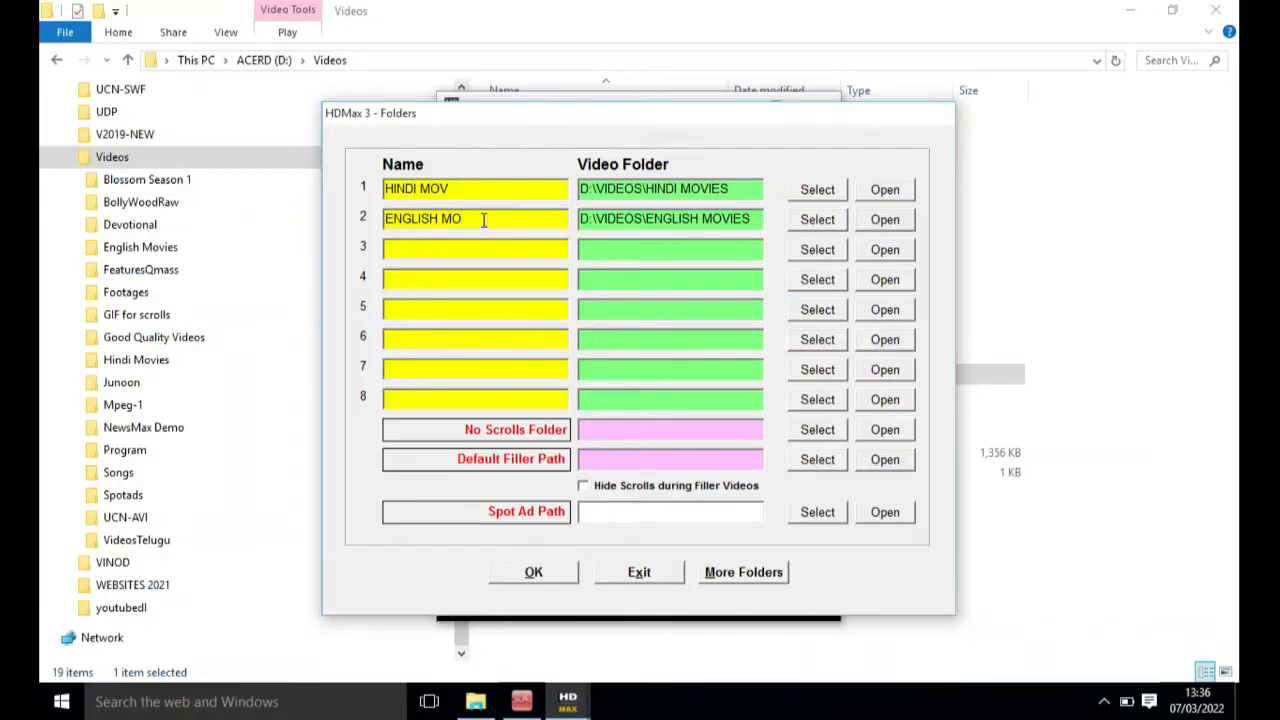
Rename slot two ENGLISH MV and set the default filler path to D:\Videos\Songs.
text(V)
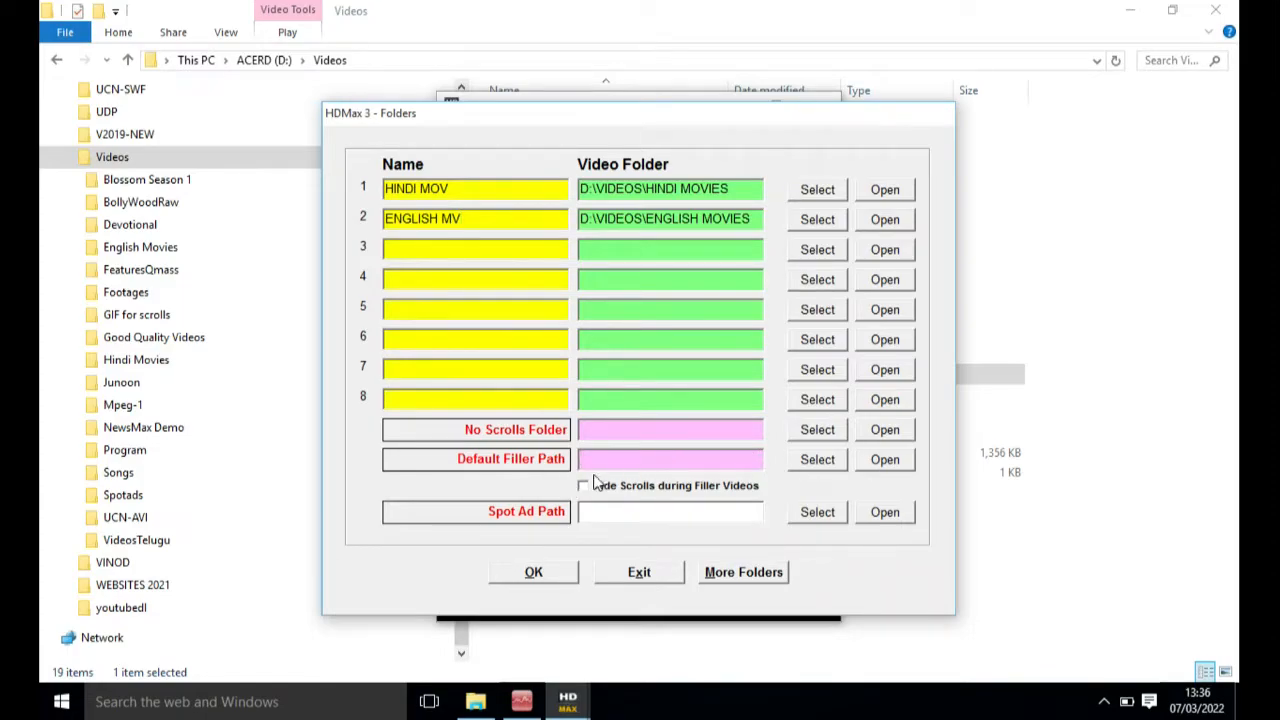
click(817, 249)
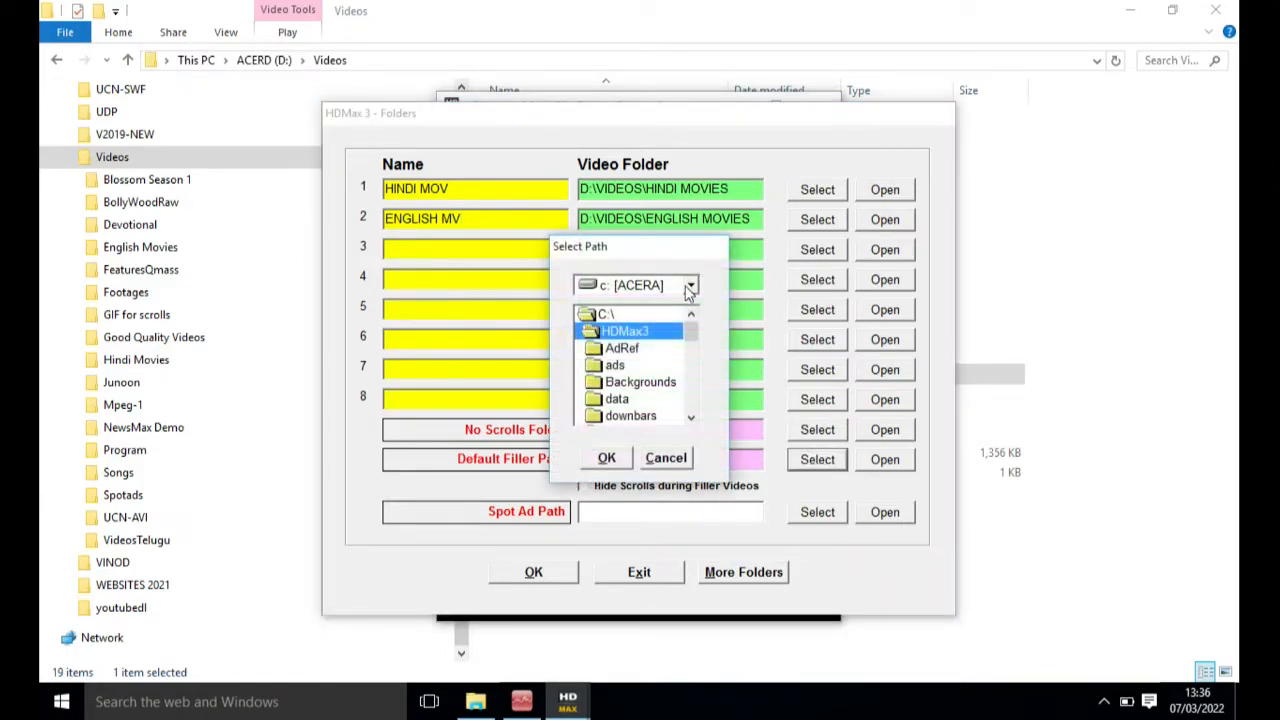
click(690, 285)
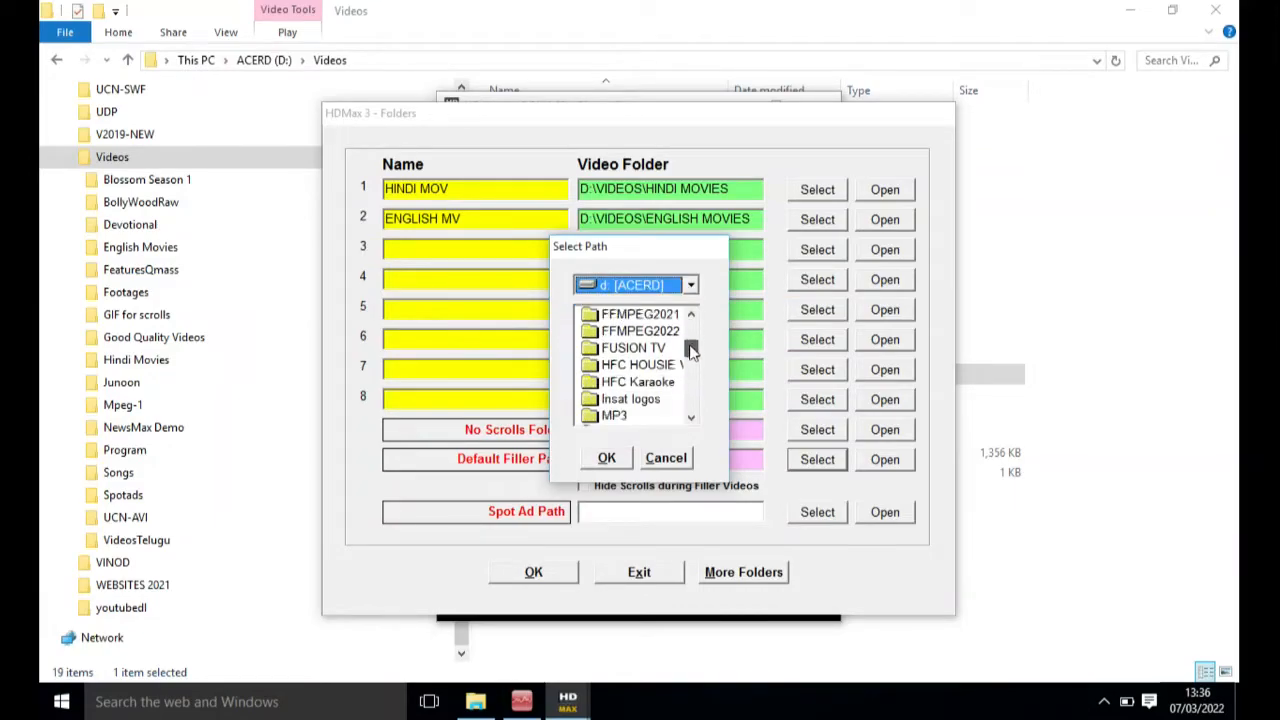
scroll(down, 3)
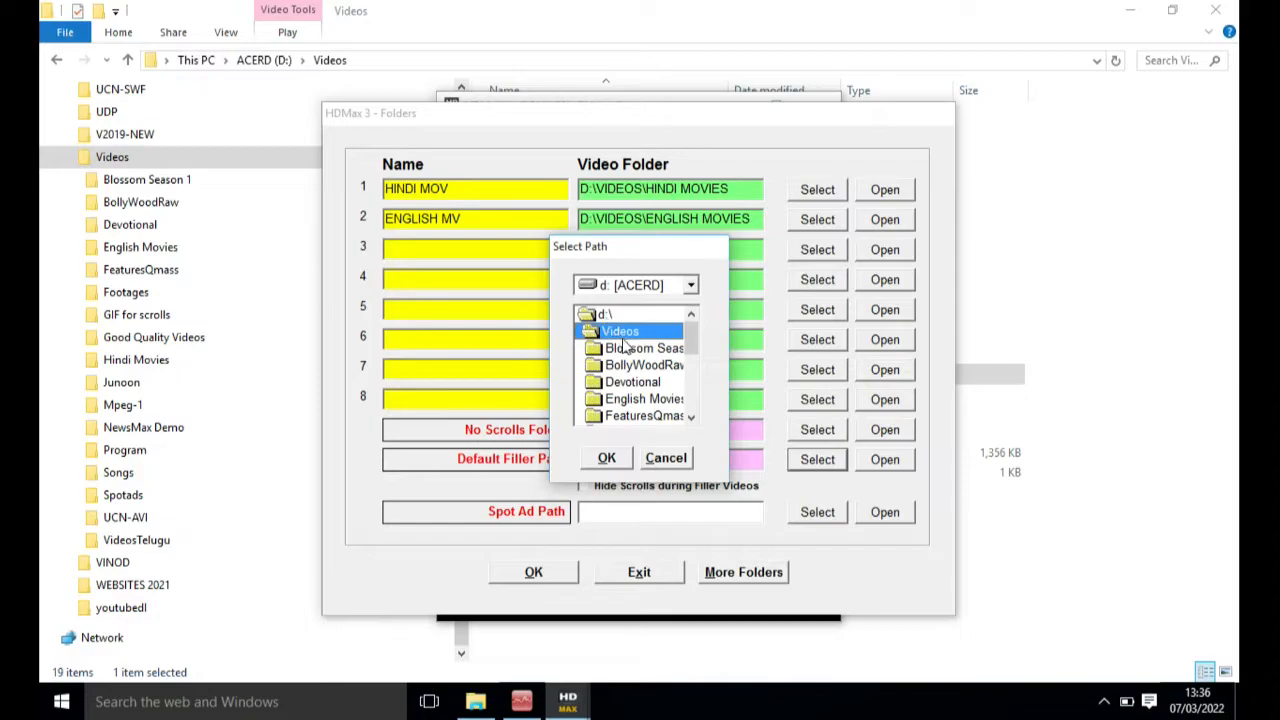
scroll(down, 3)
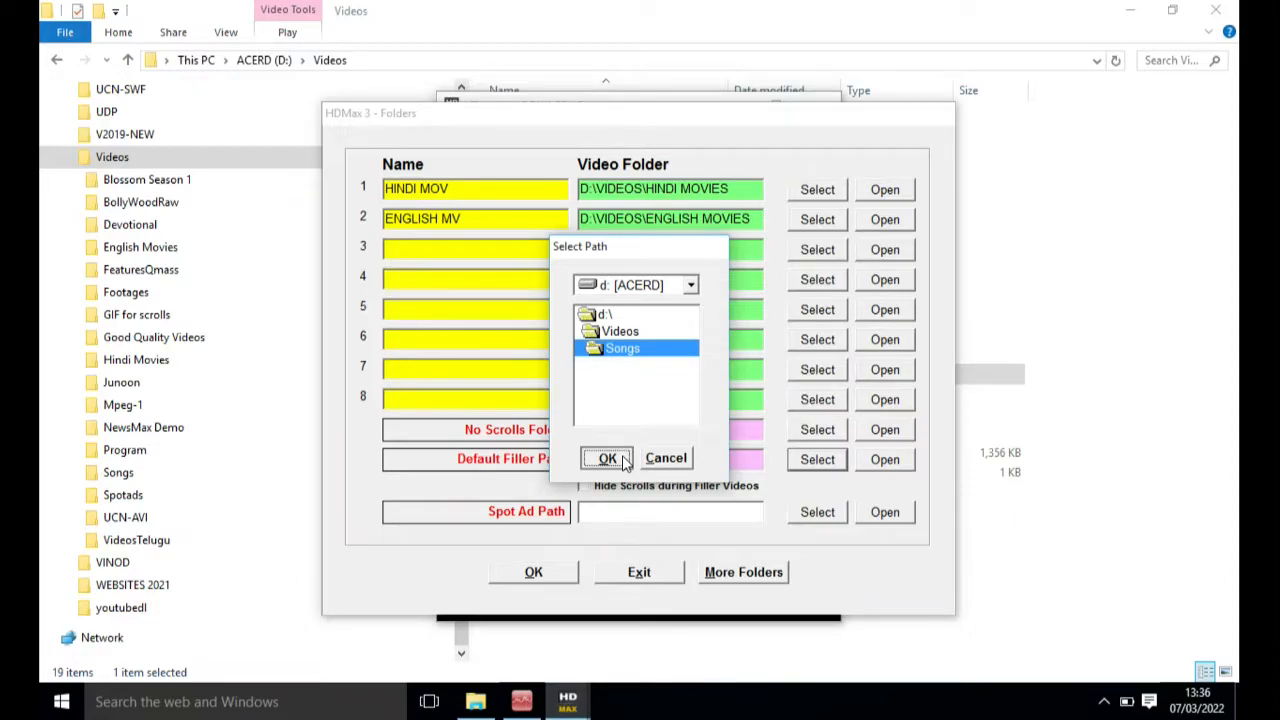
click(607, 458)
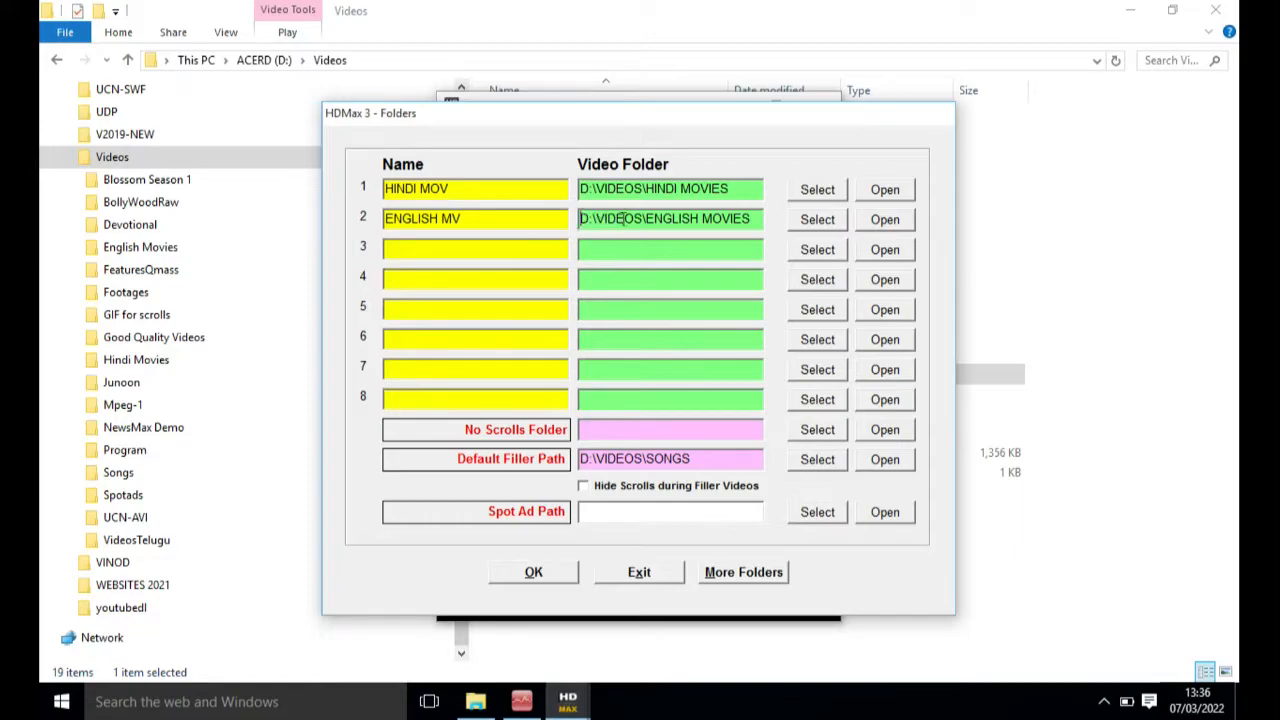
mouse_move(665, 218)
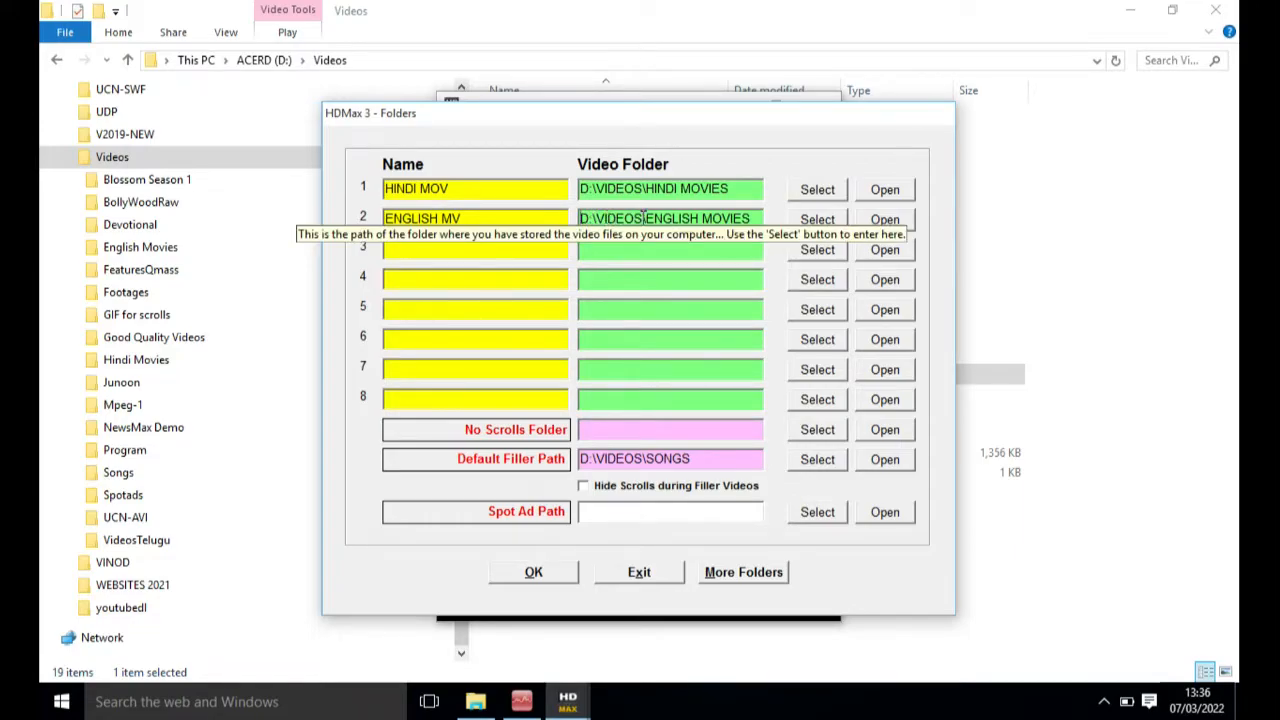
mouse_move(590, 367)
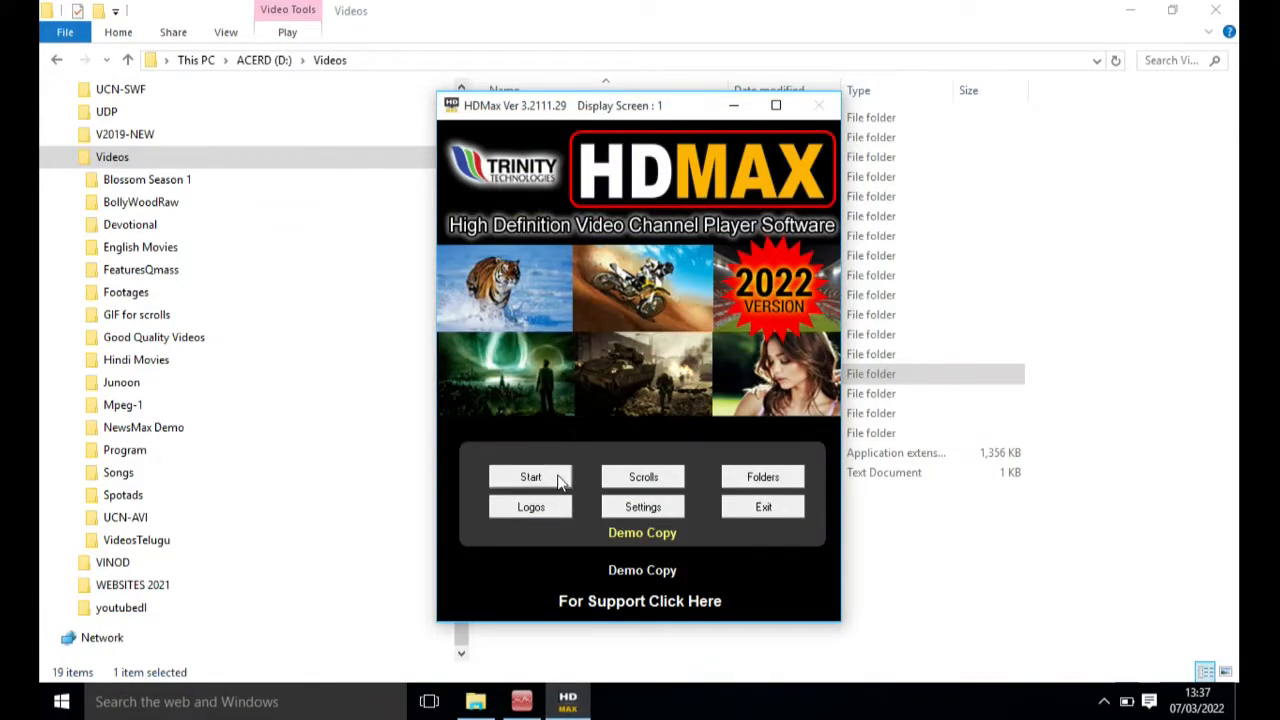
Open the 07/03/2022 Play List schedule and select the 13:30 and 14:00 movie slots.
click(530, 476)
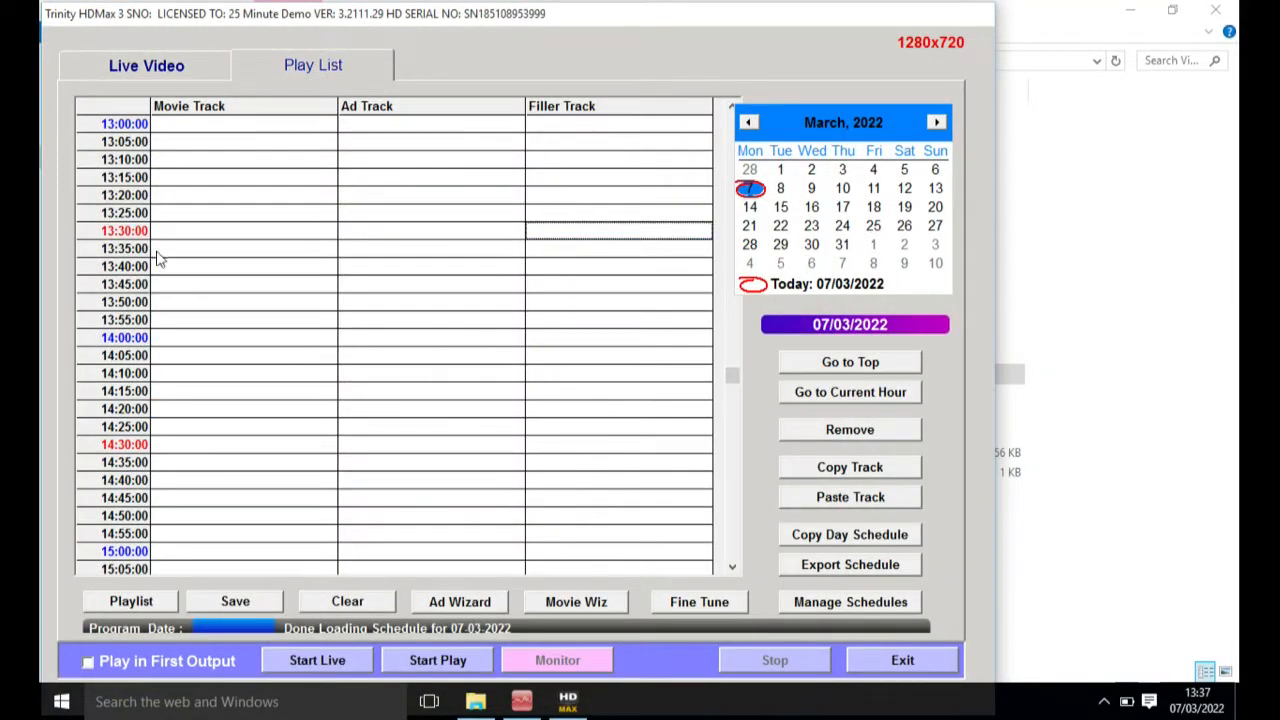
mouse_move(250, 238)
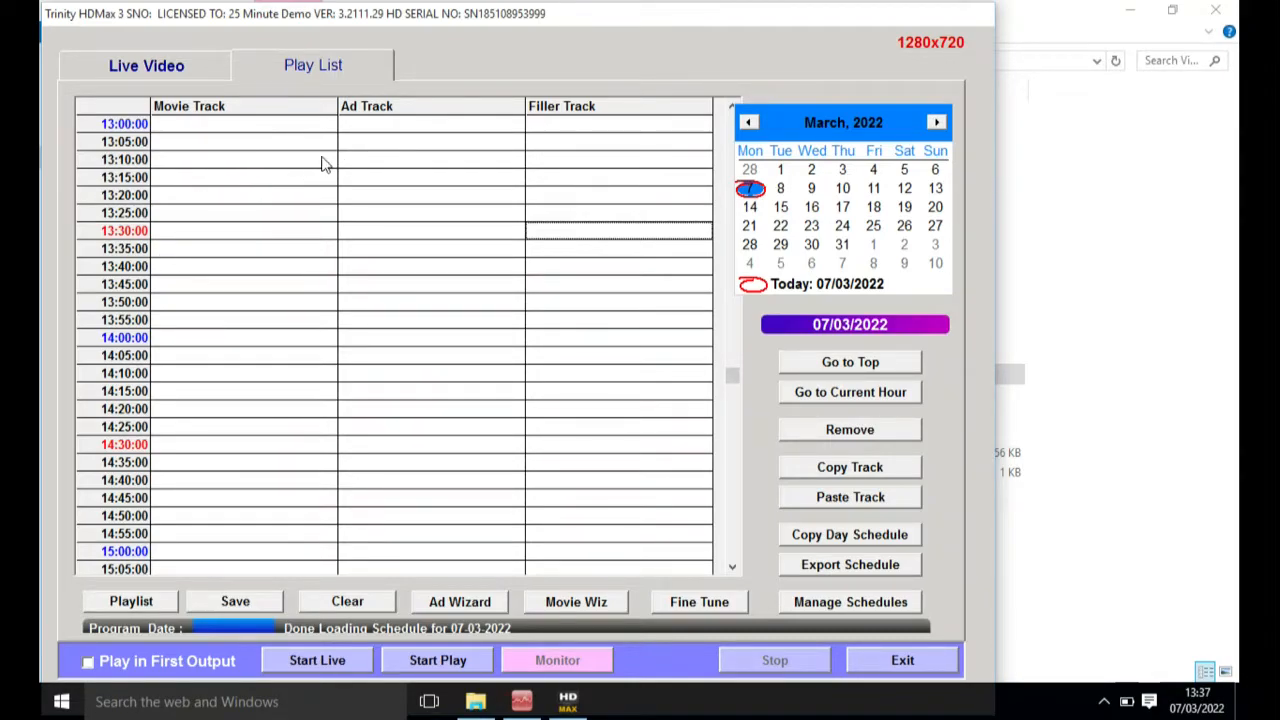
mouse_move(298, 397)
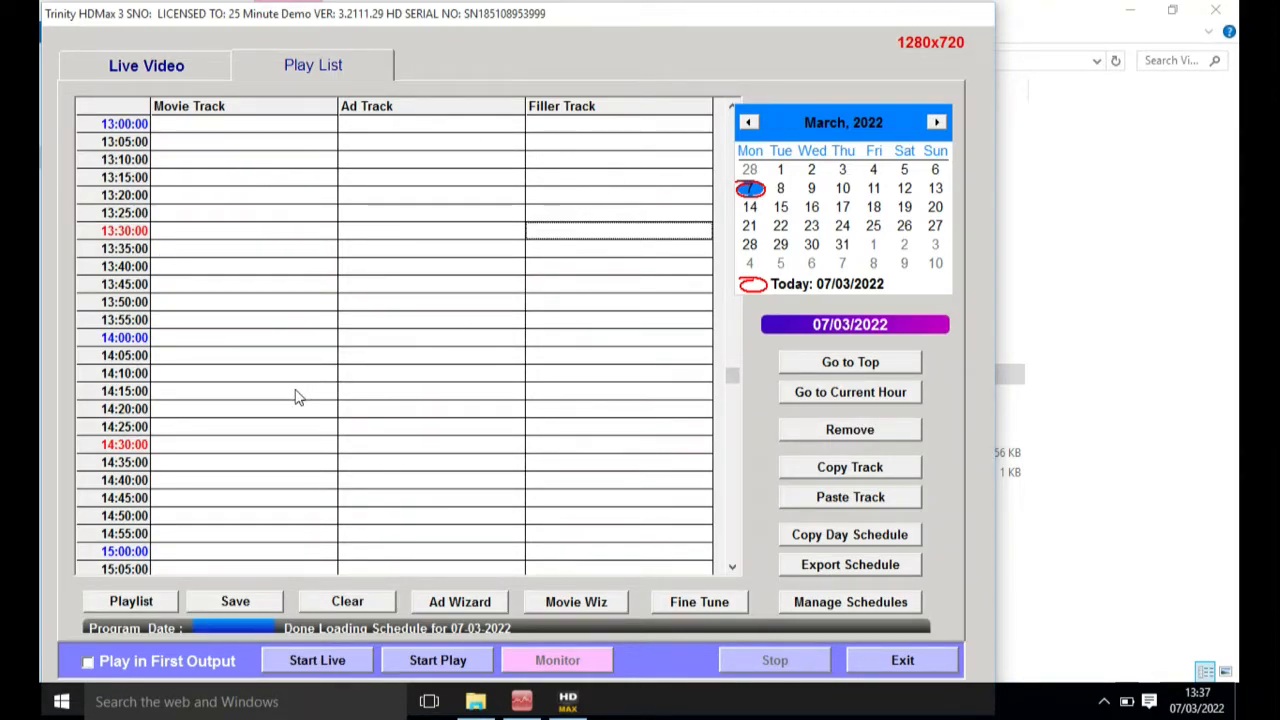
mouse_move(238, 395)
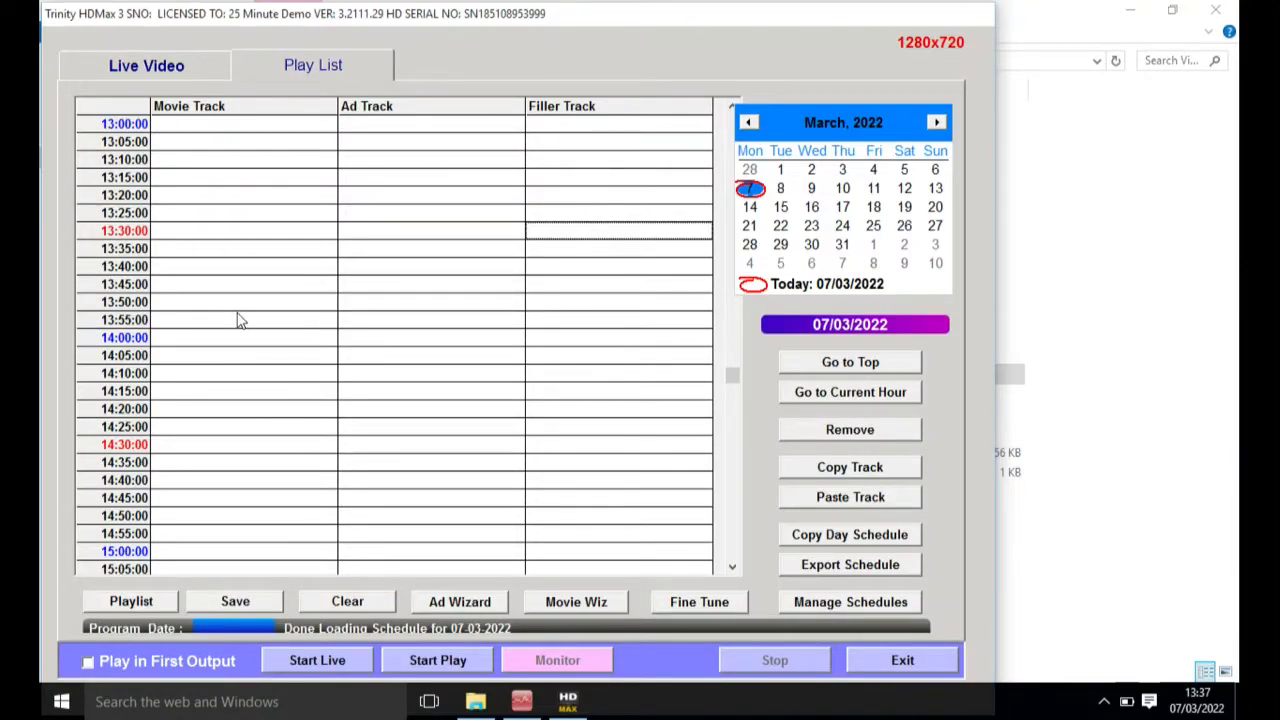
click(240, 237)
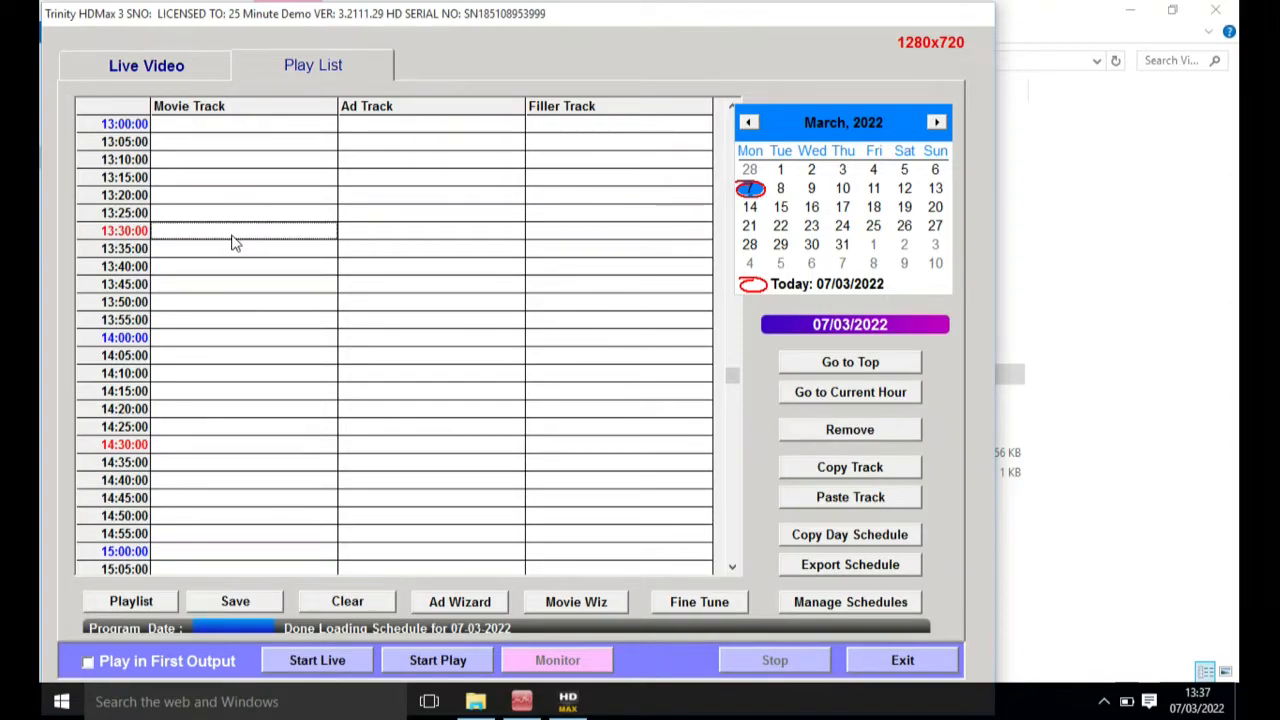
mouse_move(437, 660)
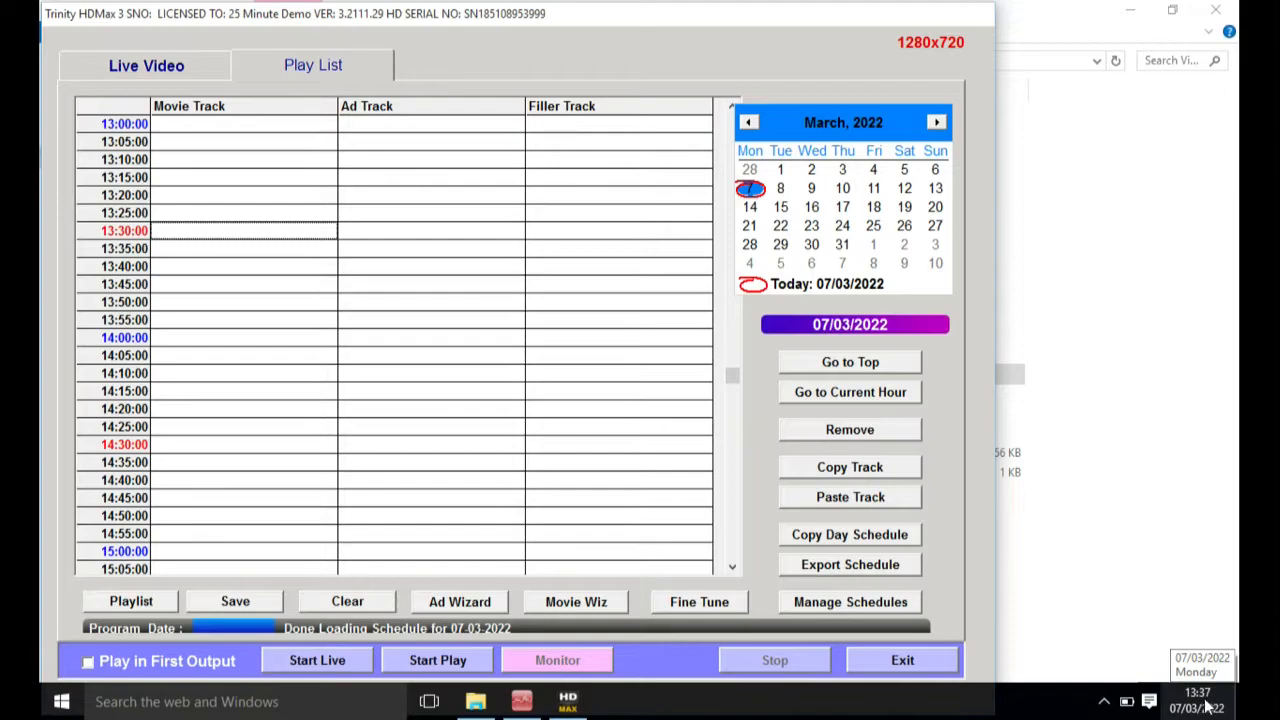
click(244, 337)
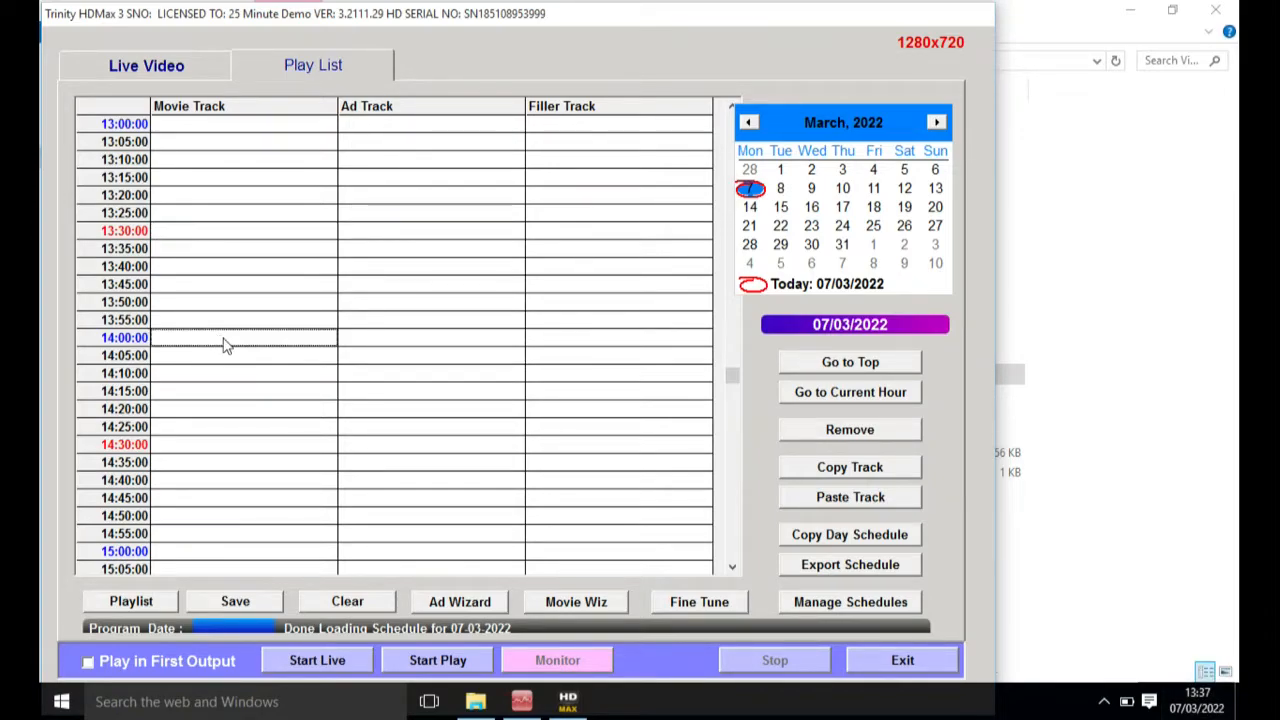
mouse_move(232, 350)
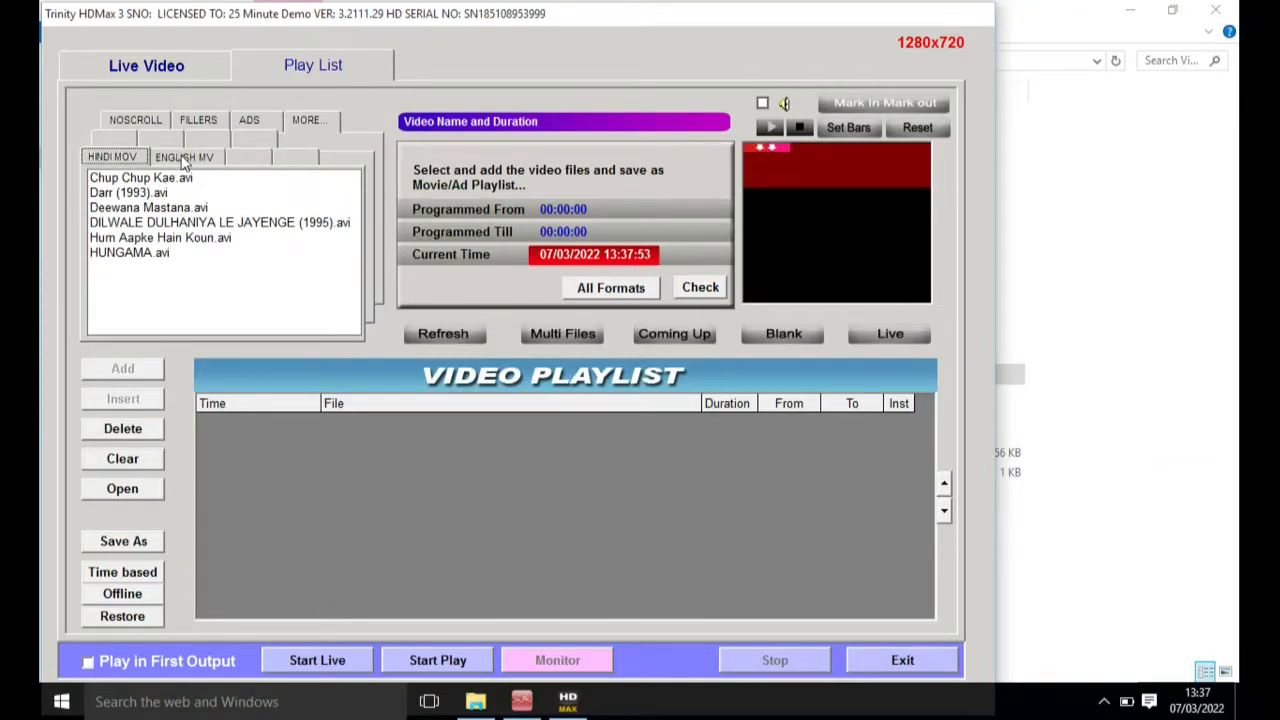
Add Deewana Mastana.avi from the HINDI MOV files to the video playlist.
click(184, 157)
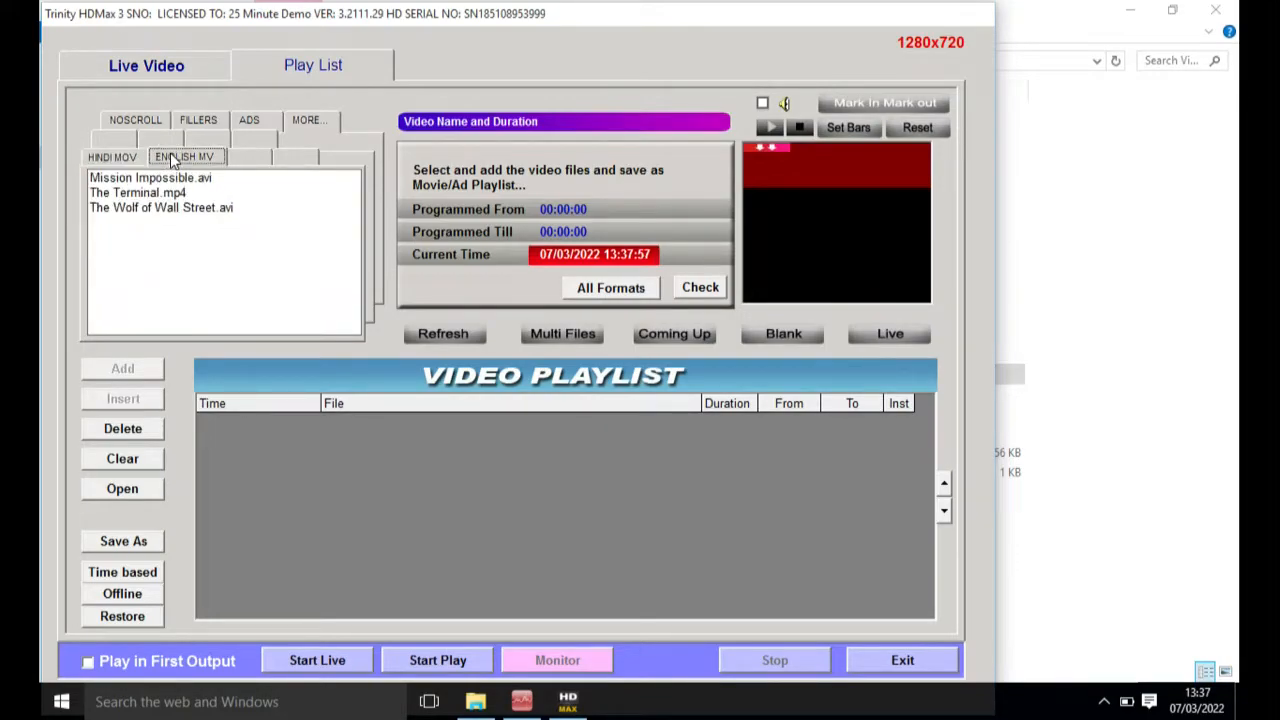
click(161, 207)
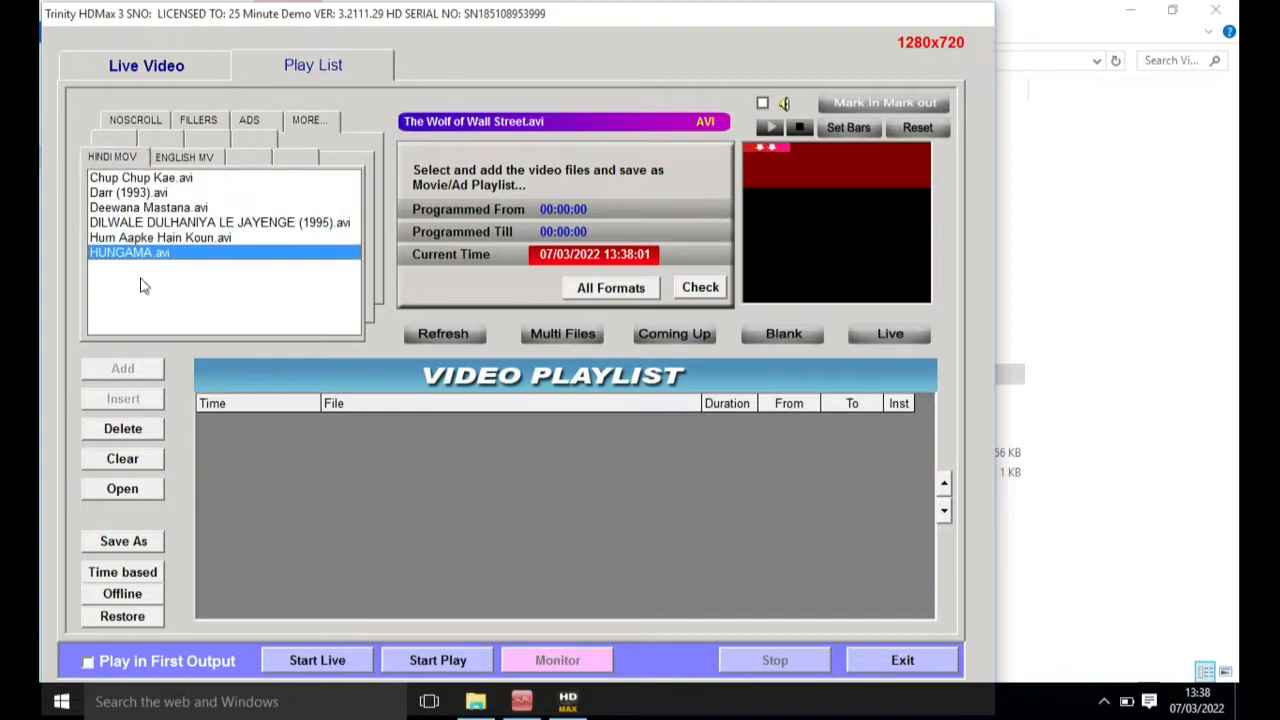
click(148, 207)
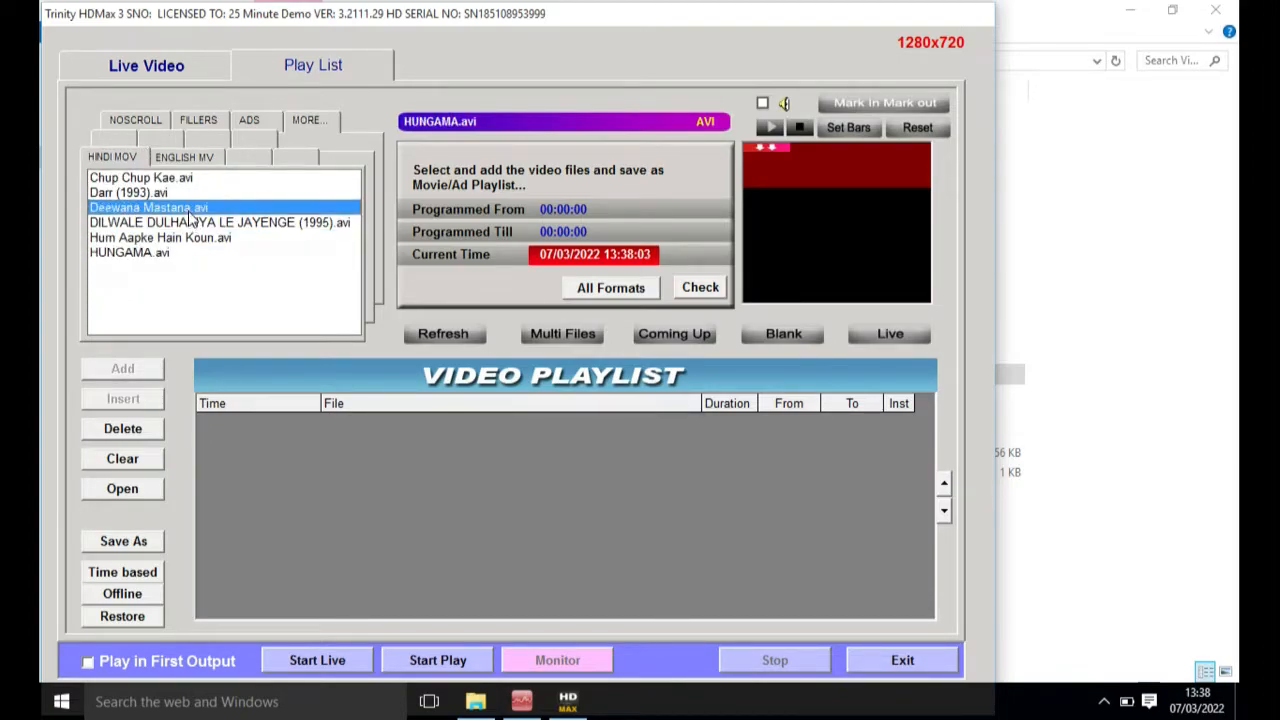
click(148, 207)
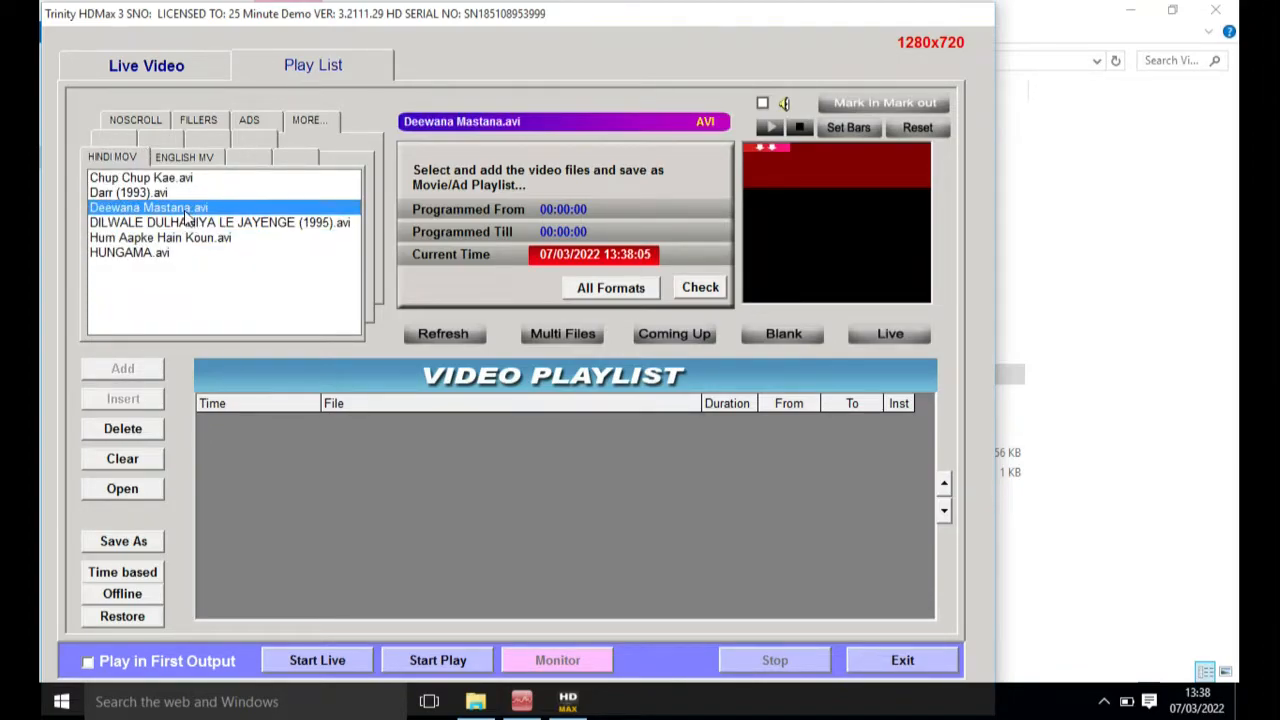
click(122, 368)
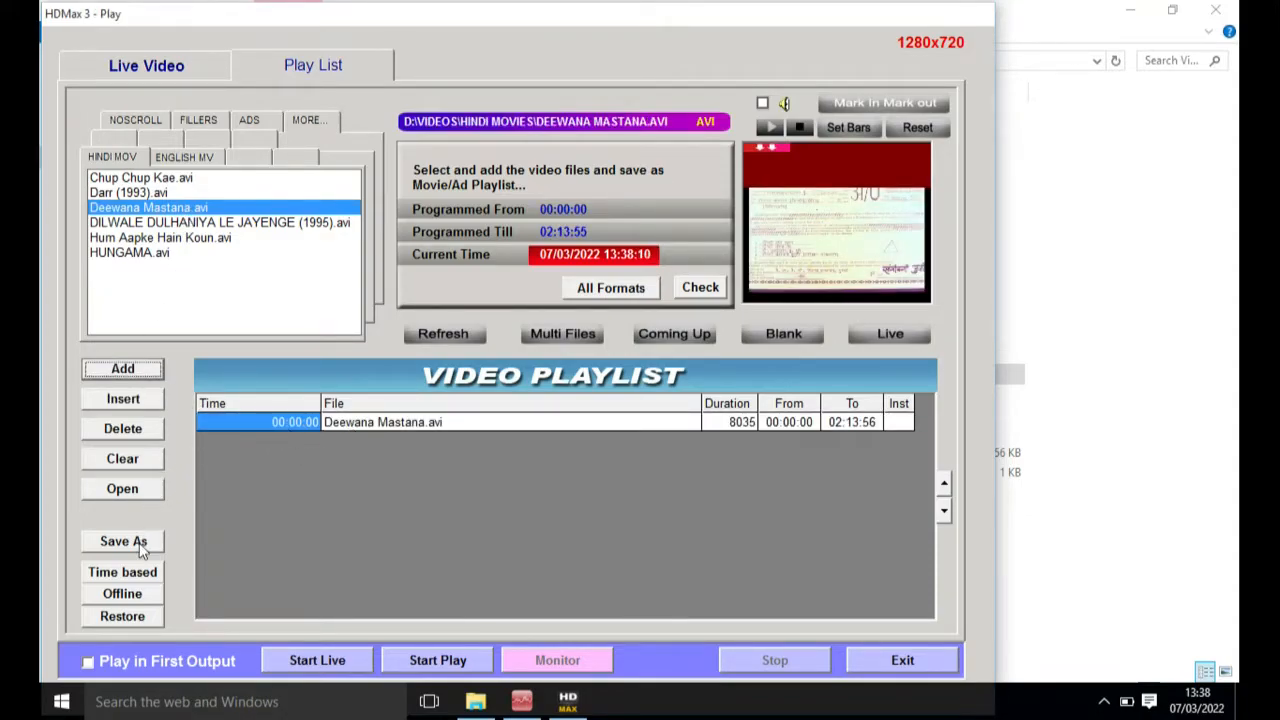
Save the playlist as the movie list Deewana Mastana, then clear it.
click(122, 541)
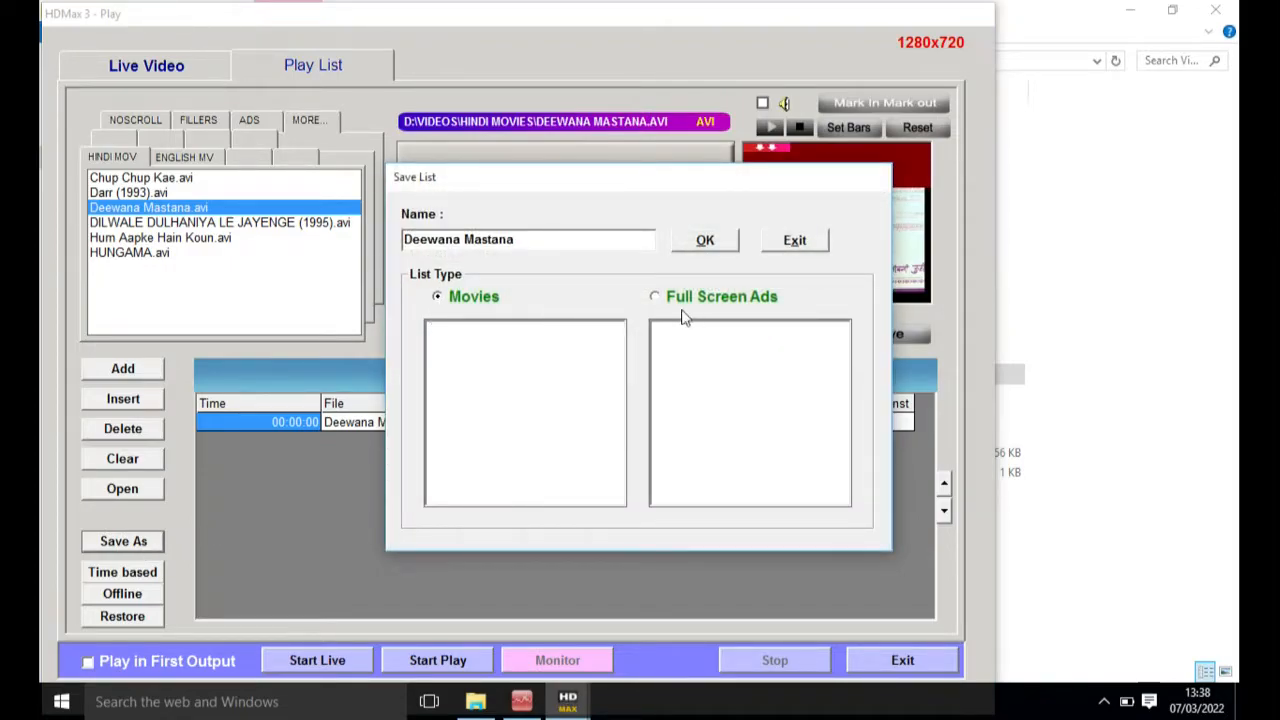
click(437, 296)
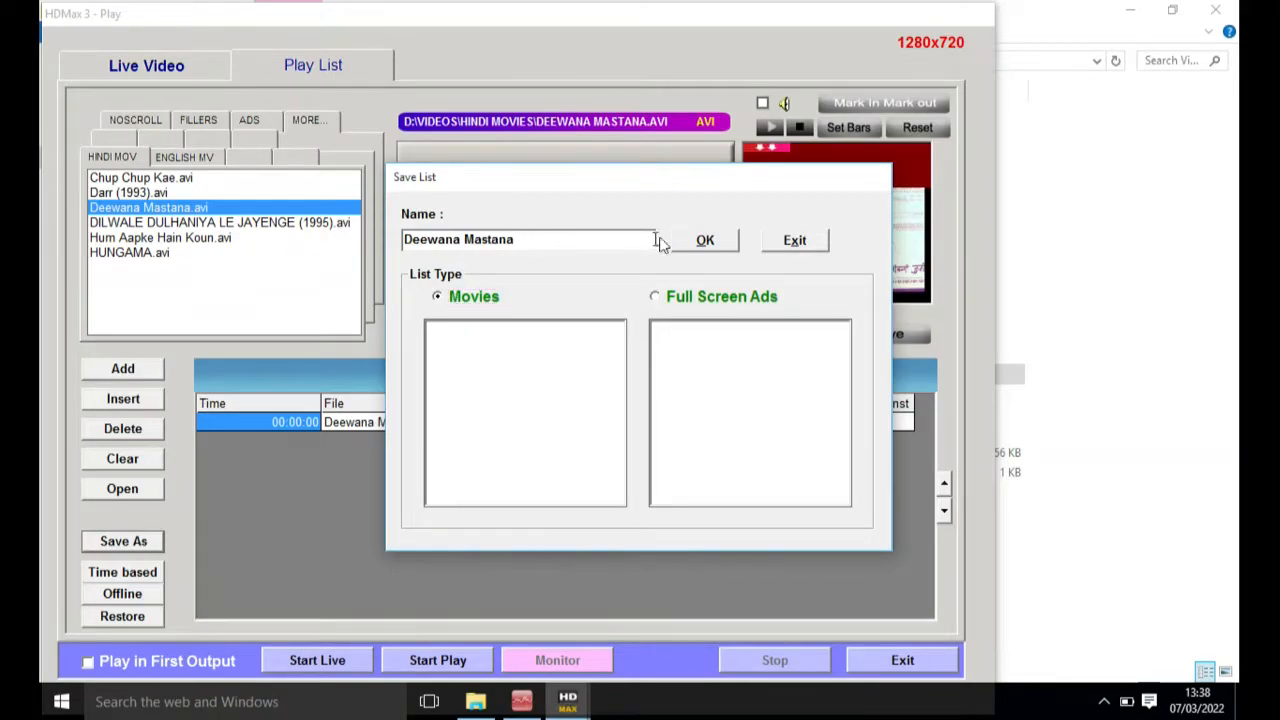
click(705, 240)
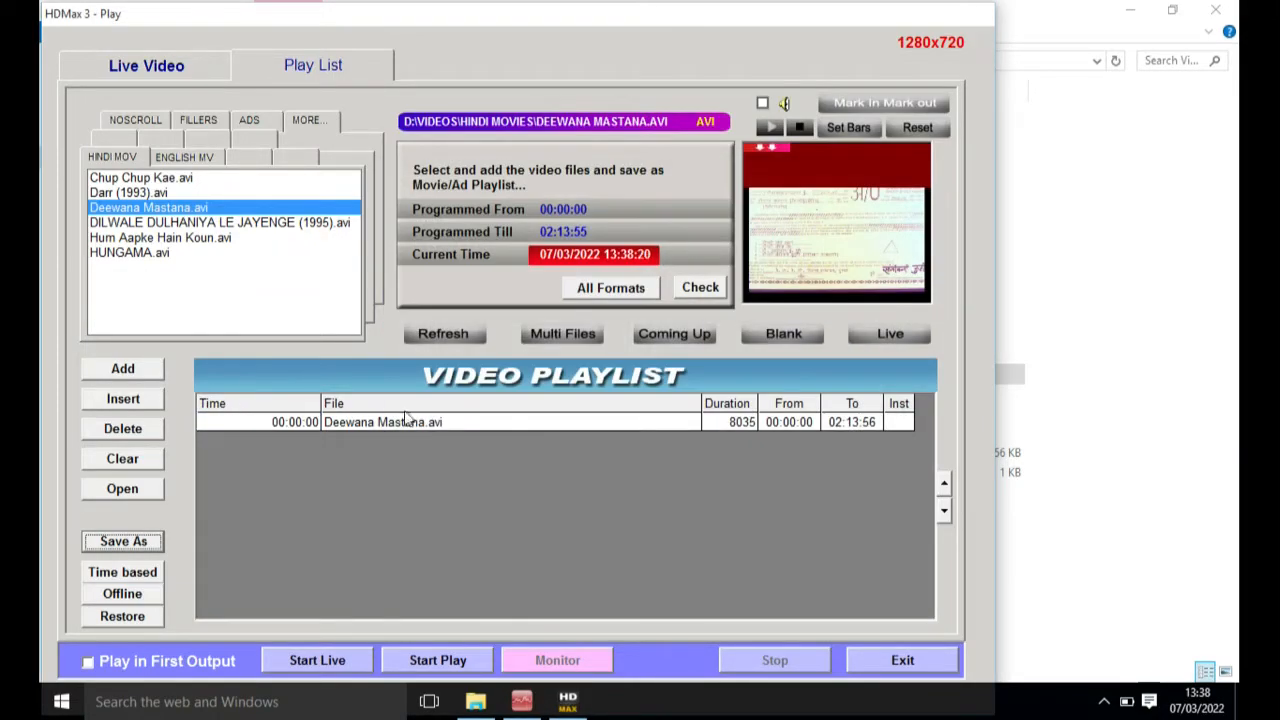
mouse_move(358, 429)
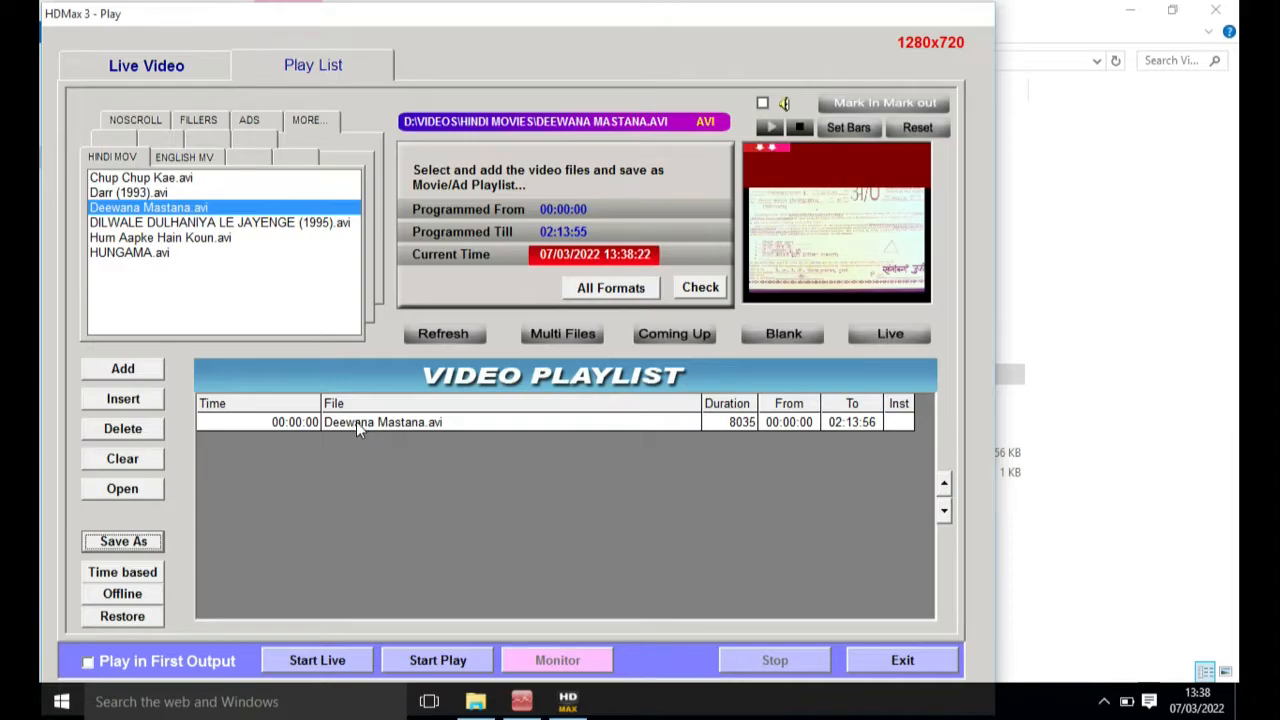
click(400, 421)
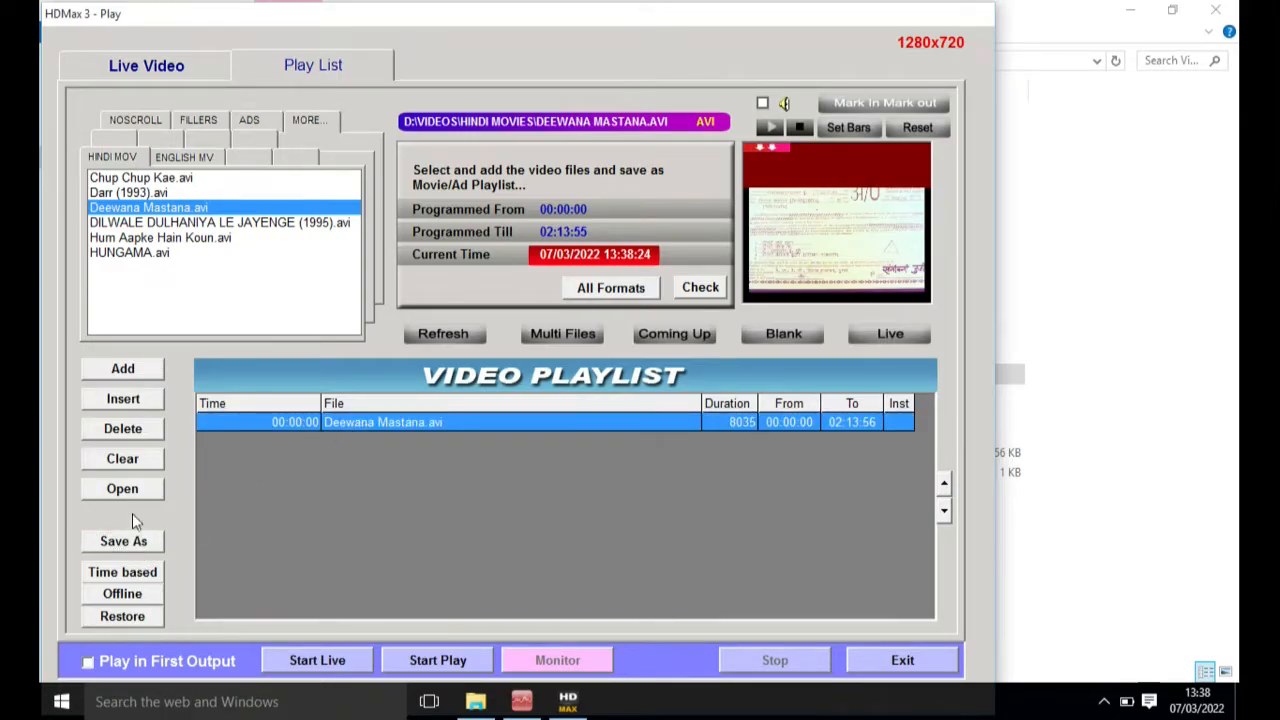
click(122, 458)
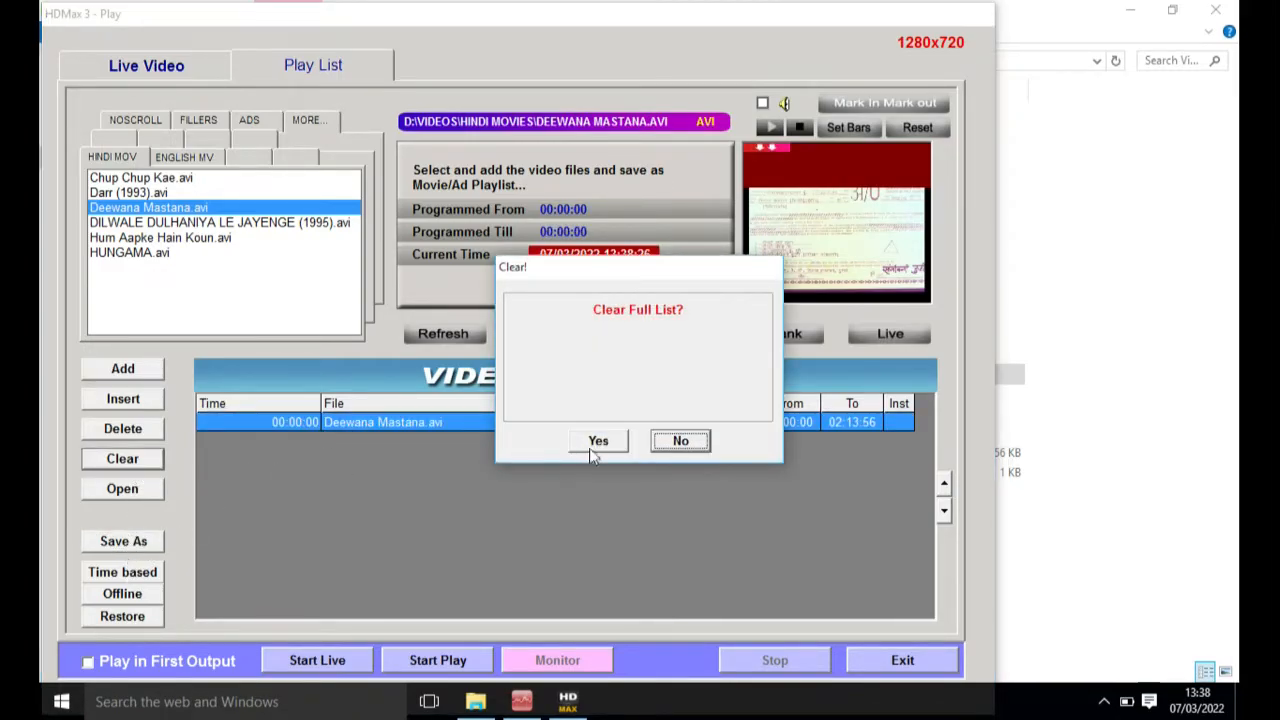
Replace the playlist with Darr (1993).avi and save it as movie list 'Darr'.
click(598, 441)
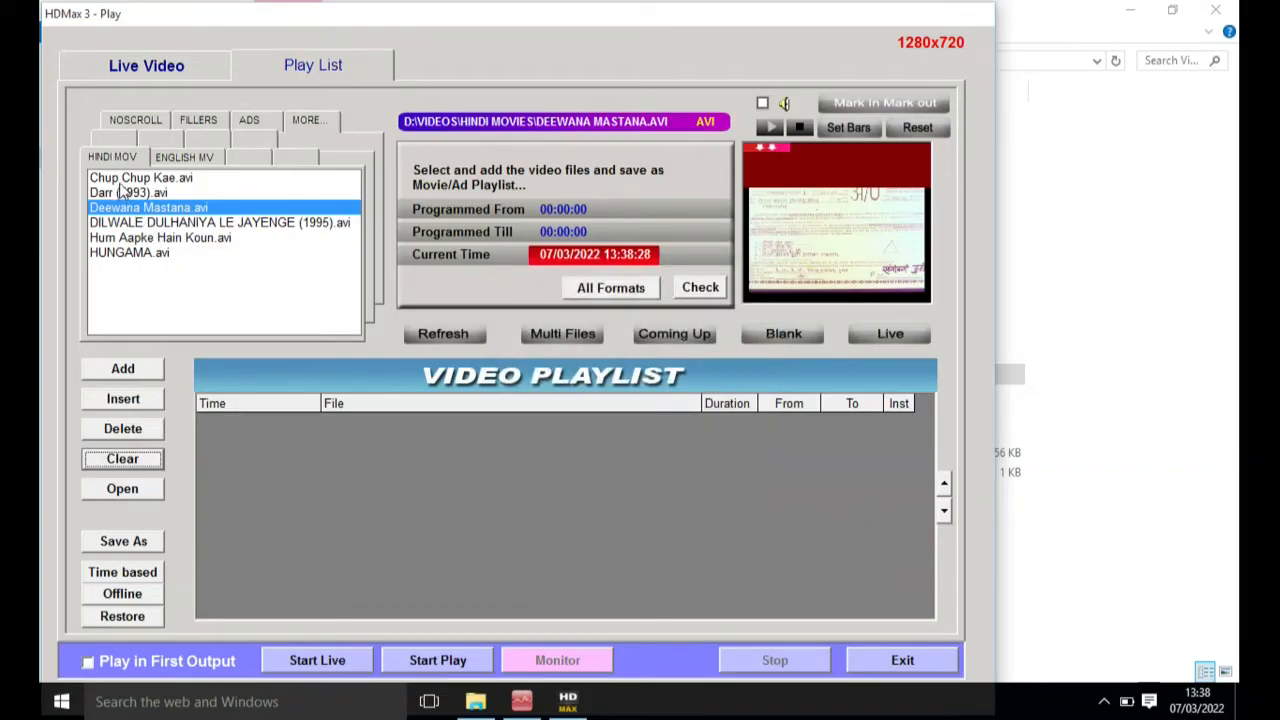
click(127, 192)
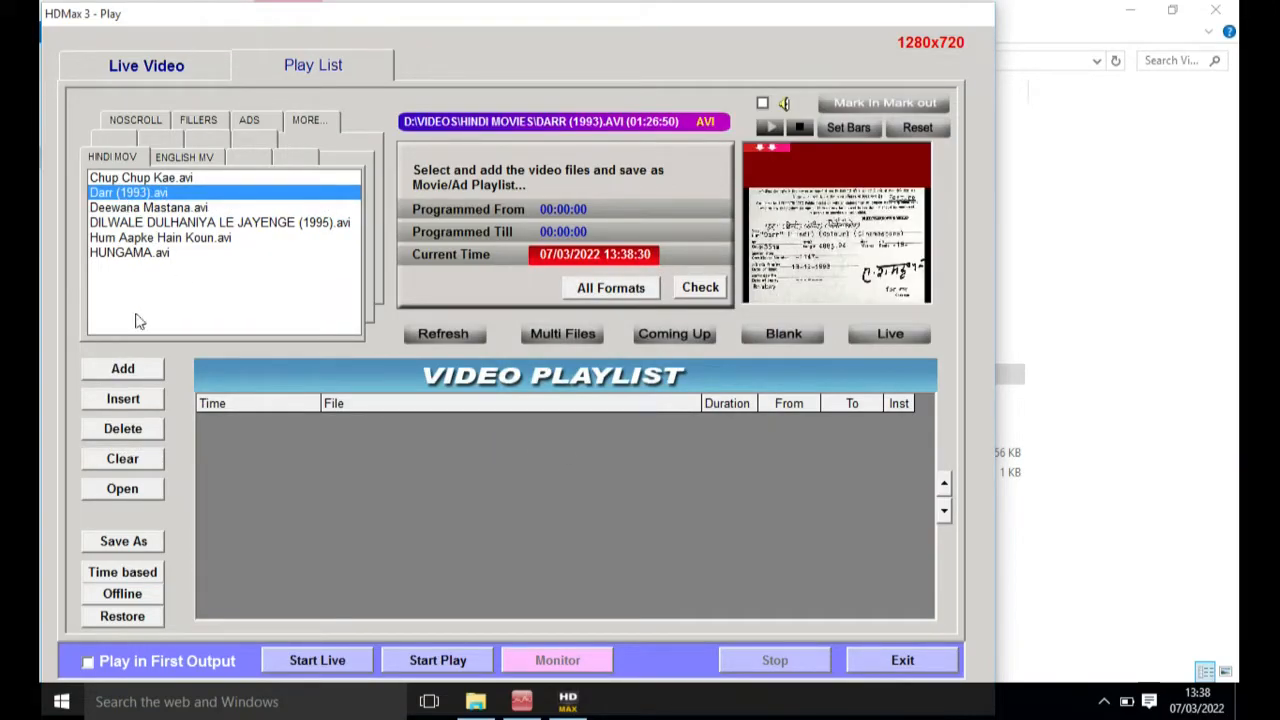
click(122, 368)
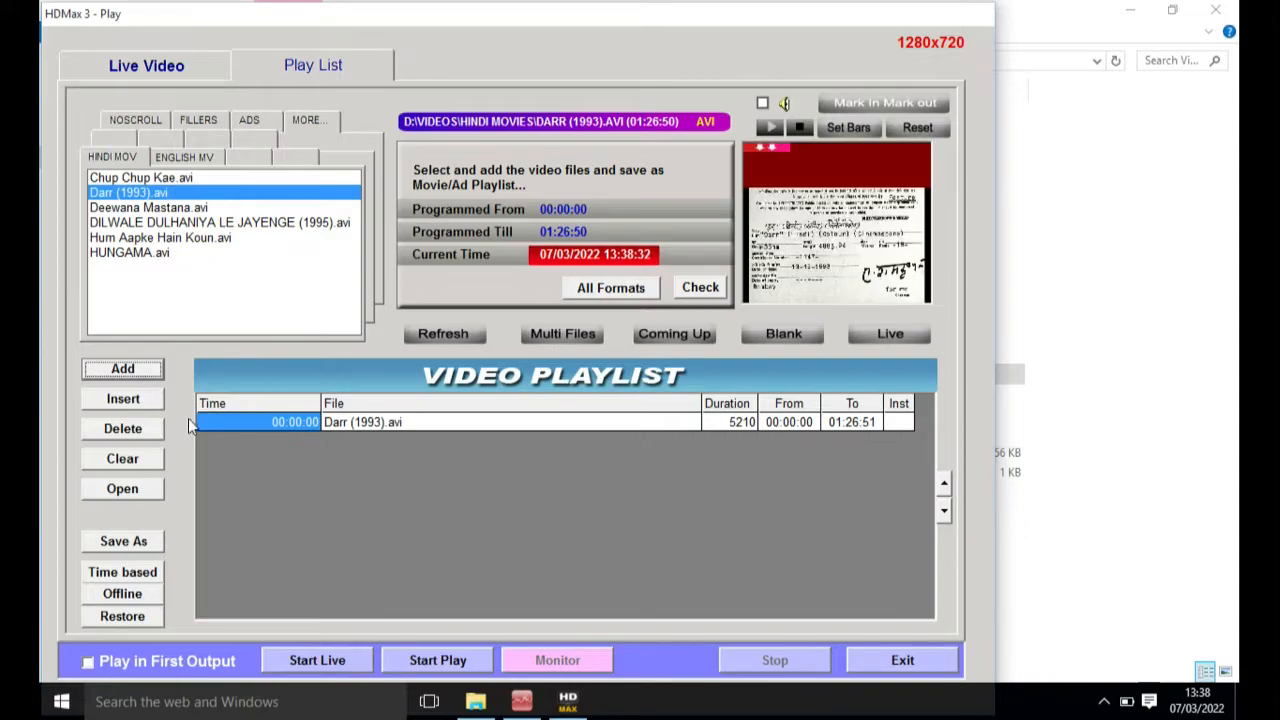
mouse_move(295, 443)
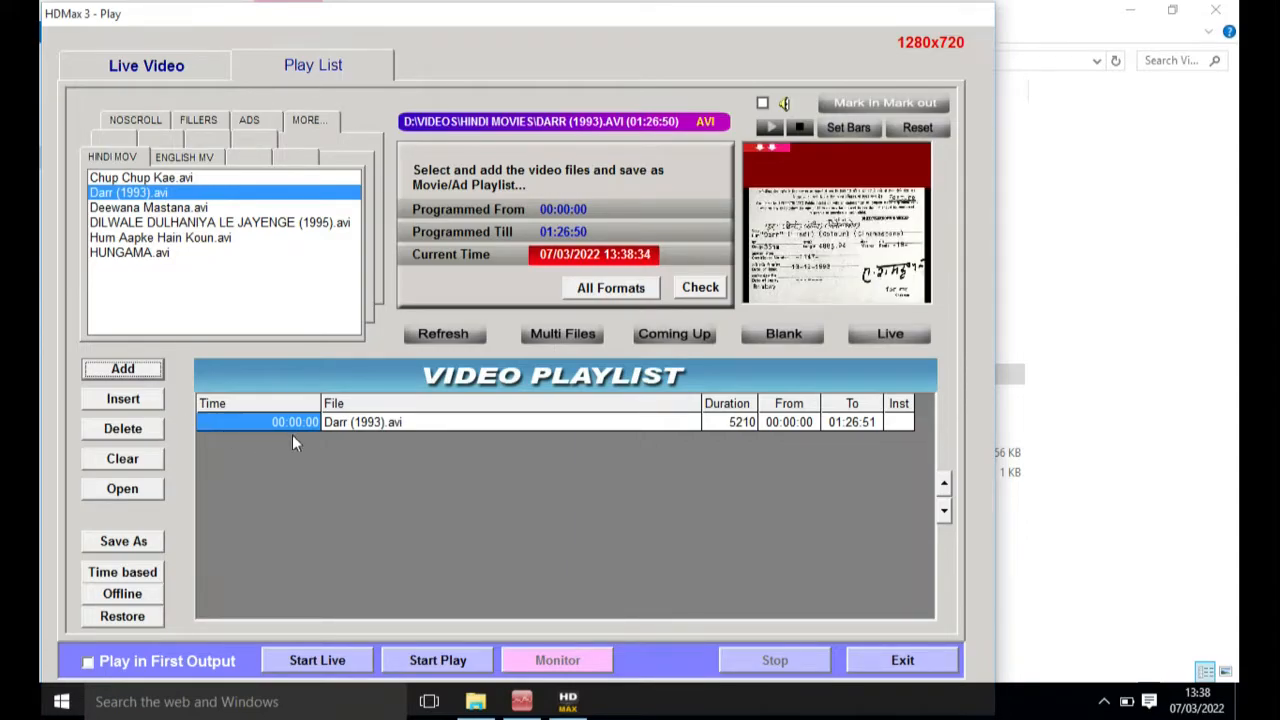
mouse_move(337, 430)
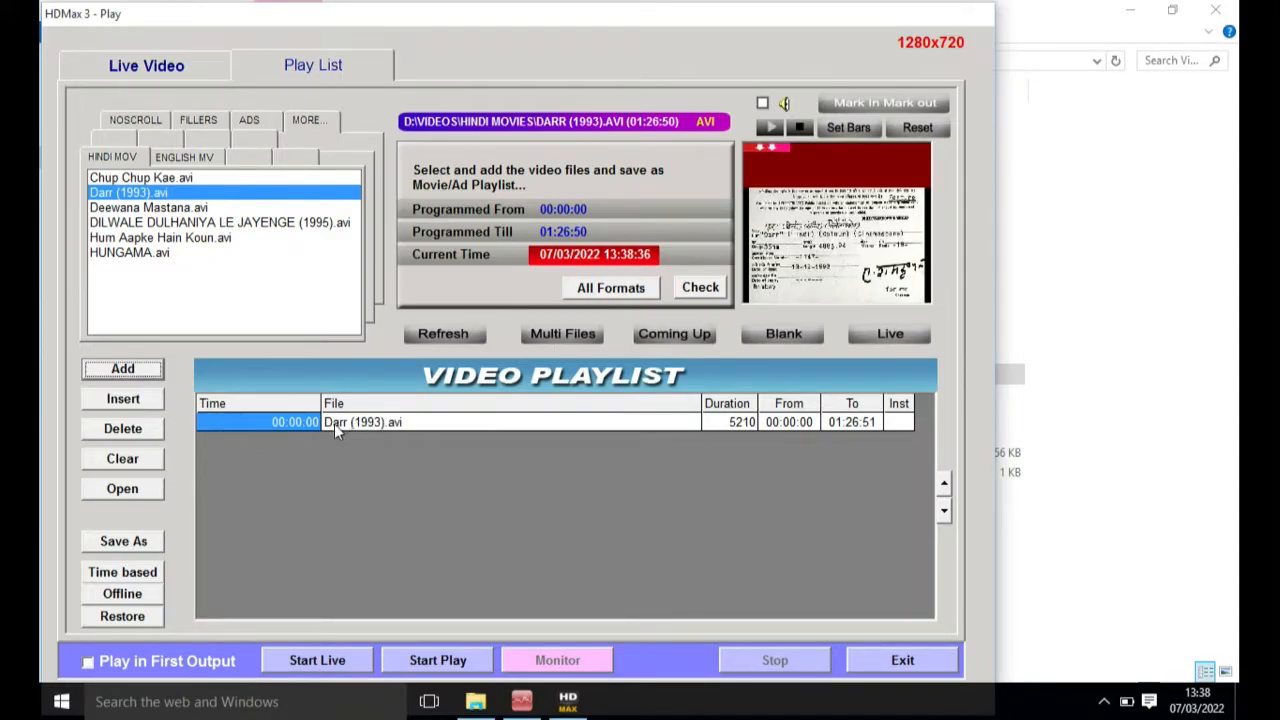
click(123, 540)
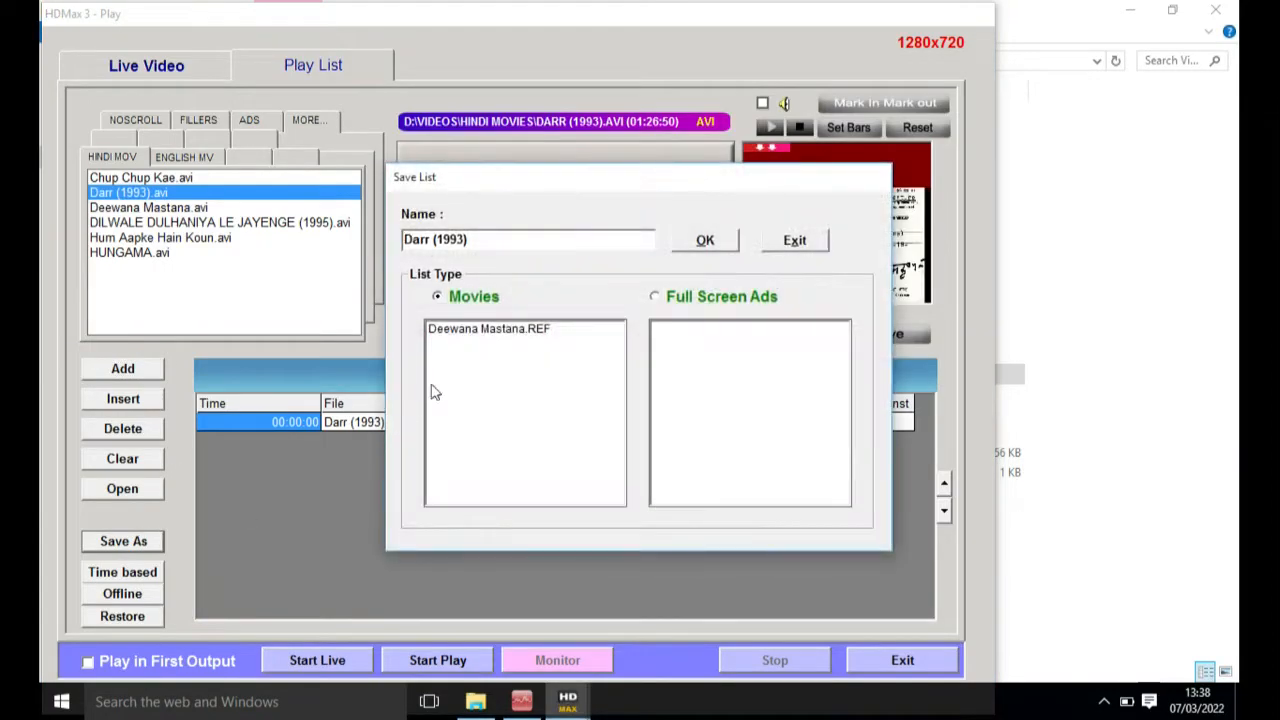
key(BackSpace)
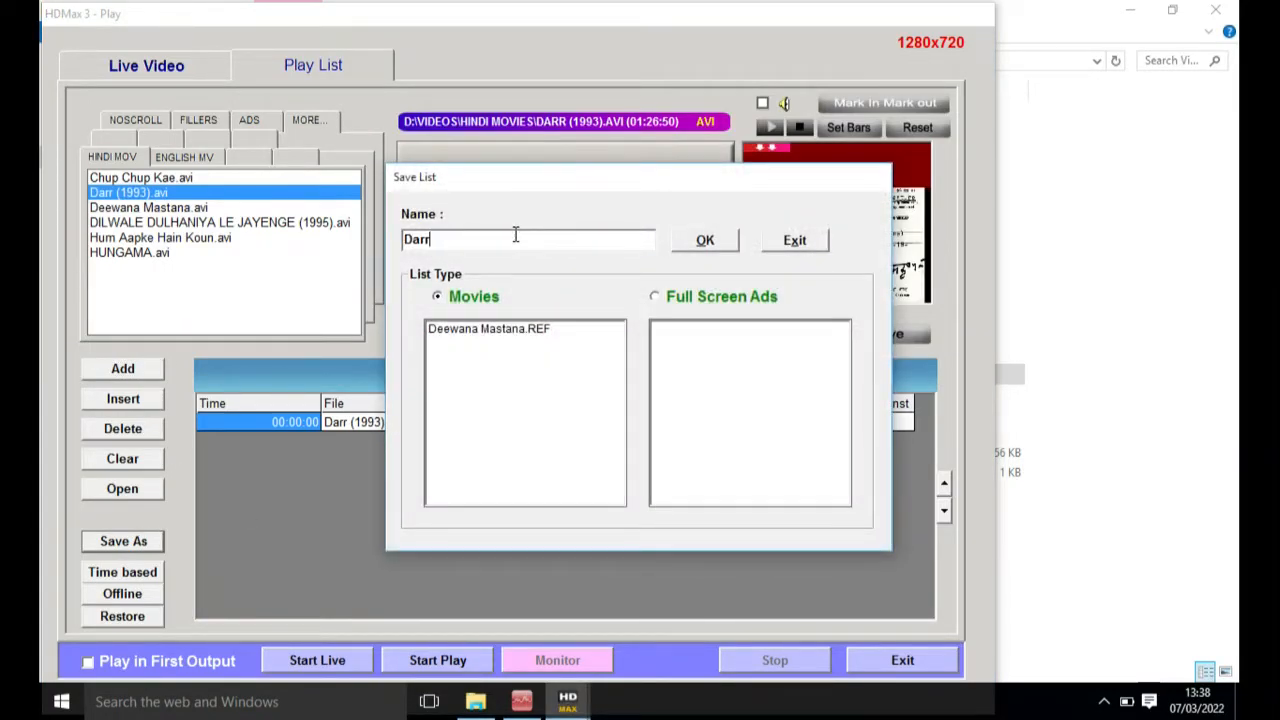
click(704, 240)
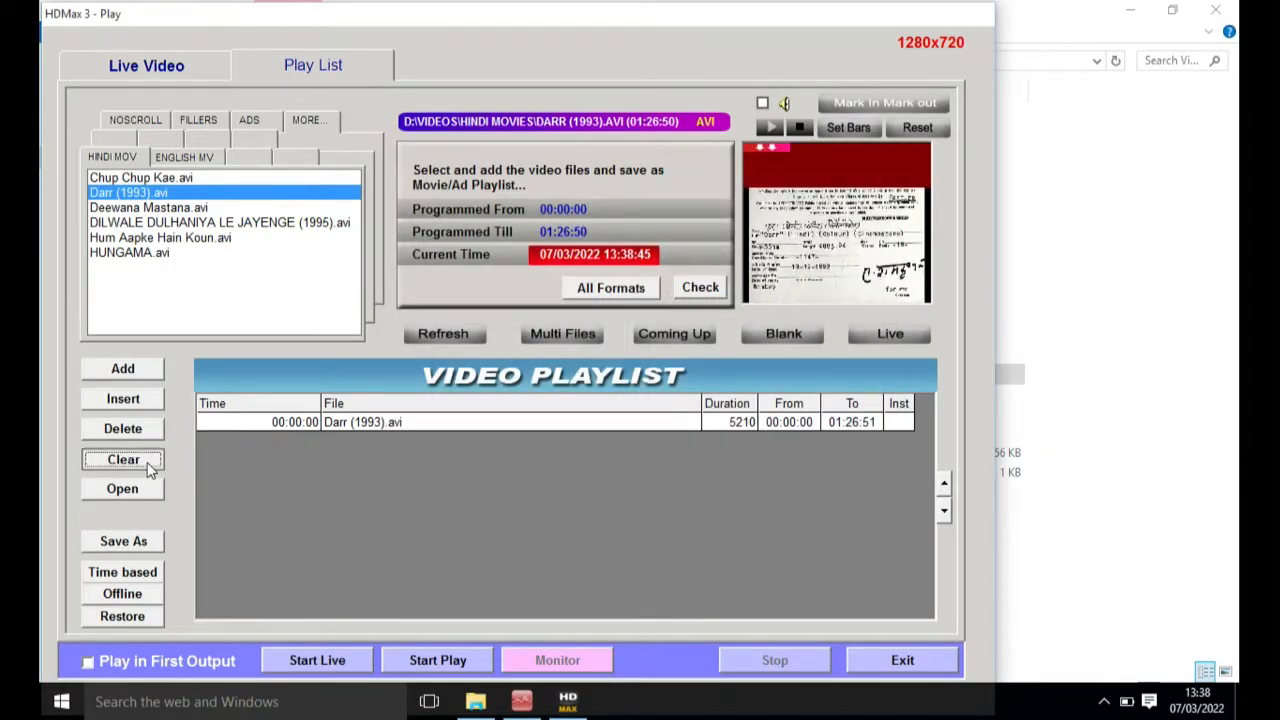
Save a movie list containing only Hum Aapke Hain Koun.avi.
click(122, 458)
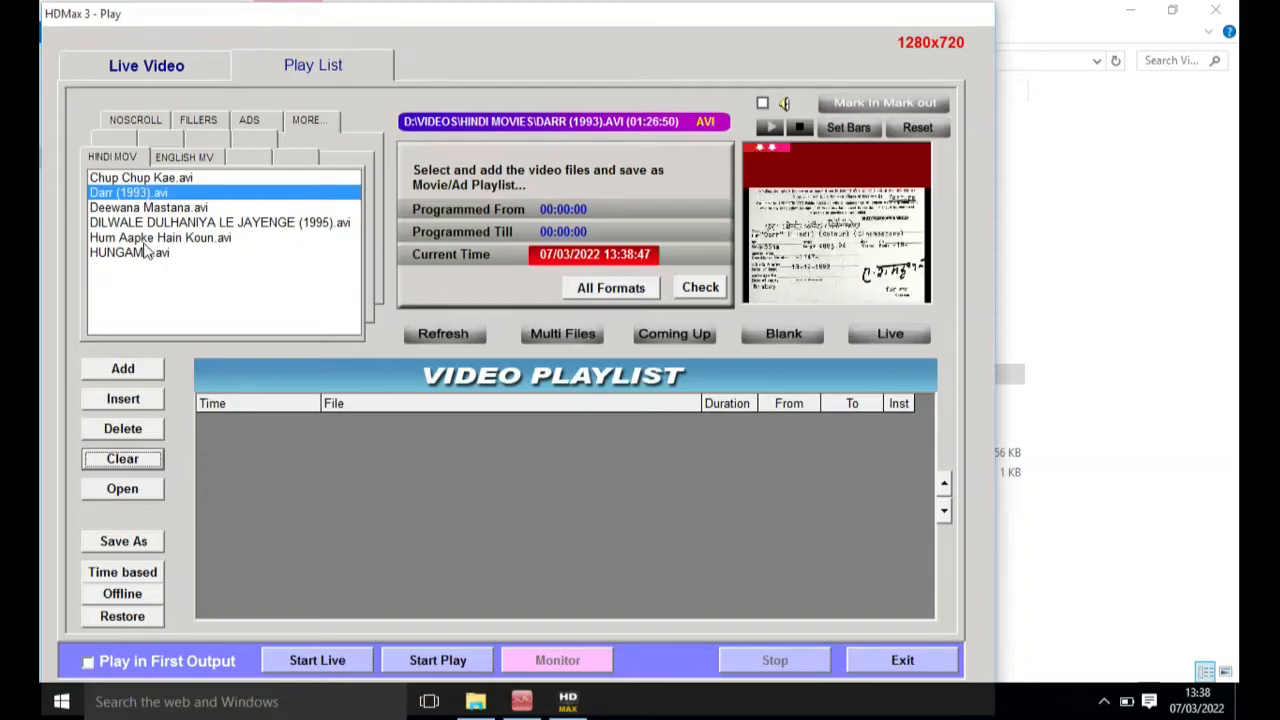
click(160, 237)
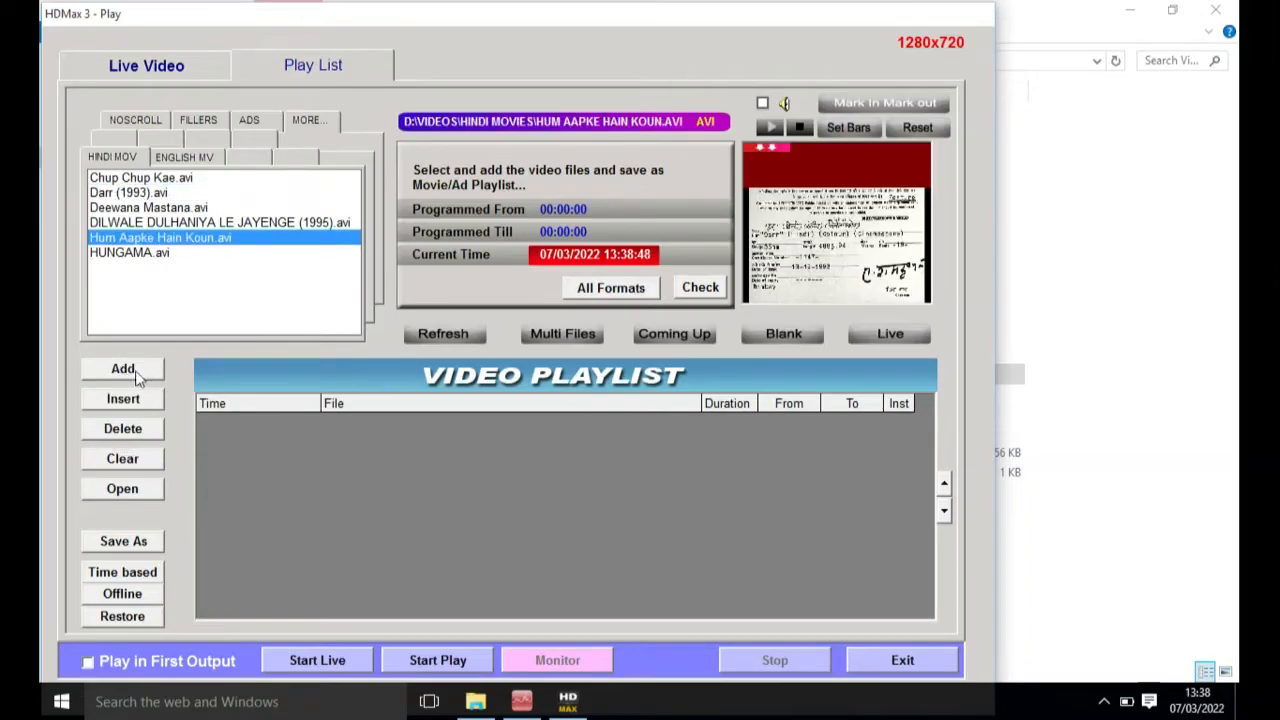
click(122, 368)
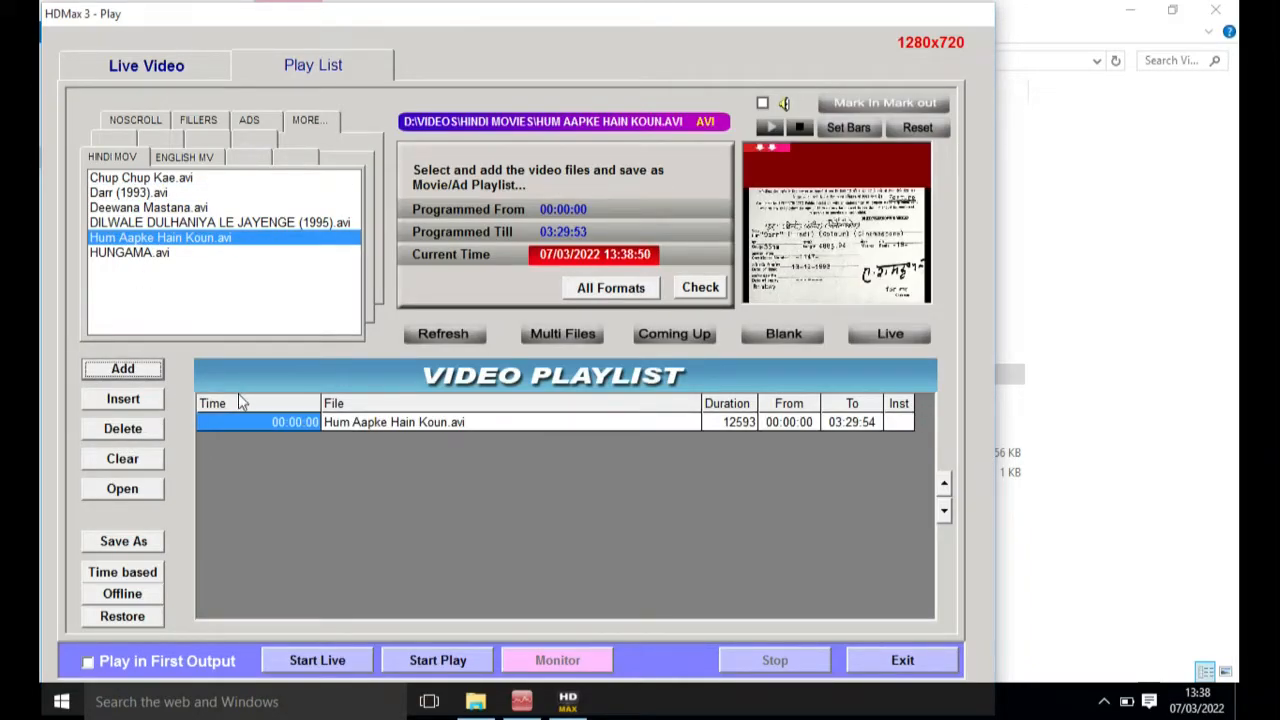
click(122, 540)
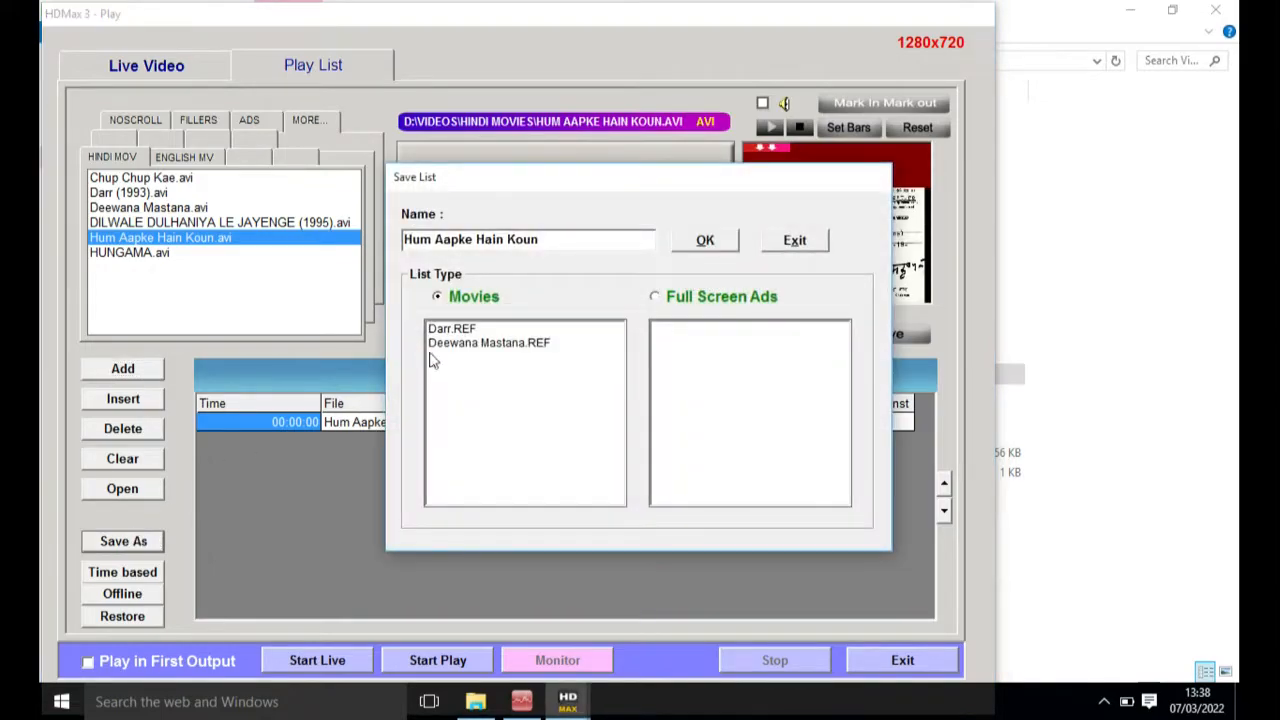
click(794, 240)
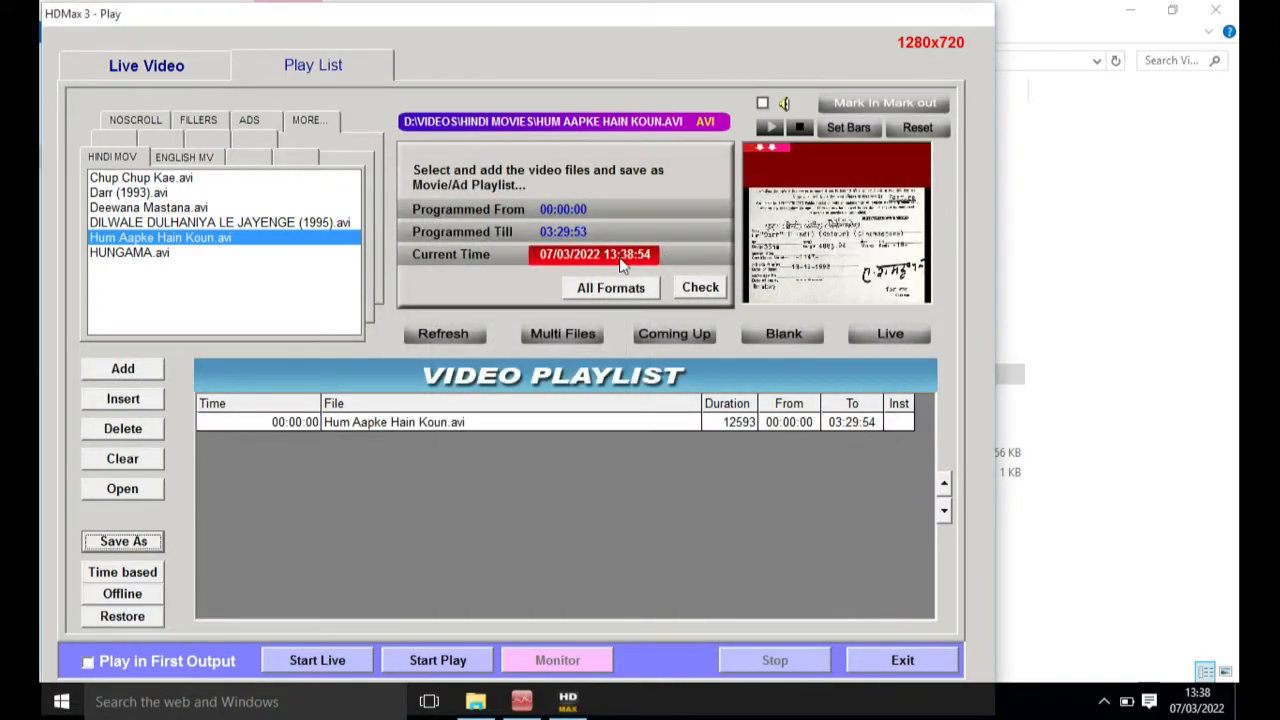
Empty the video playlist again and switch to the time-based schedule.
click(122, 458)
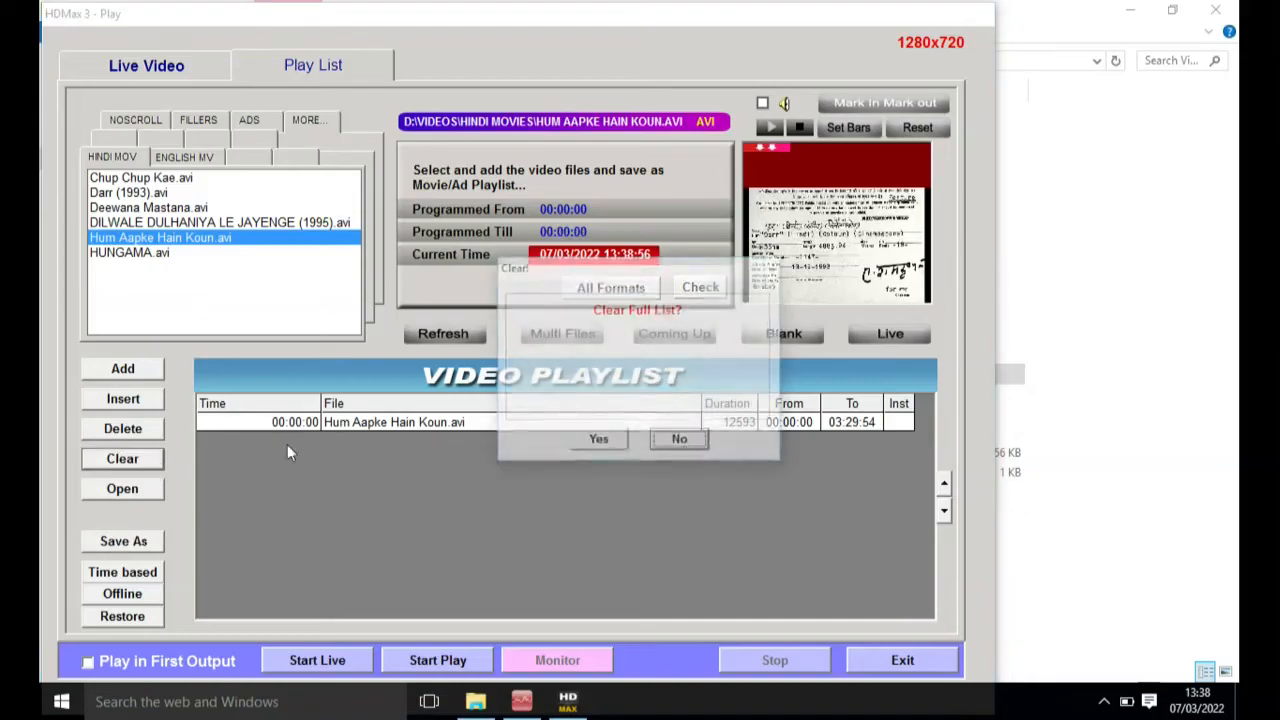
click(598, 438)
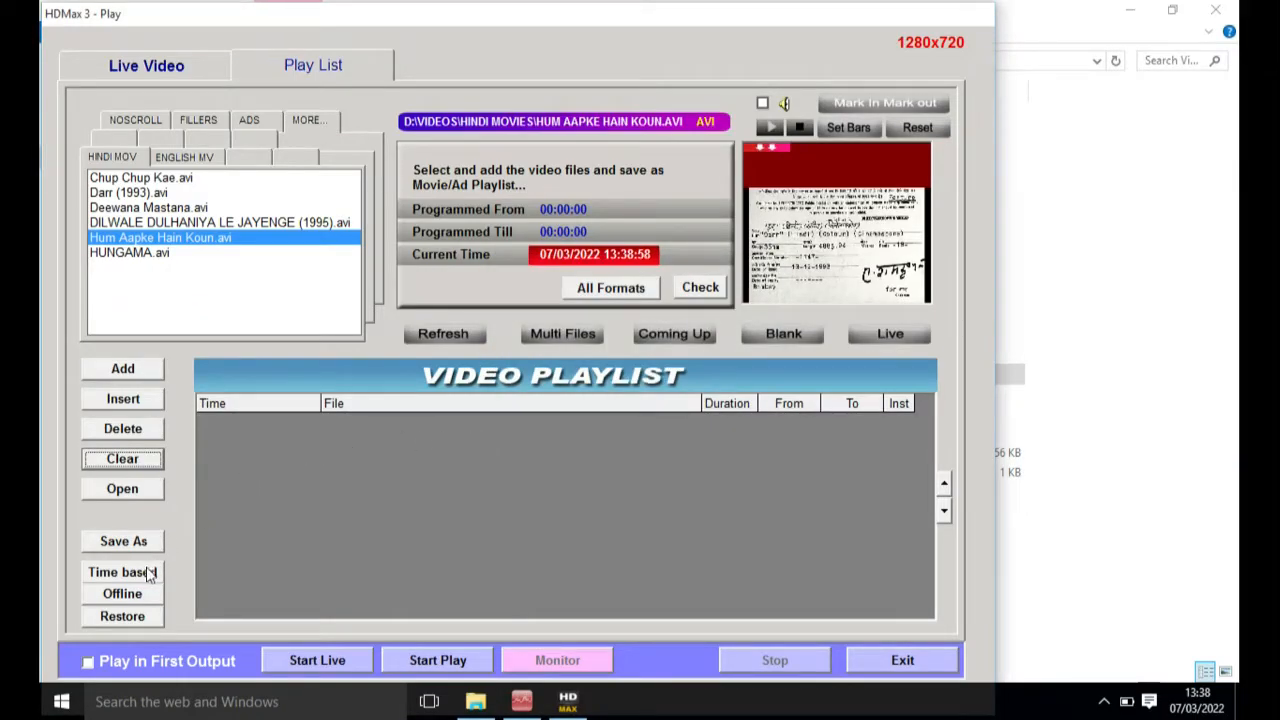
click(122, 571)
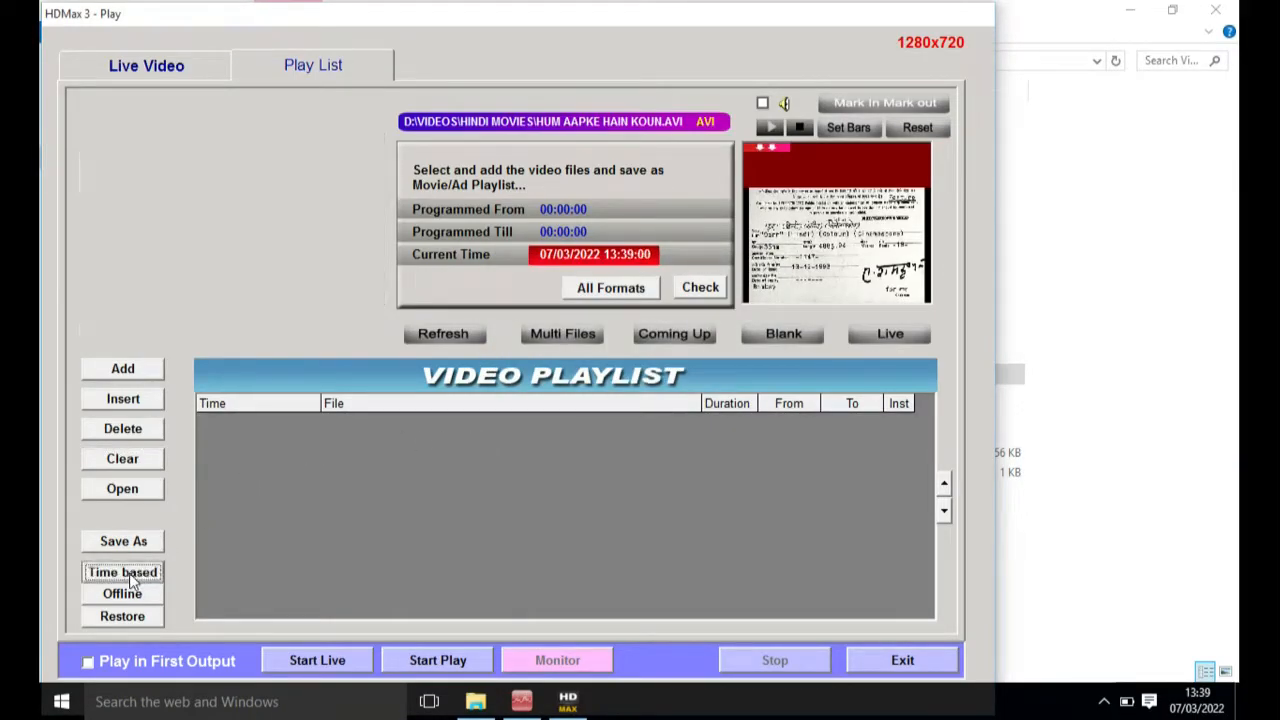
Check the manual playlist editor, then return to the empty 07/03/2022 time-based grid.
click(122, 572)
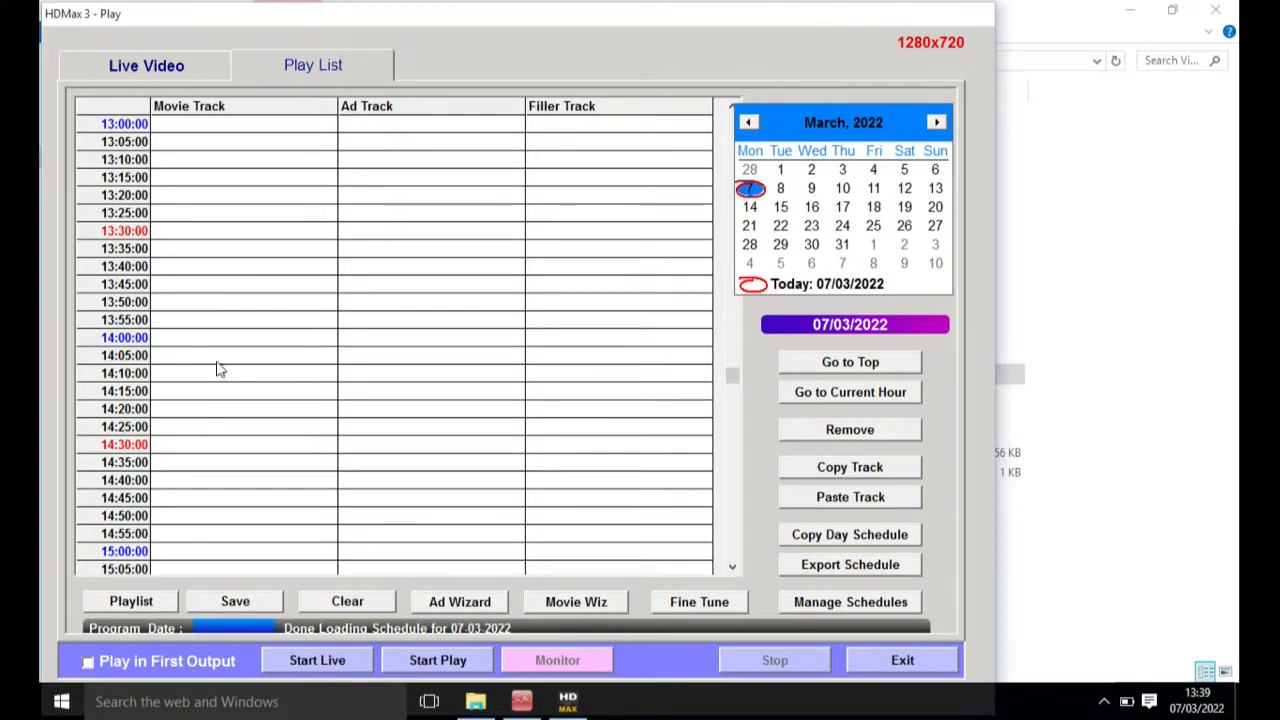
mouse_move(148, 615)
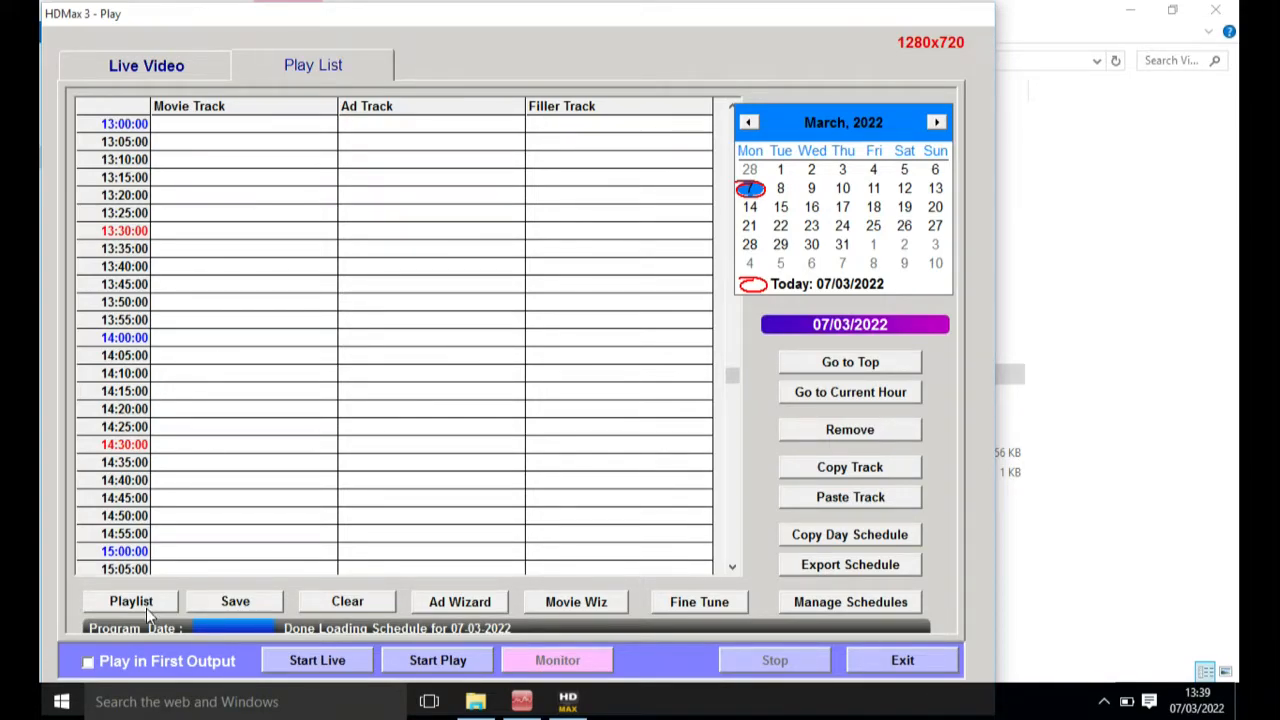
mouse_move(131, 601)
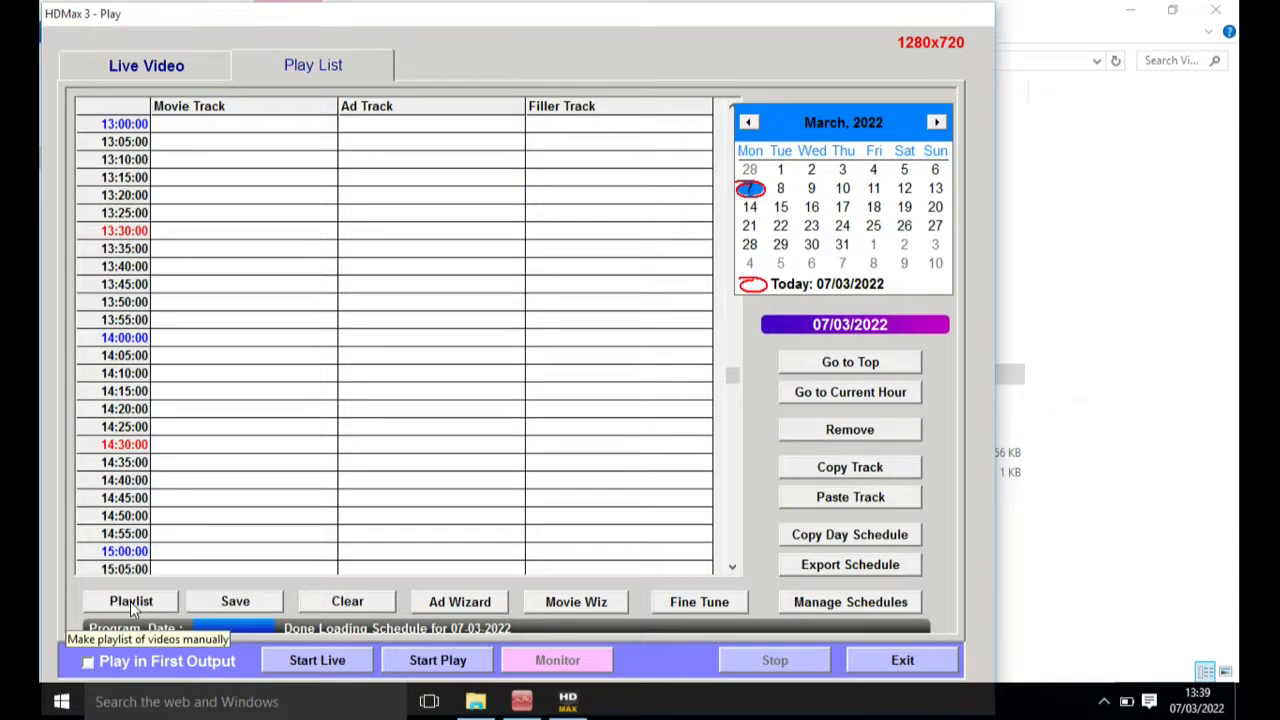
click(131, 601)
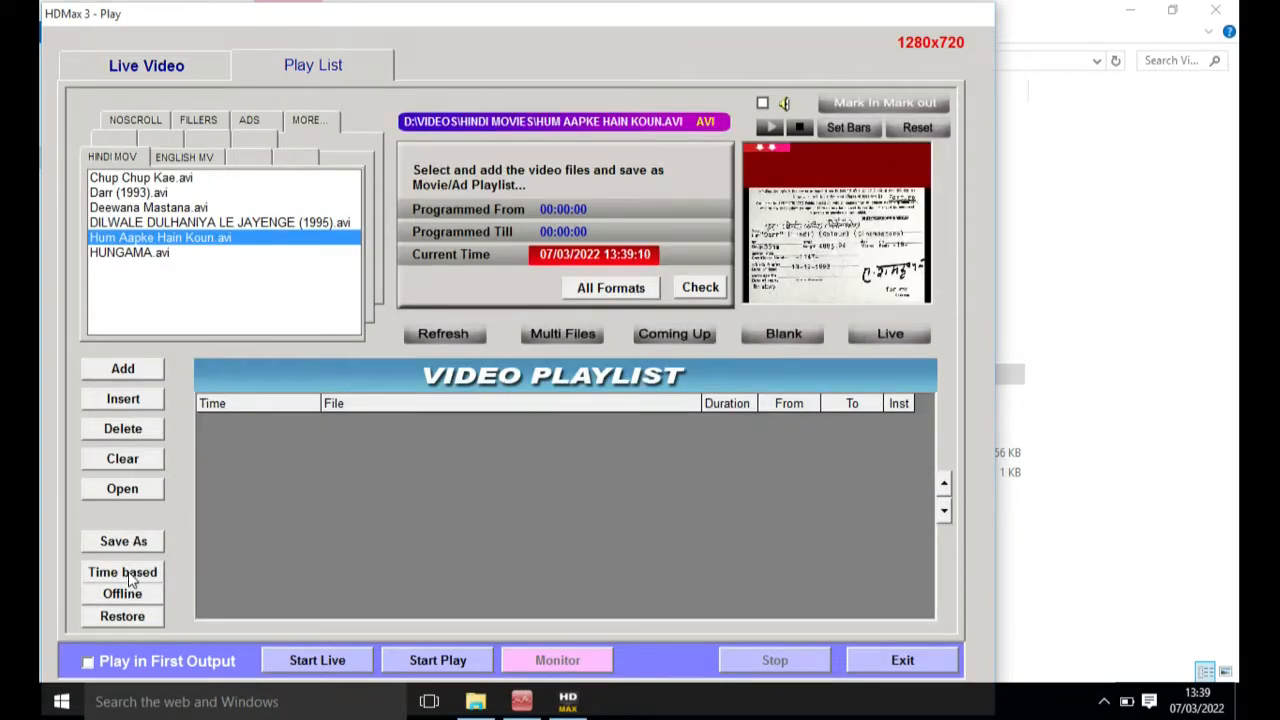
click(122, 572)
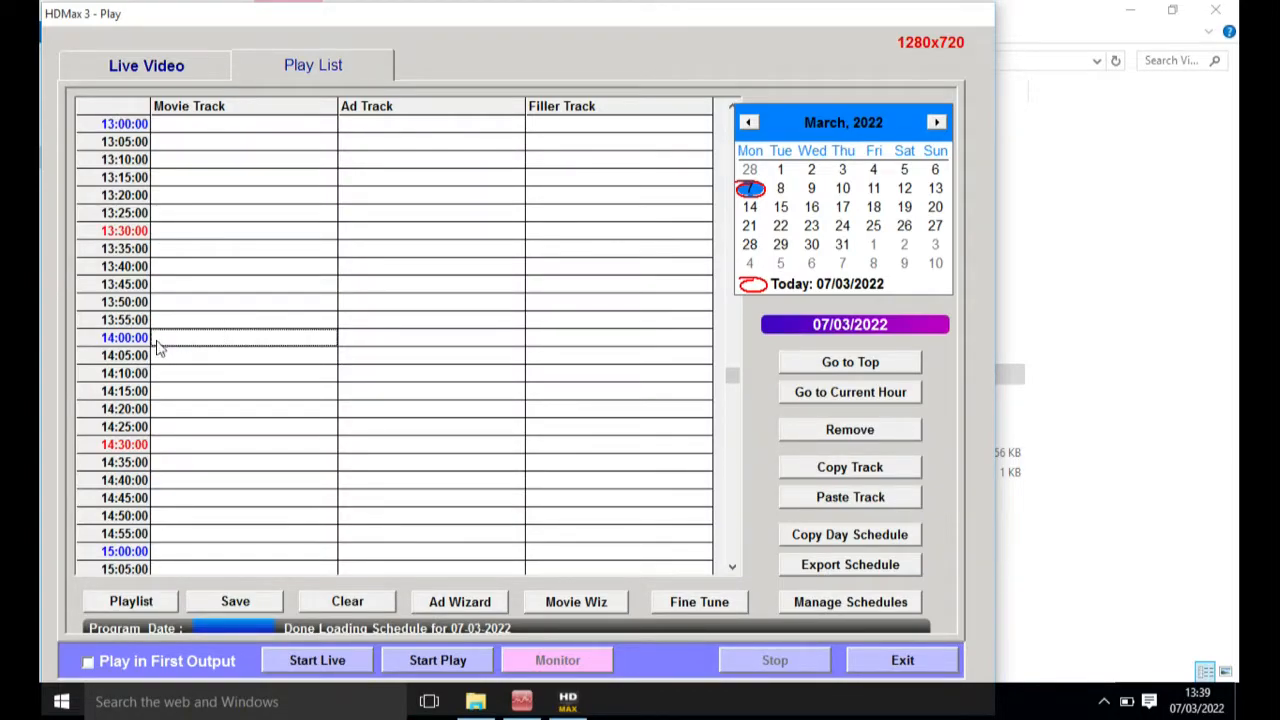
mouse_move(183, 343)
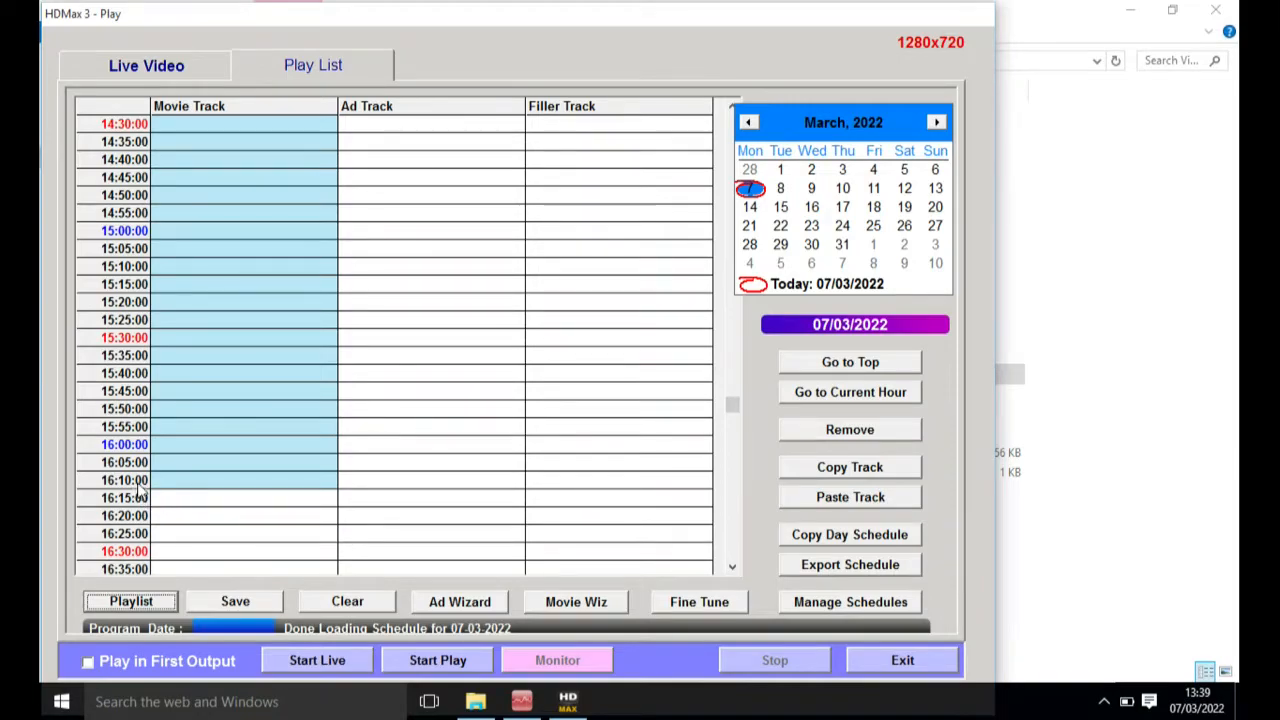
Select movie-track slots after Deewana Mastana and at 20:30 for Darr.
click(240, 480)
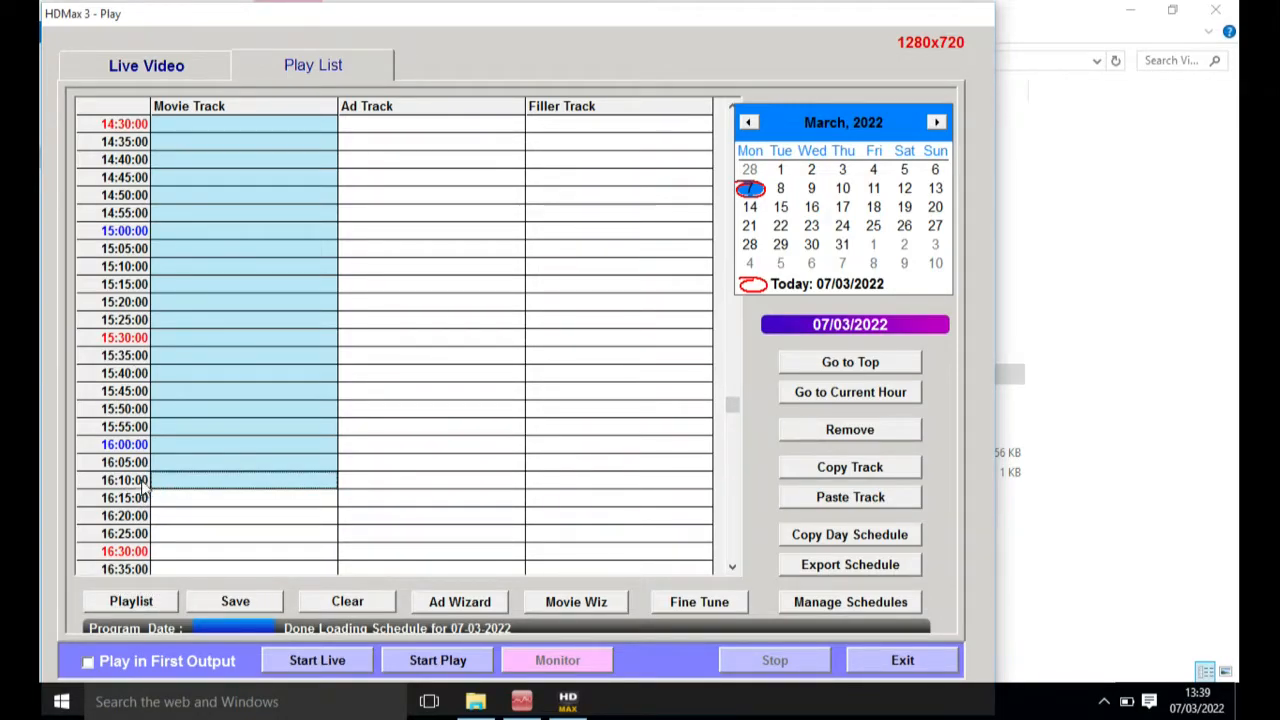
mouse_move(180, 499)
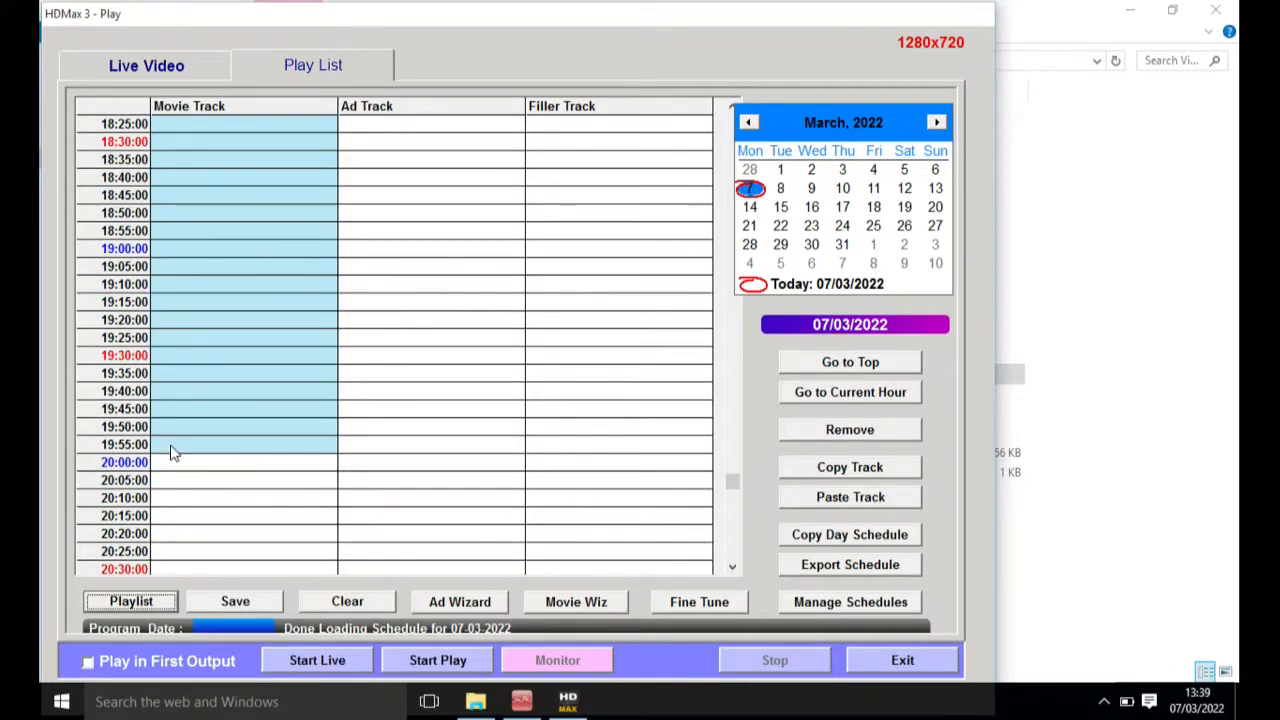
click(243, 444)
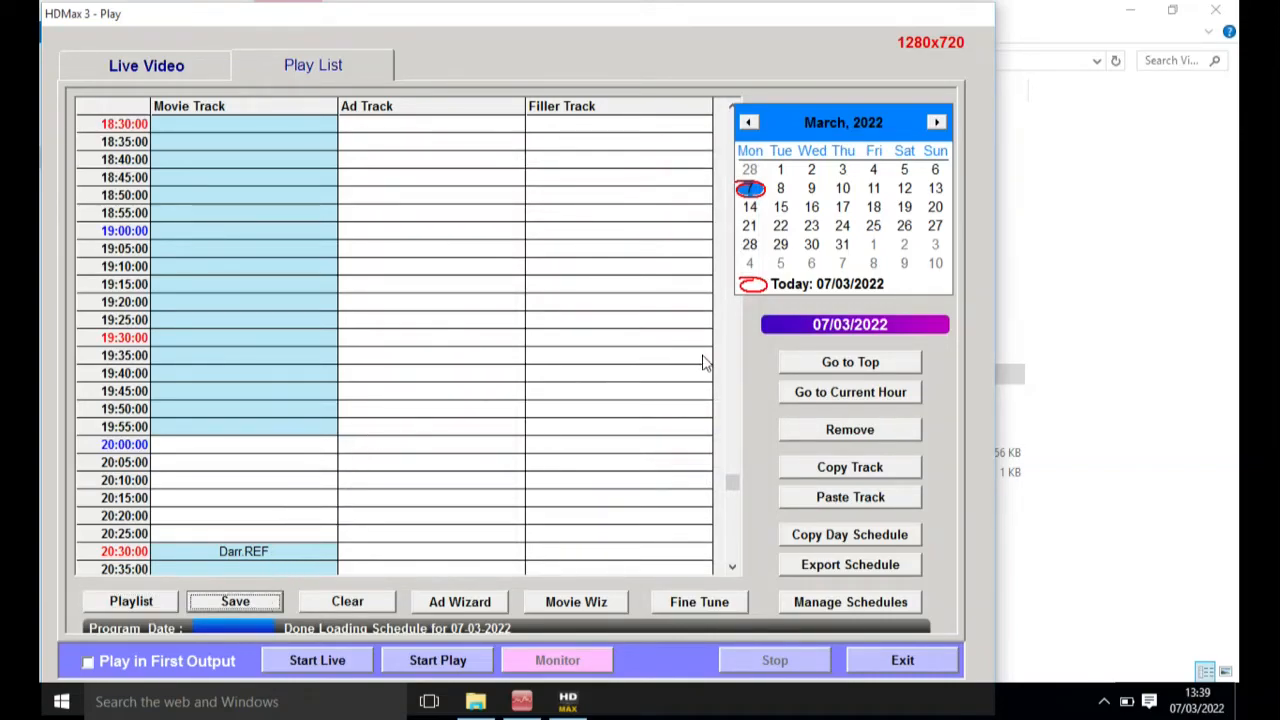
Scroll up and down the 7 March timeline to review the scheduled movie entries.
scroll(up, 3)
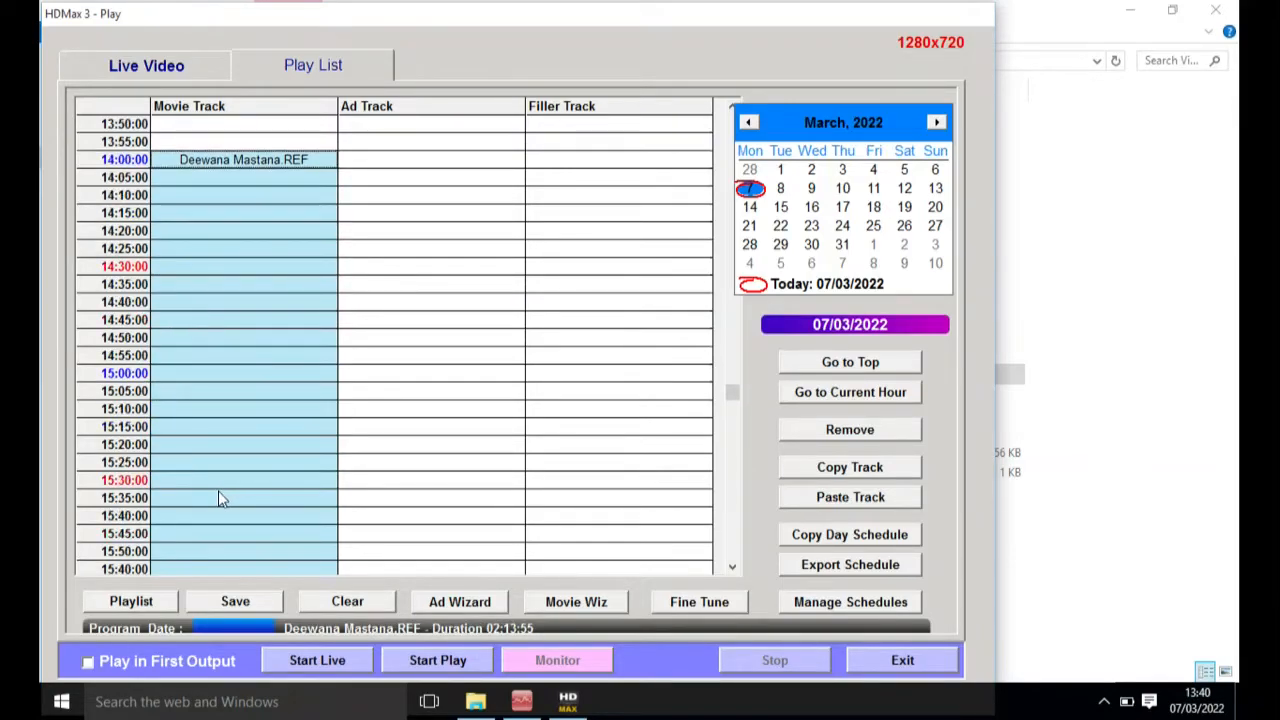
scroll(down, 3)
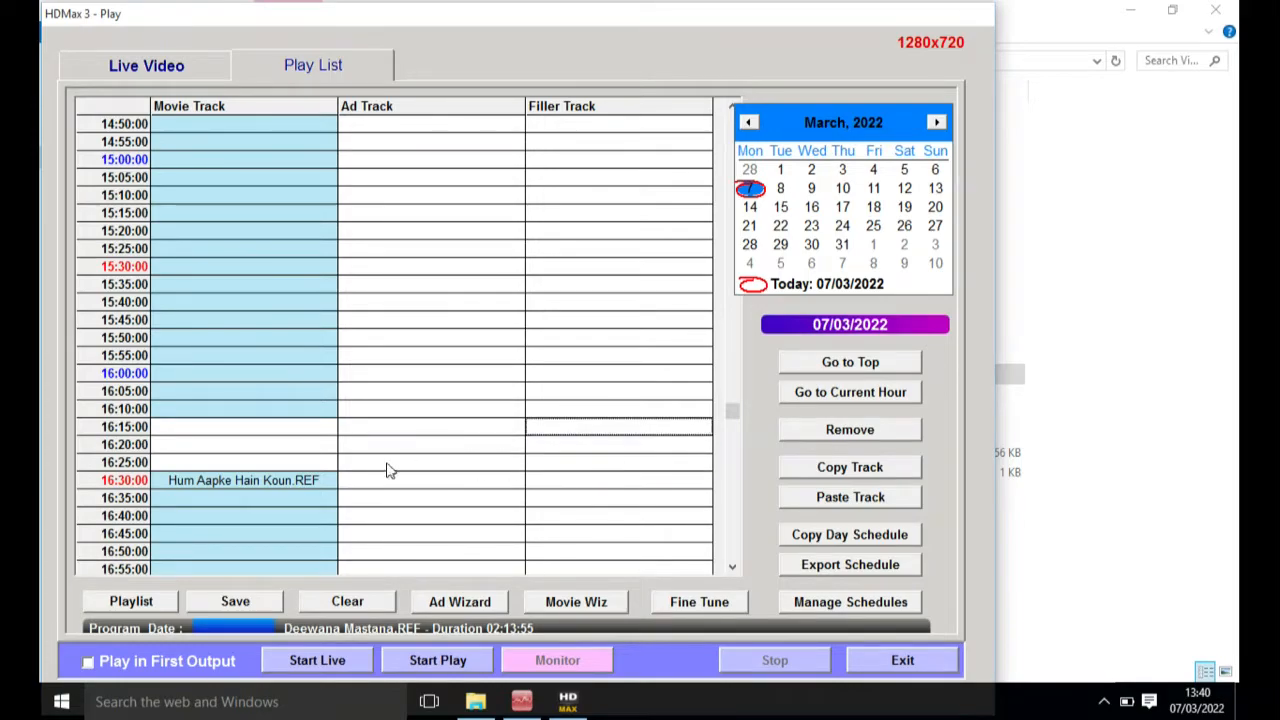
scroll(down, 3)
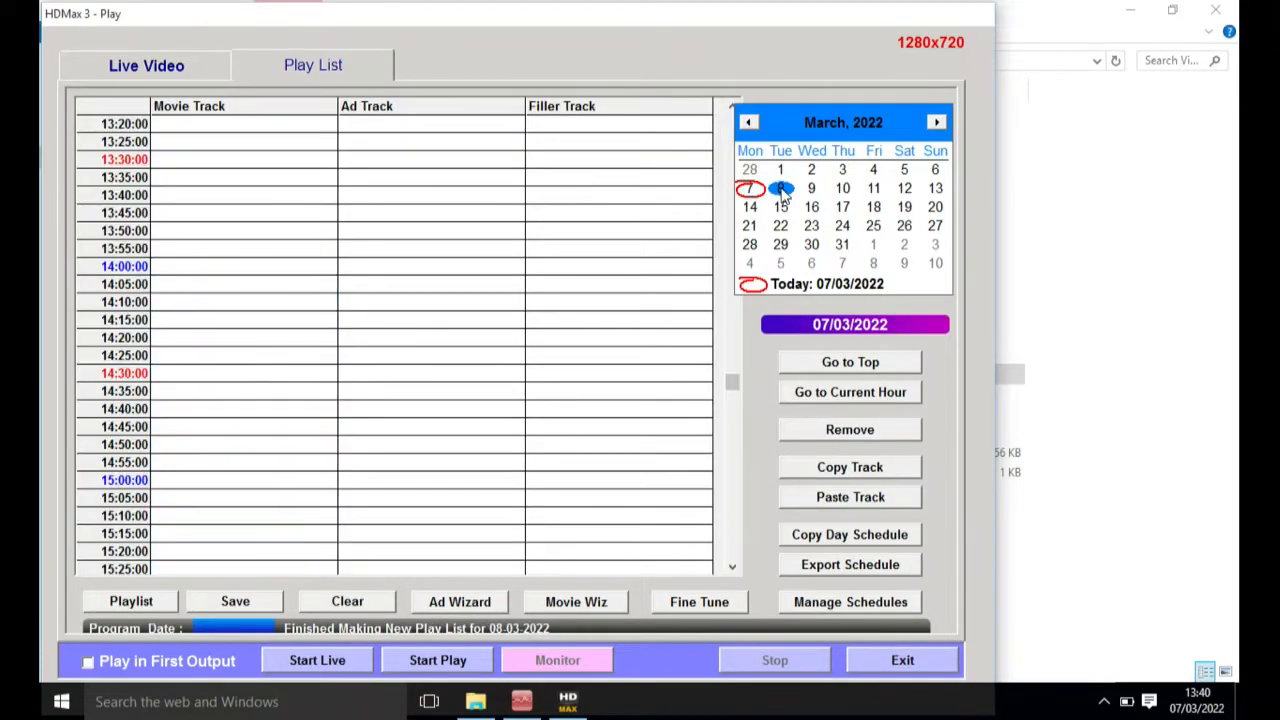
On 8 March, save Mission Impossible from the English library as a movie playlist.
click(780, 188)
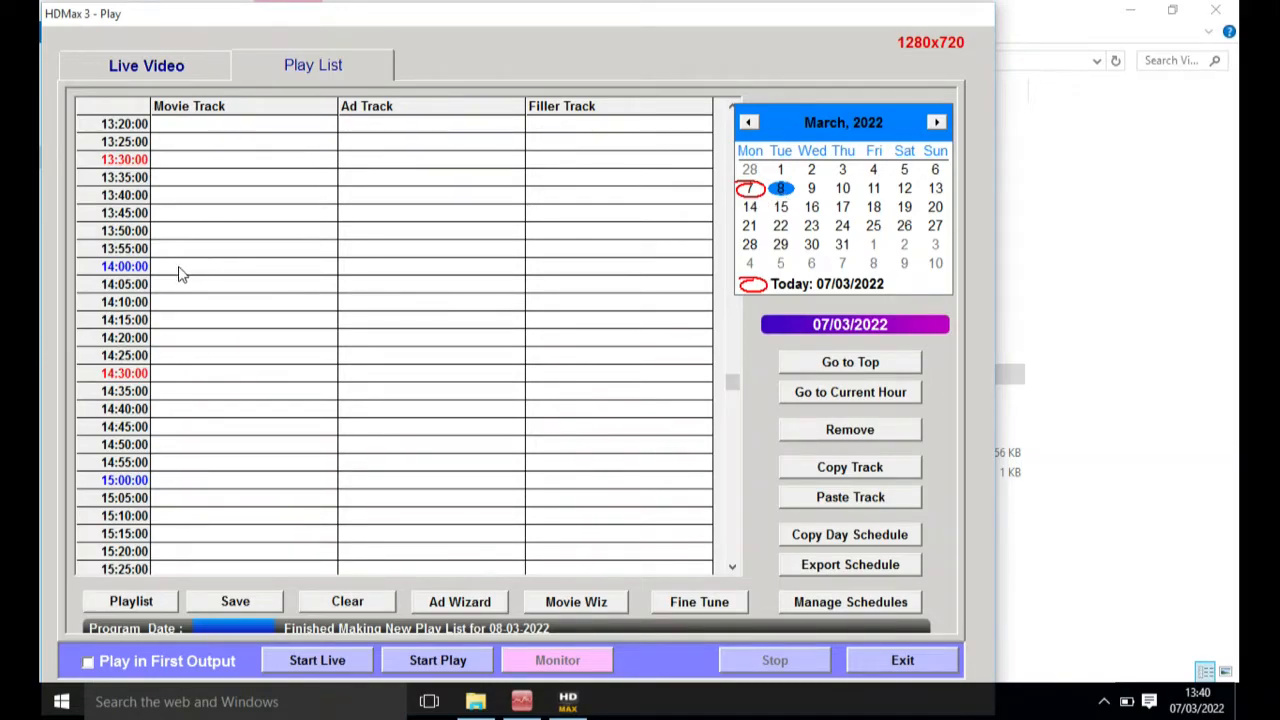
mouse_move(131, 601)
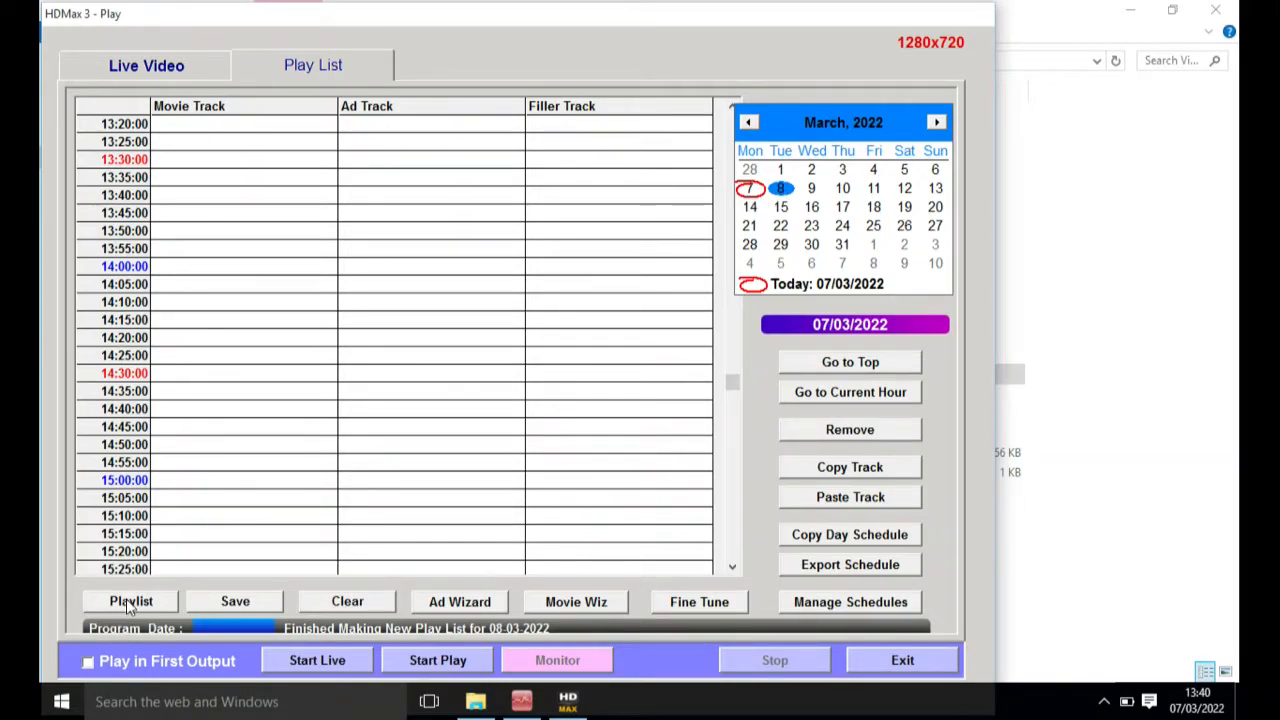
click(131, 601)
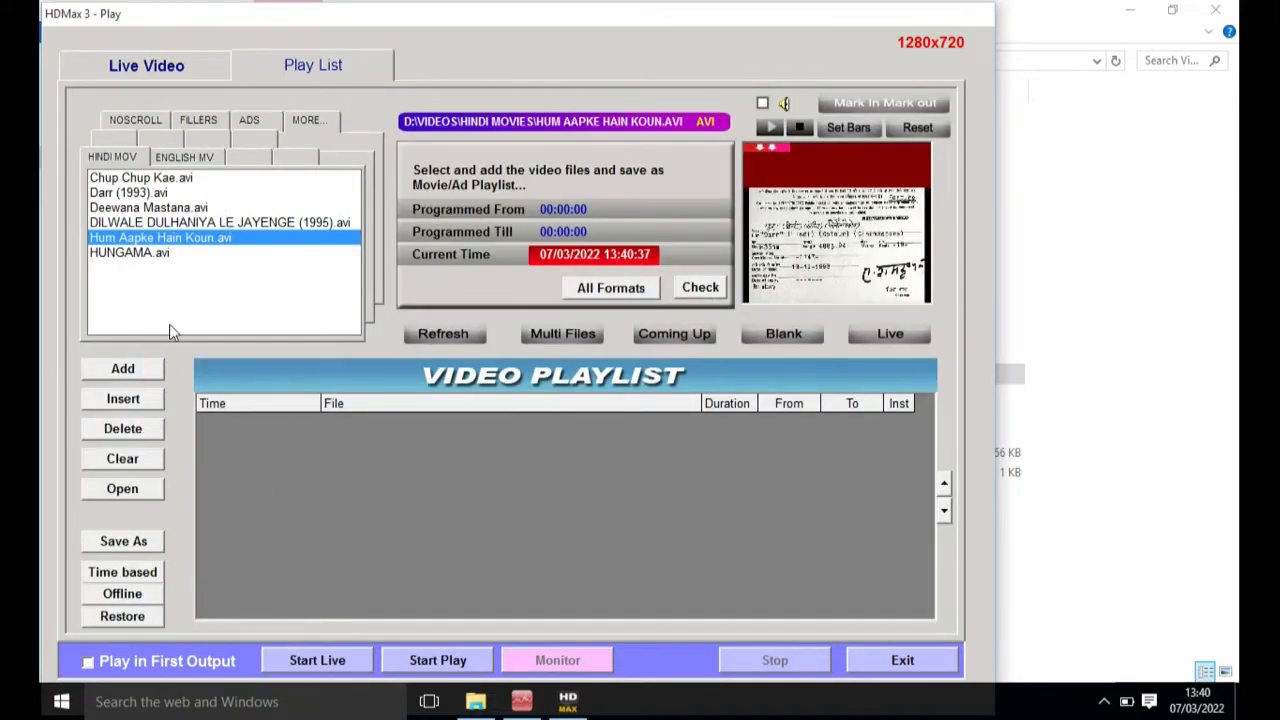
click(184, 157)
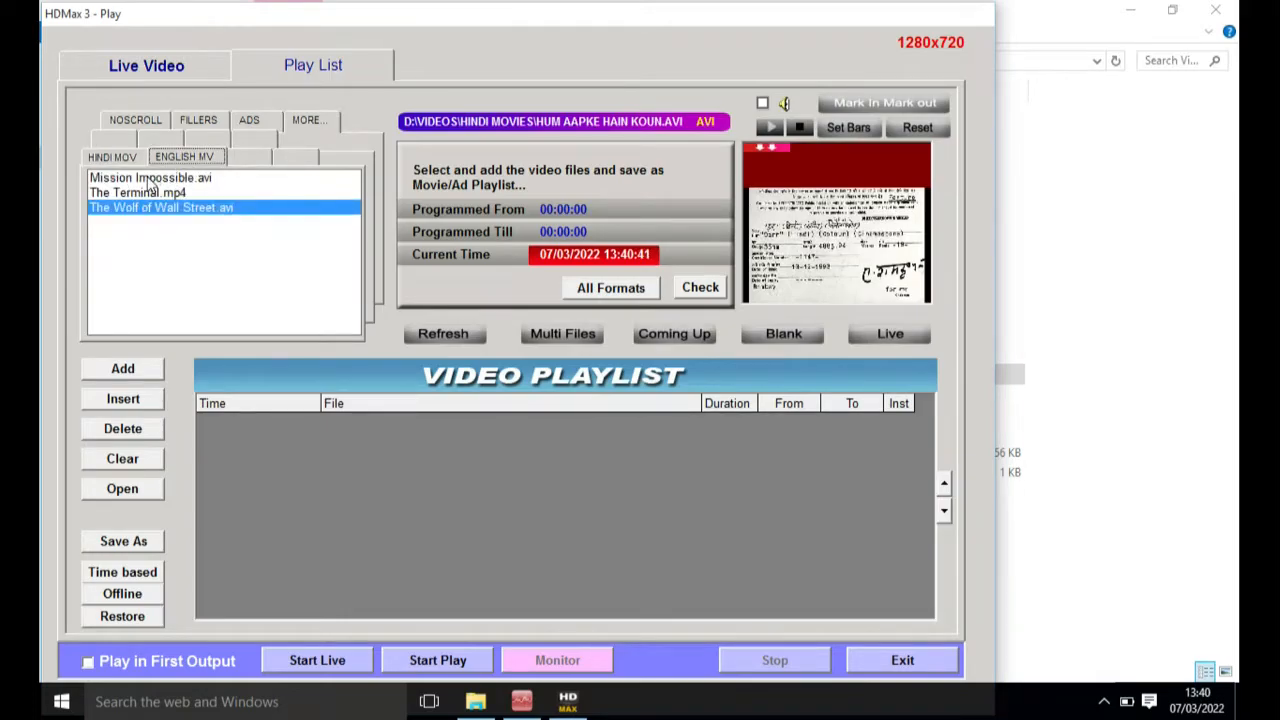
click(149, 177)
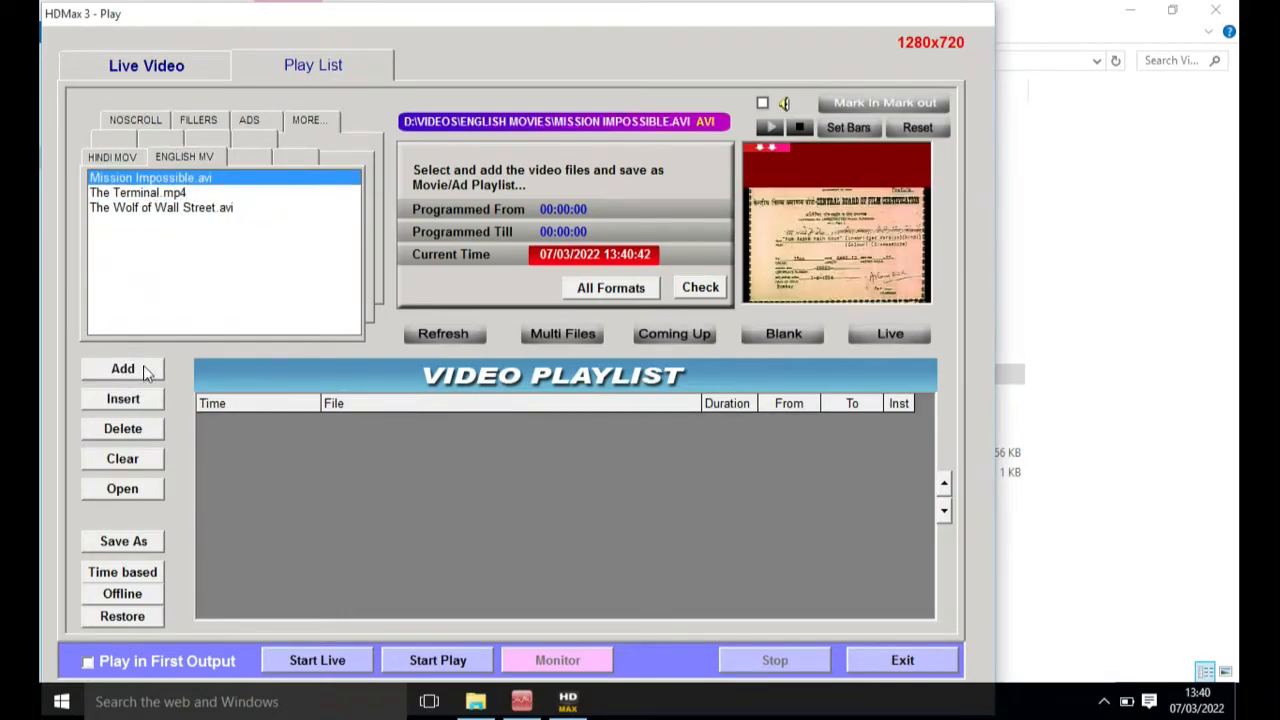
click(122, 368)
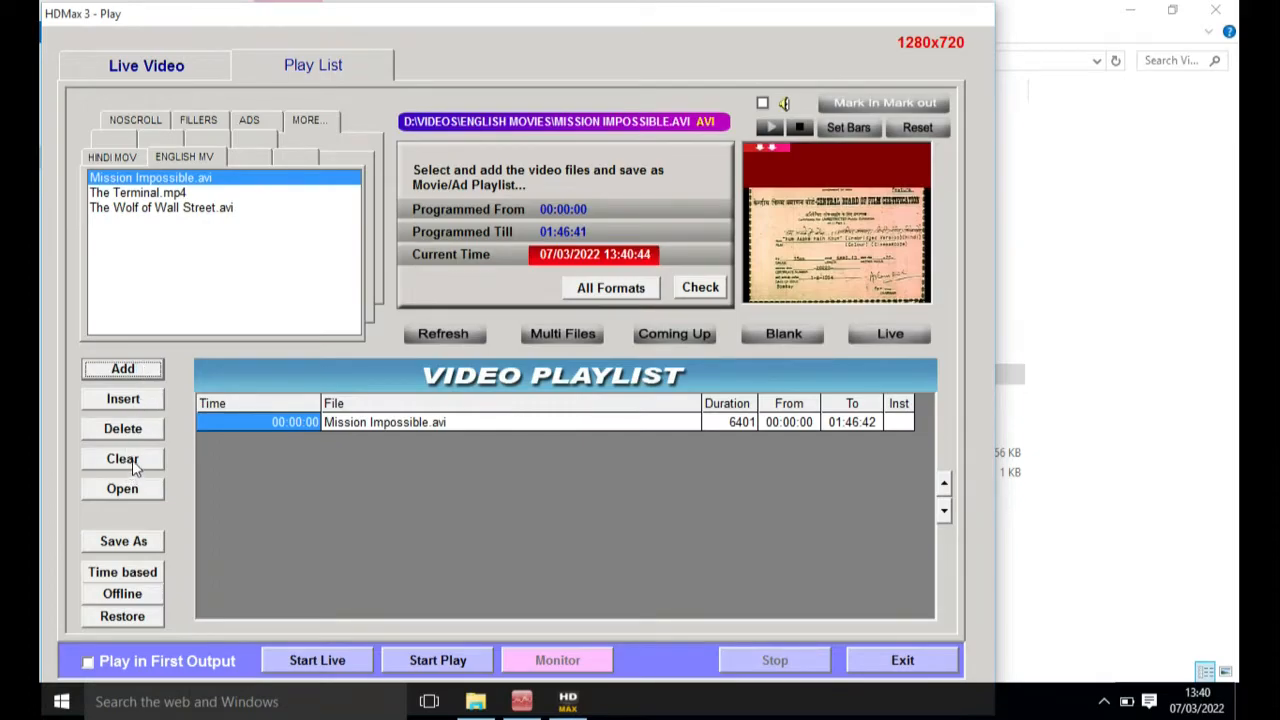
click(123, 540)
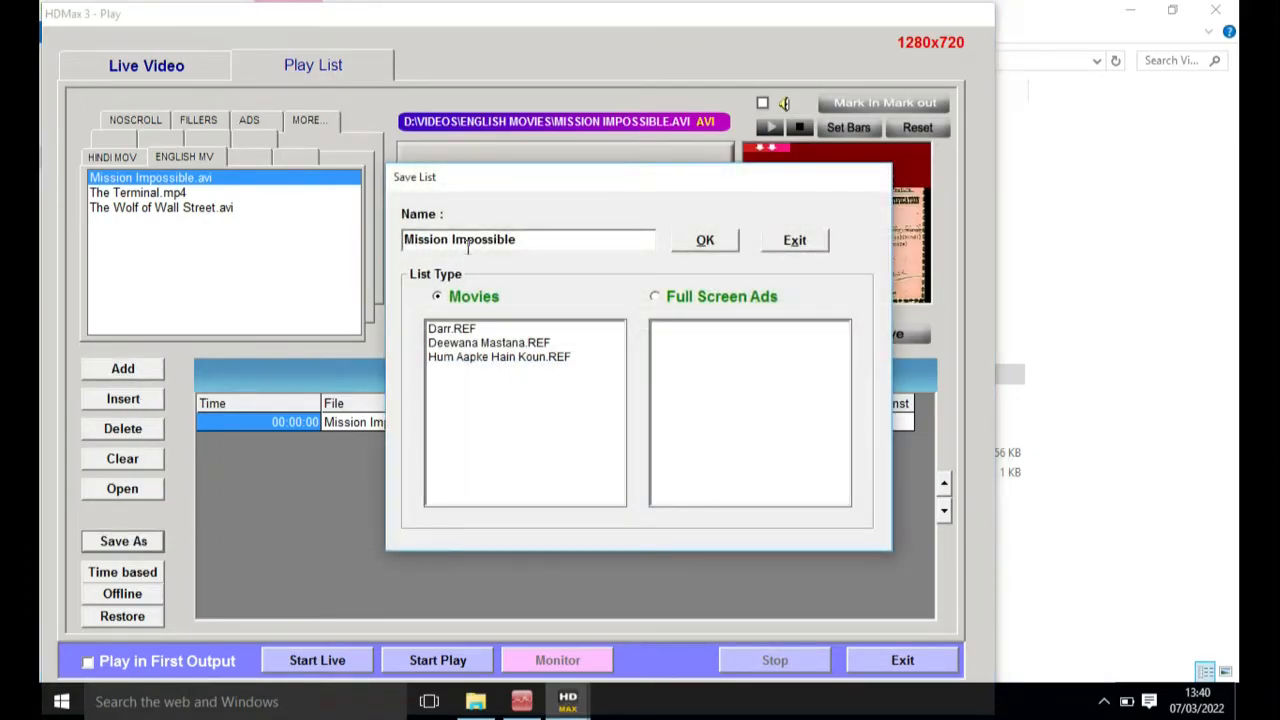
click(705, 240)
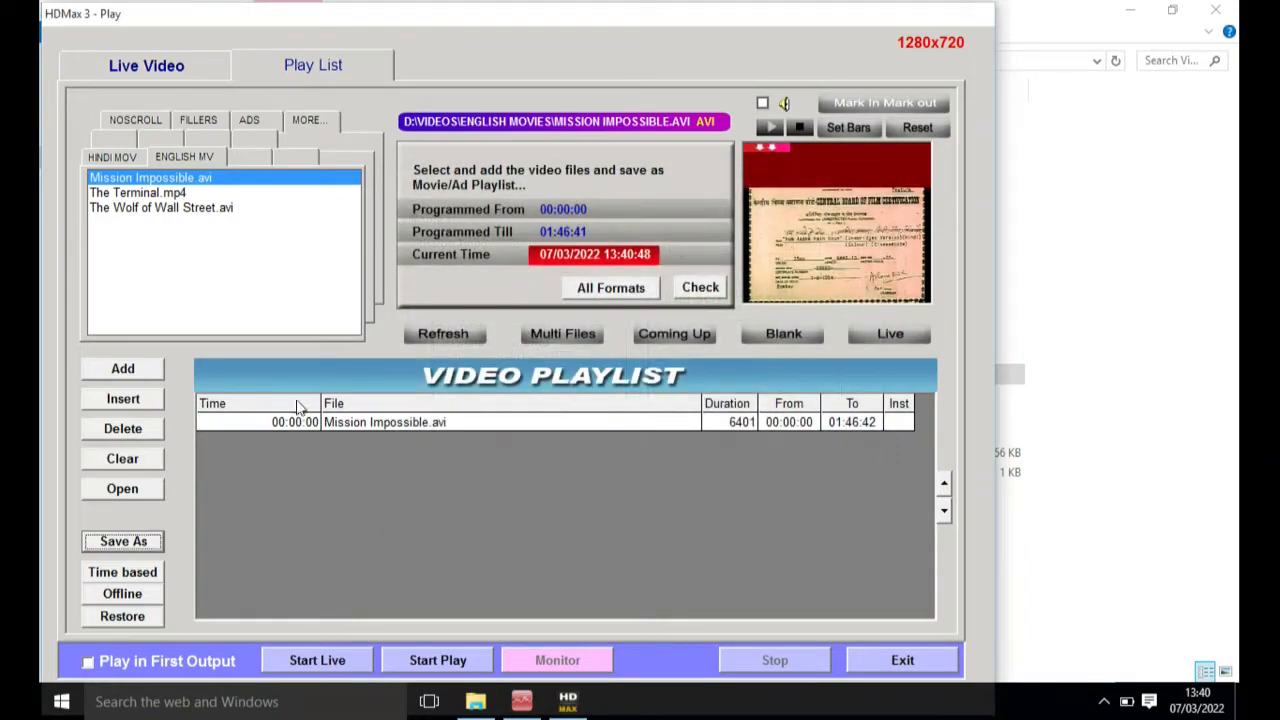
Clear the playlist, save The Terminal as its own playlist, and show the time-based schedule.
click(122, 458)
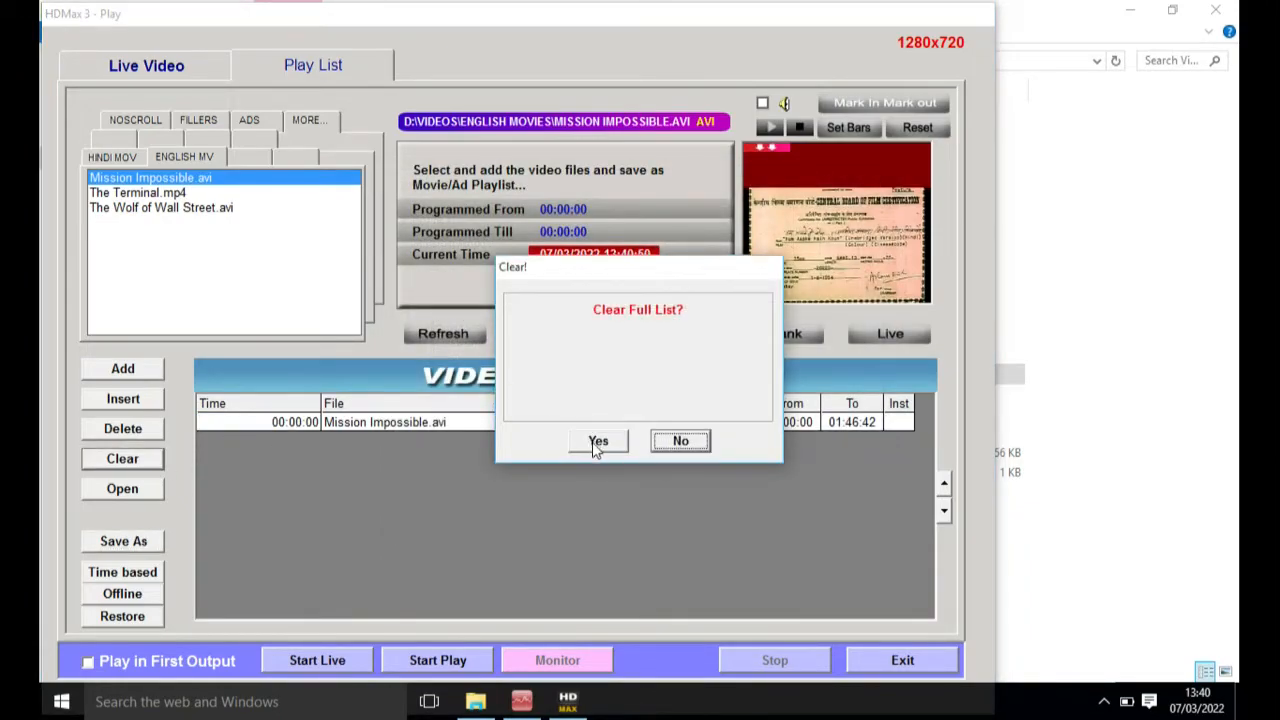
click(598, 441)
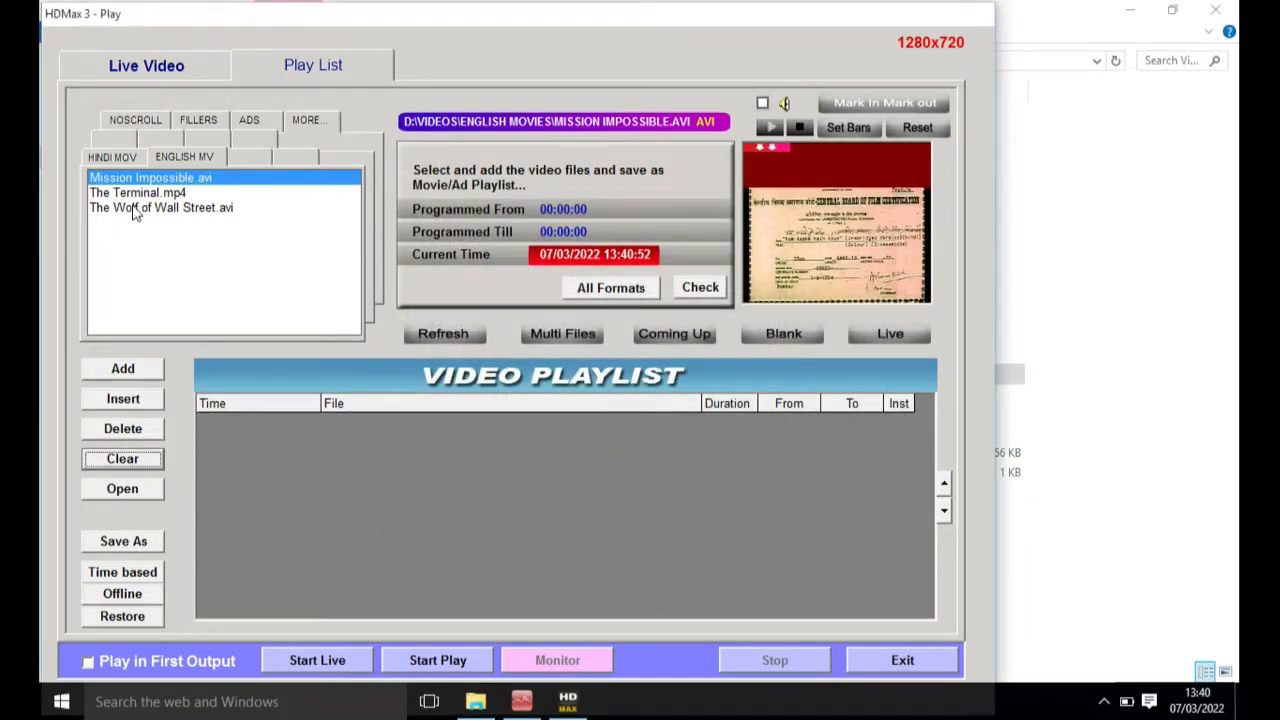
click(137, 192)
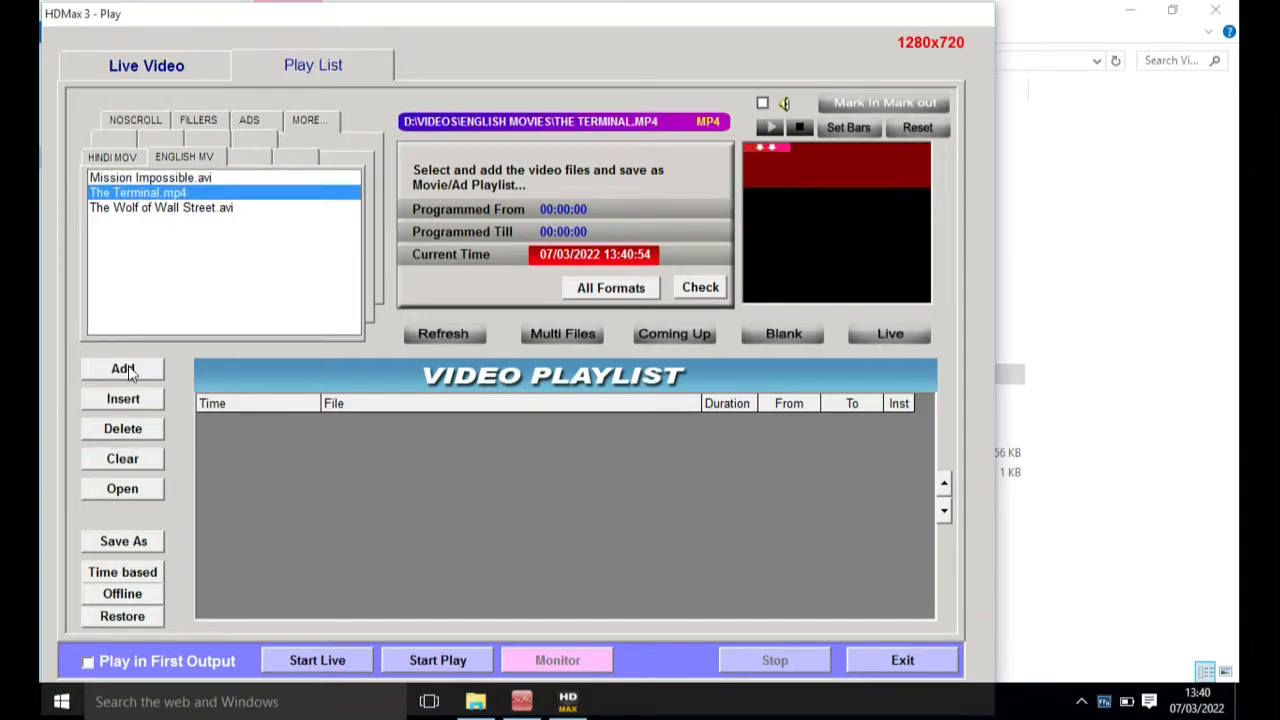
click(122, 368)
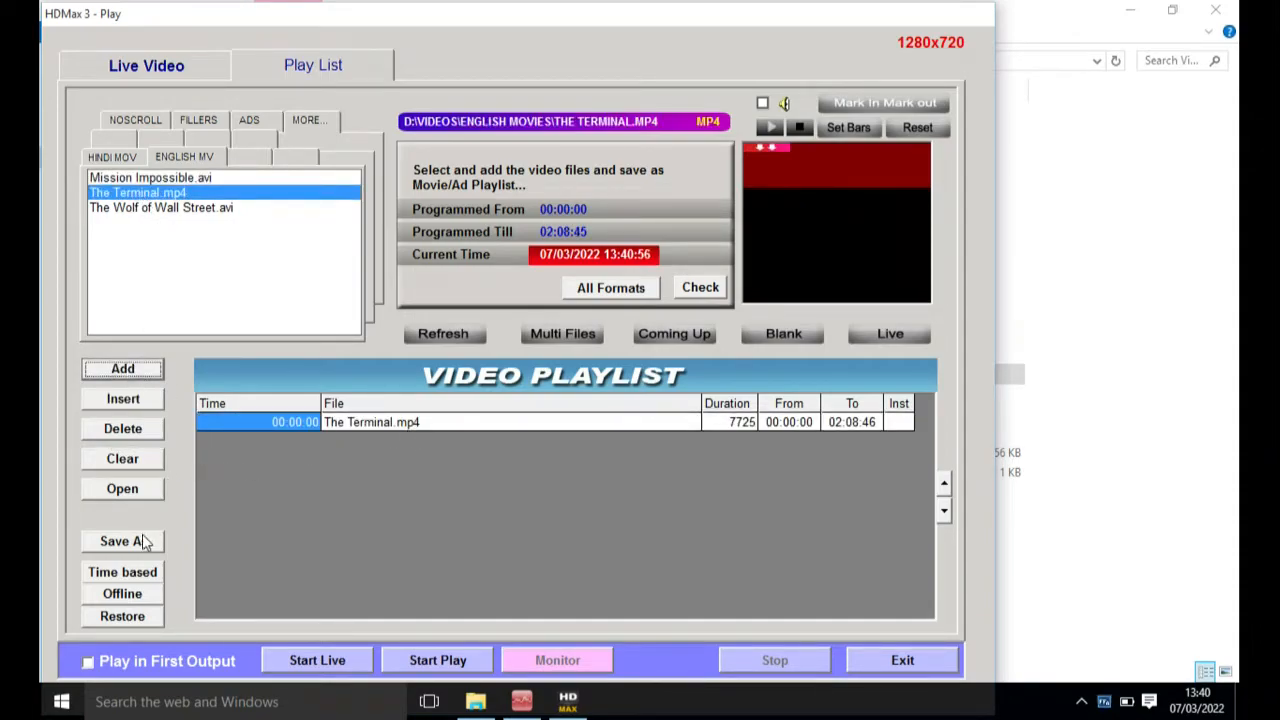
click(122, 540)
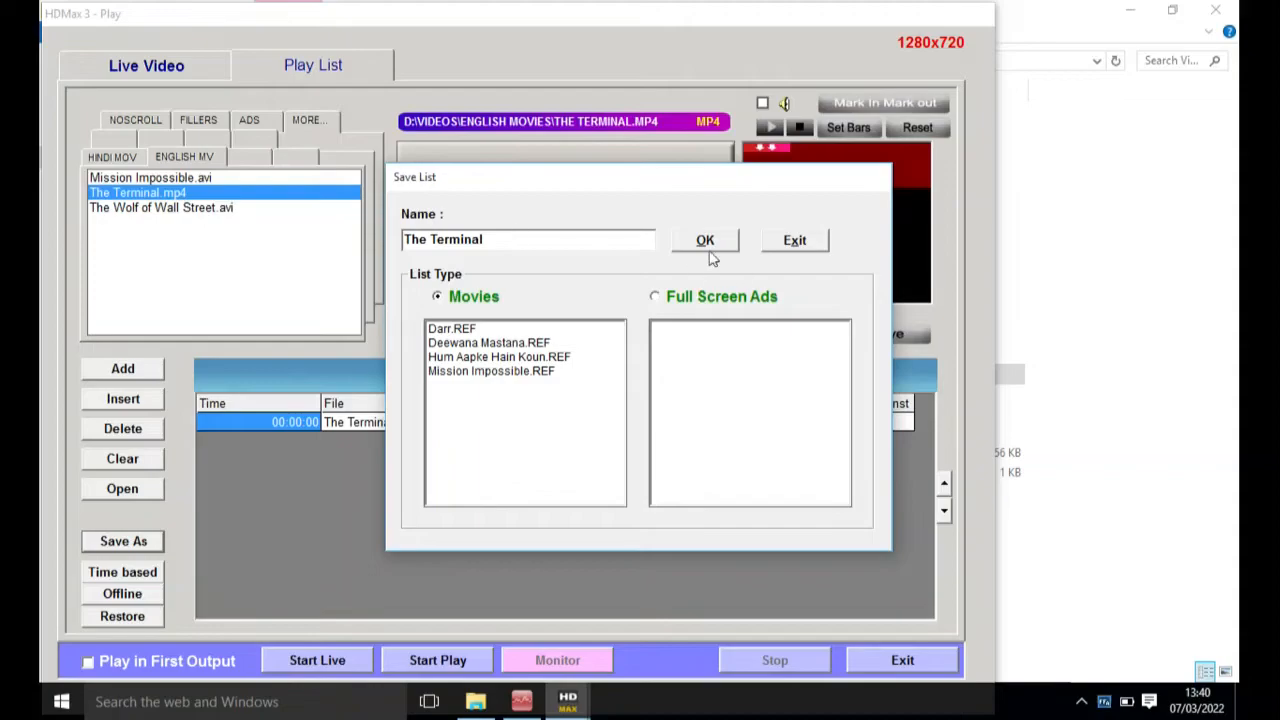
click(704, 240)
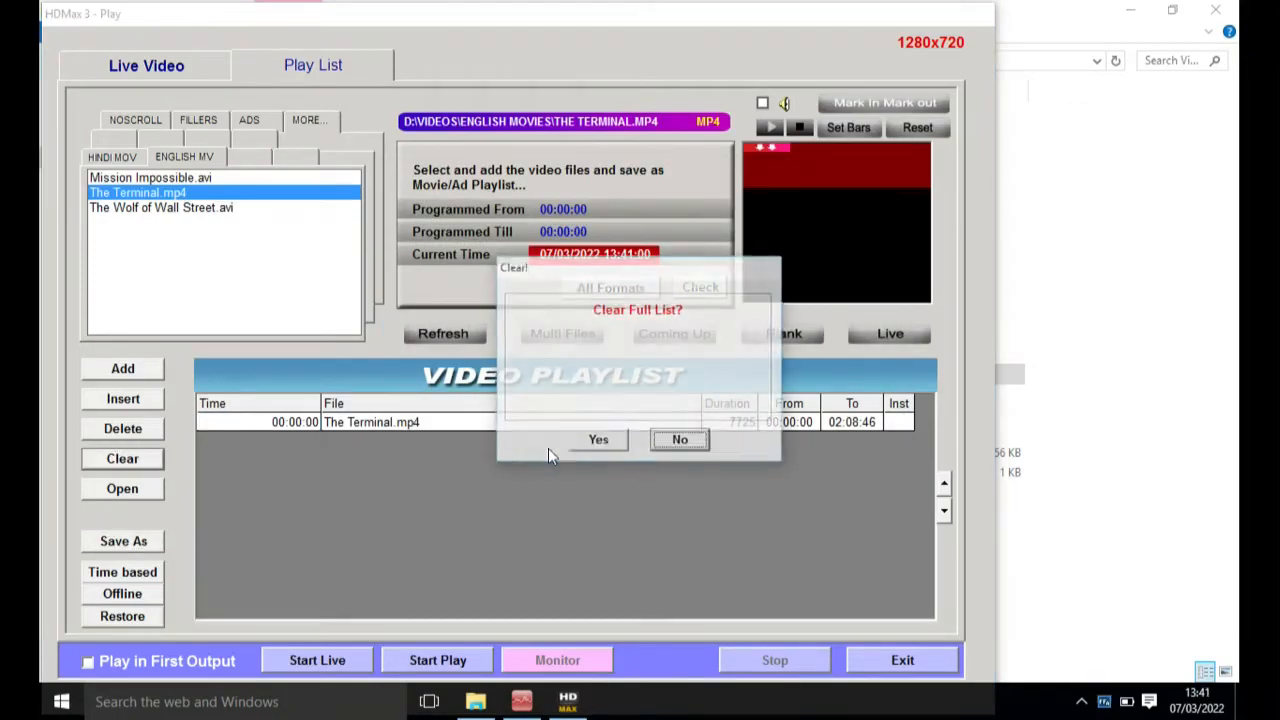
click(598, 439)
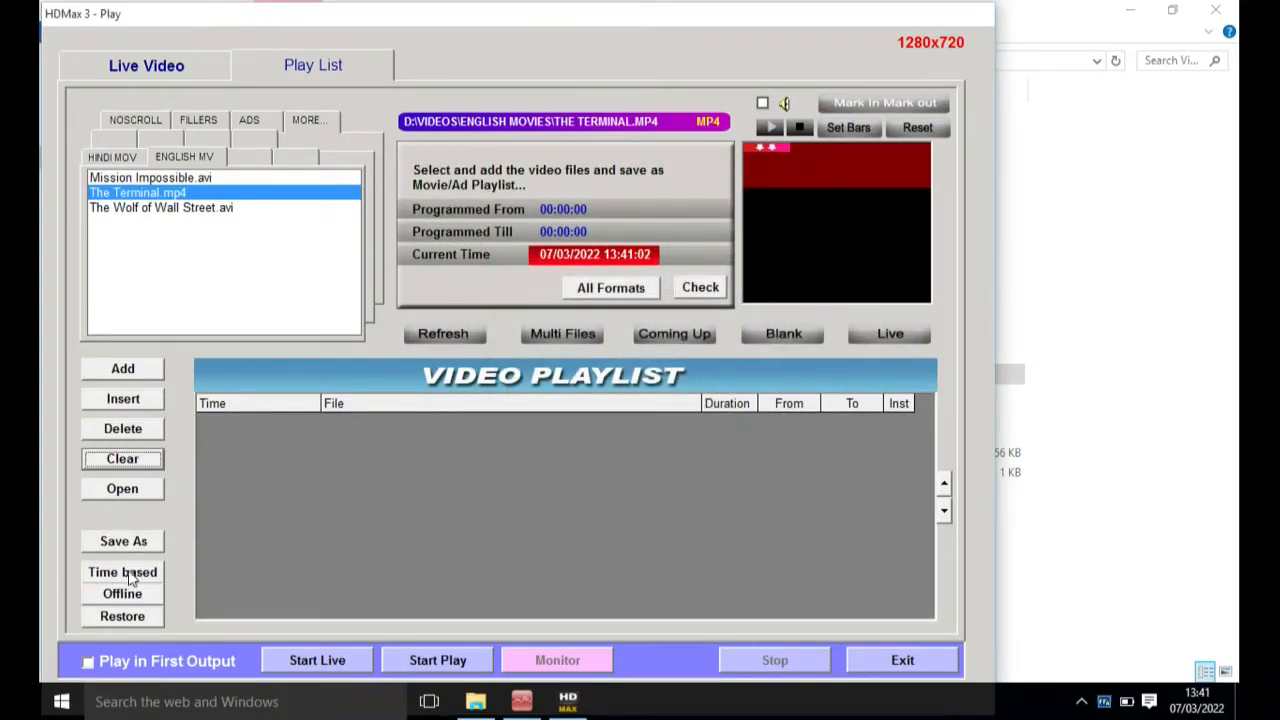
click(122, 571)
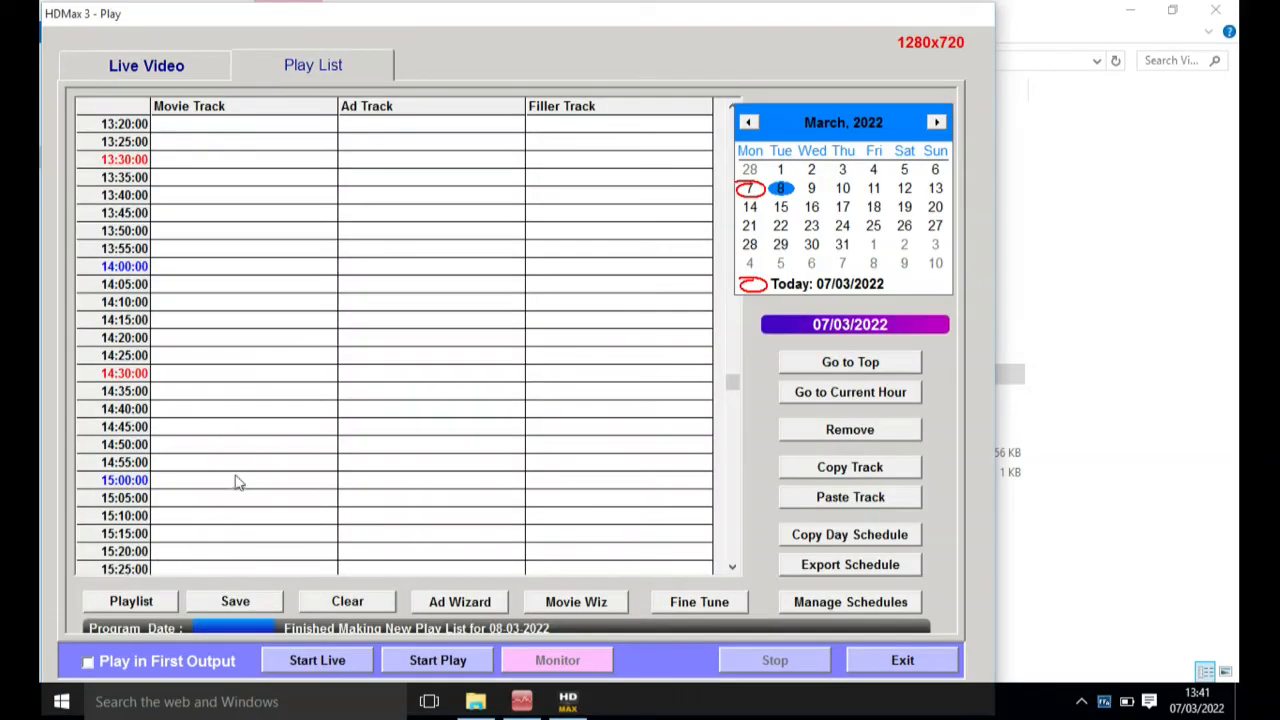
Schedule The Terminal movie playlist in the 8 March movie track's 14:00 slot.
click(749, 188)
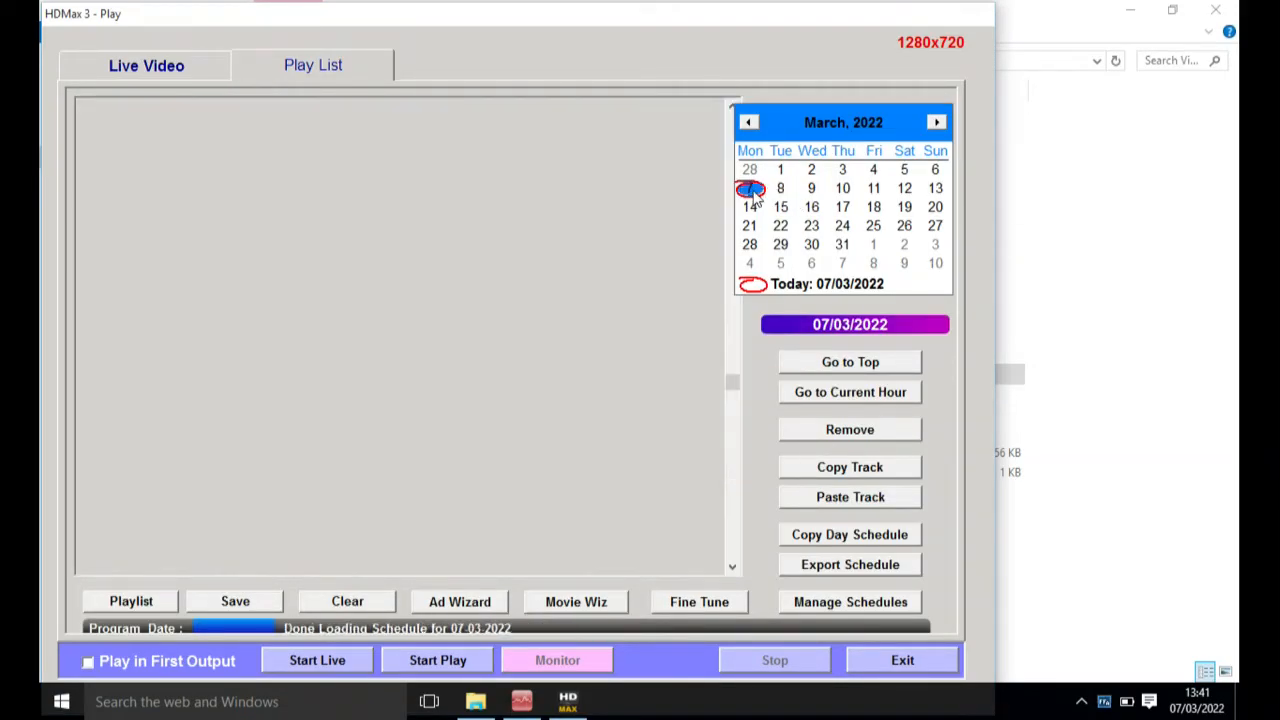
click(749, 188)
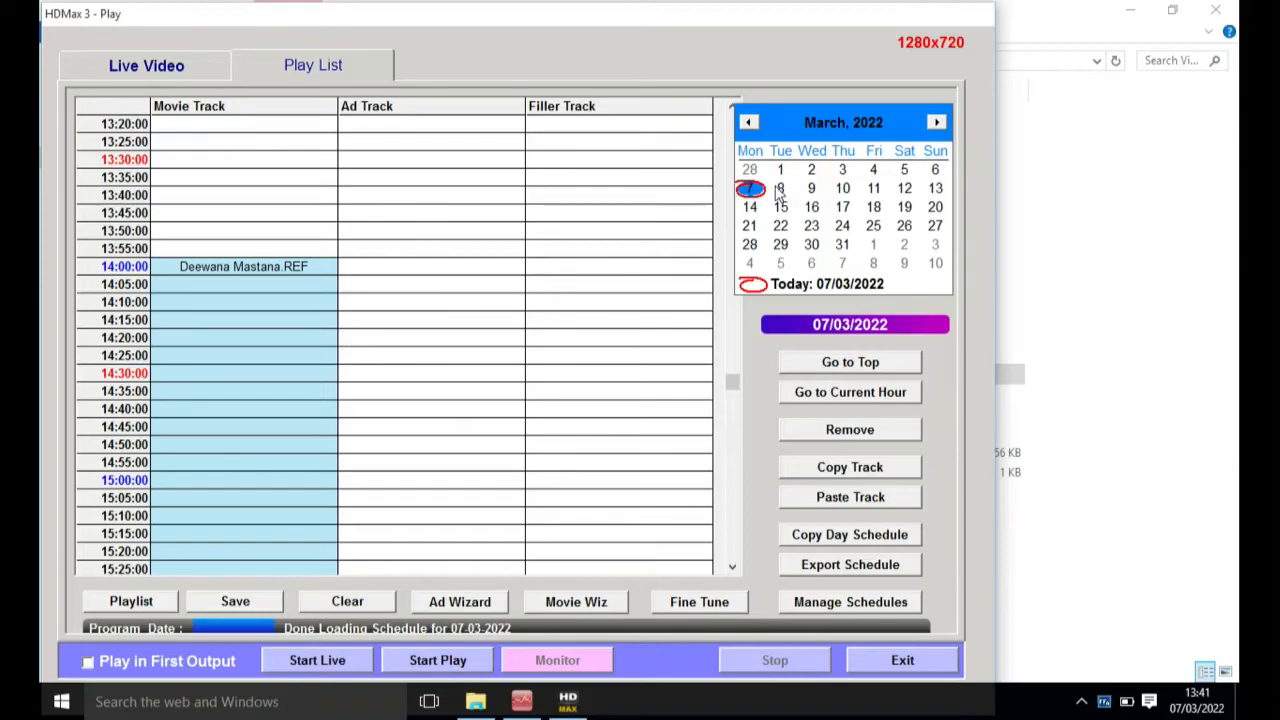
click(780, 188)
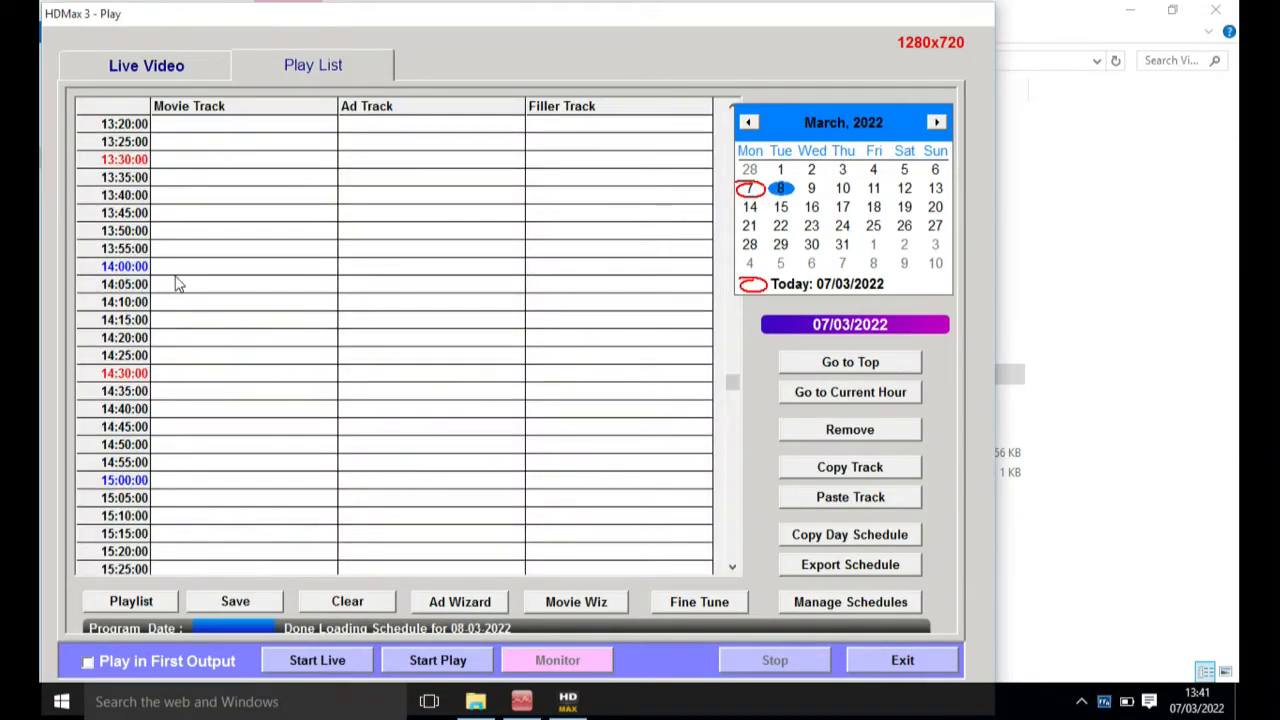
click(240, 266)
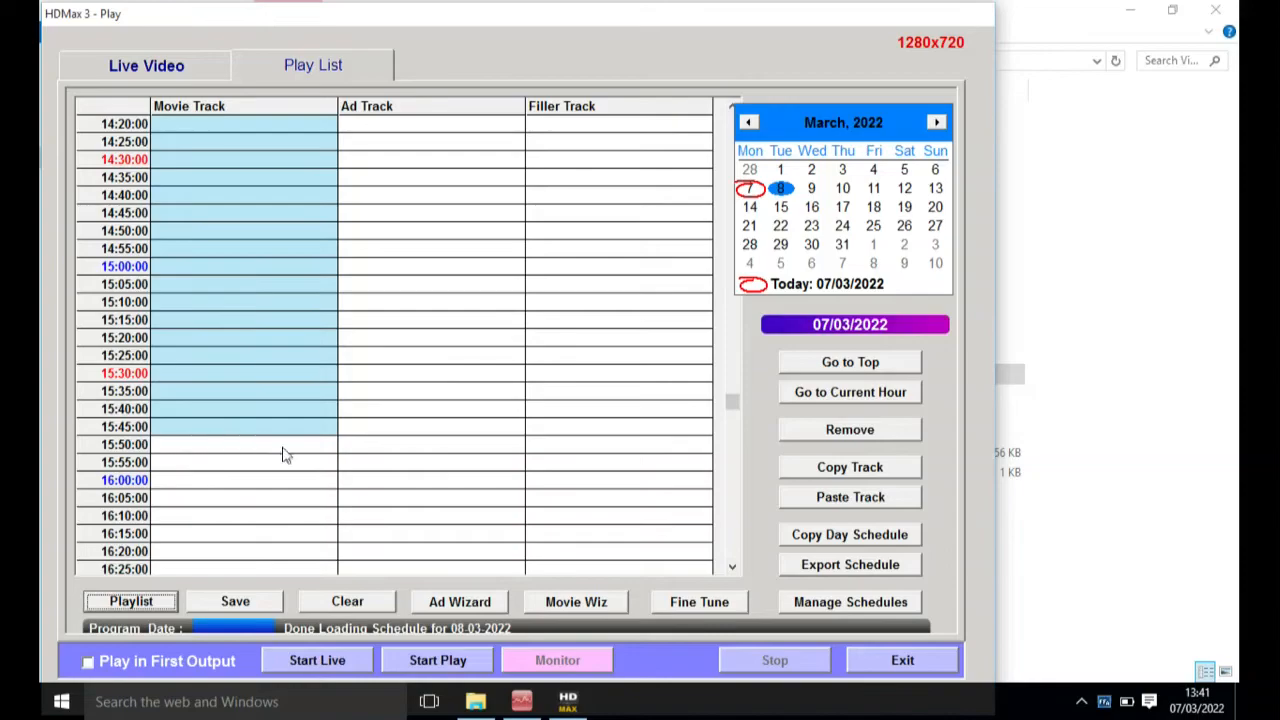
scroll(down, 3)
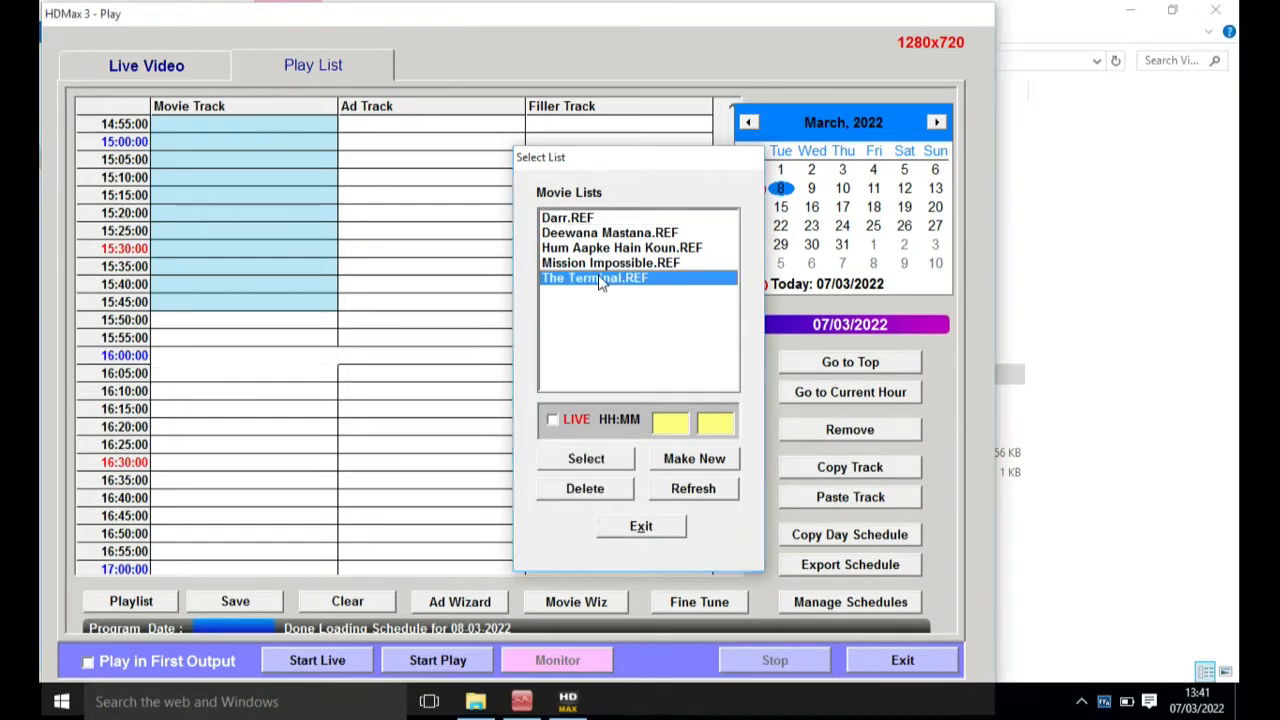
click(641, 526)
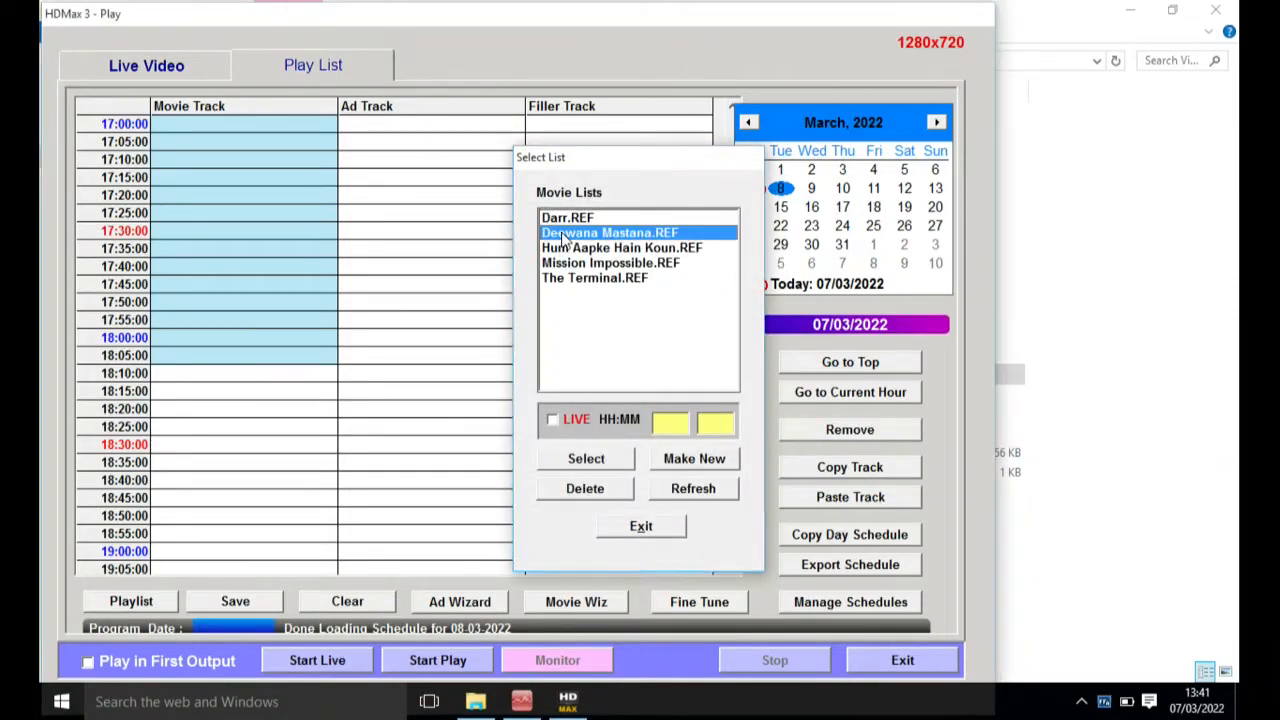
click(586, 458)
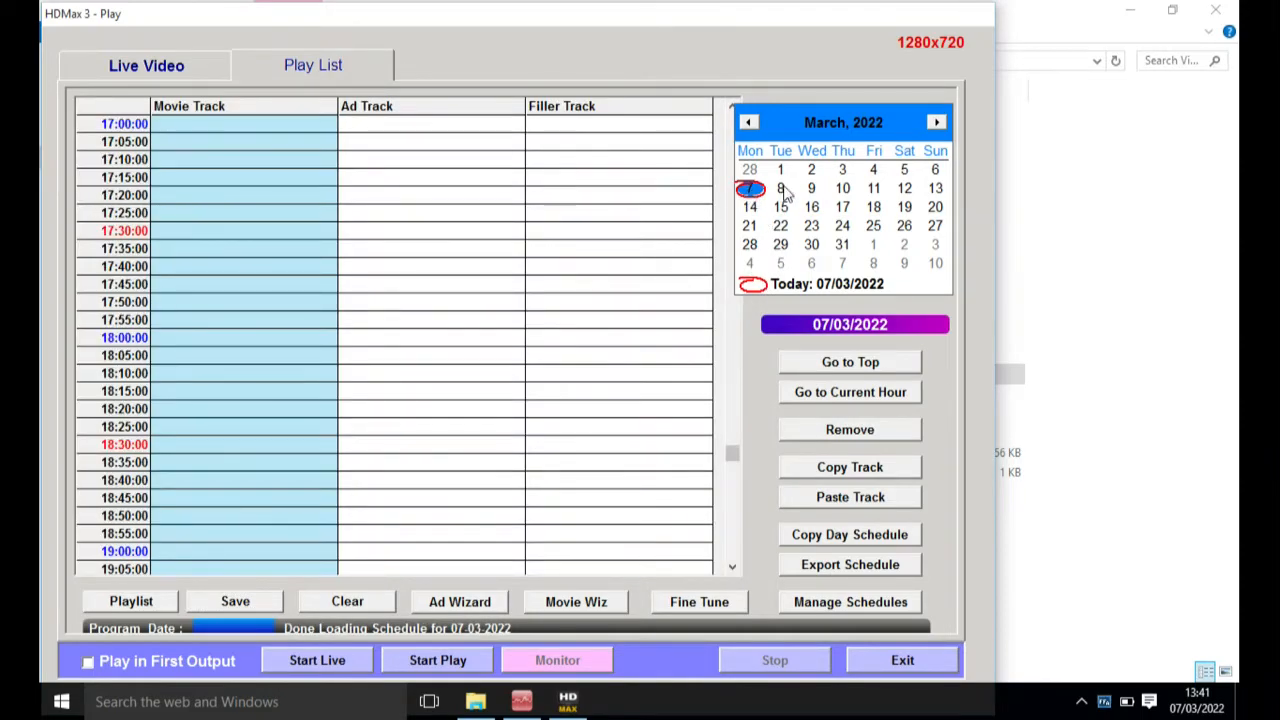
mouse_move(728, 331)
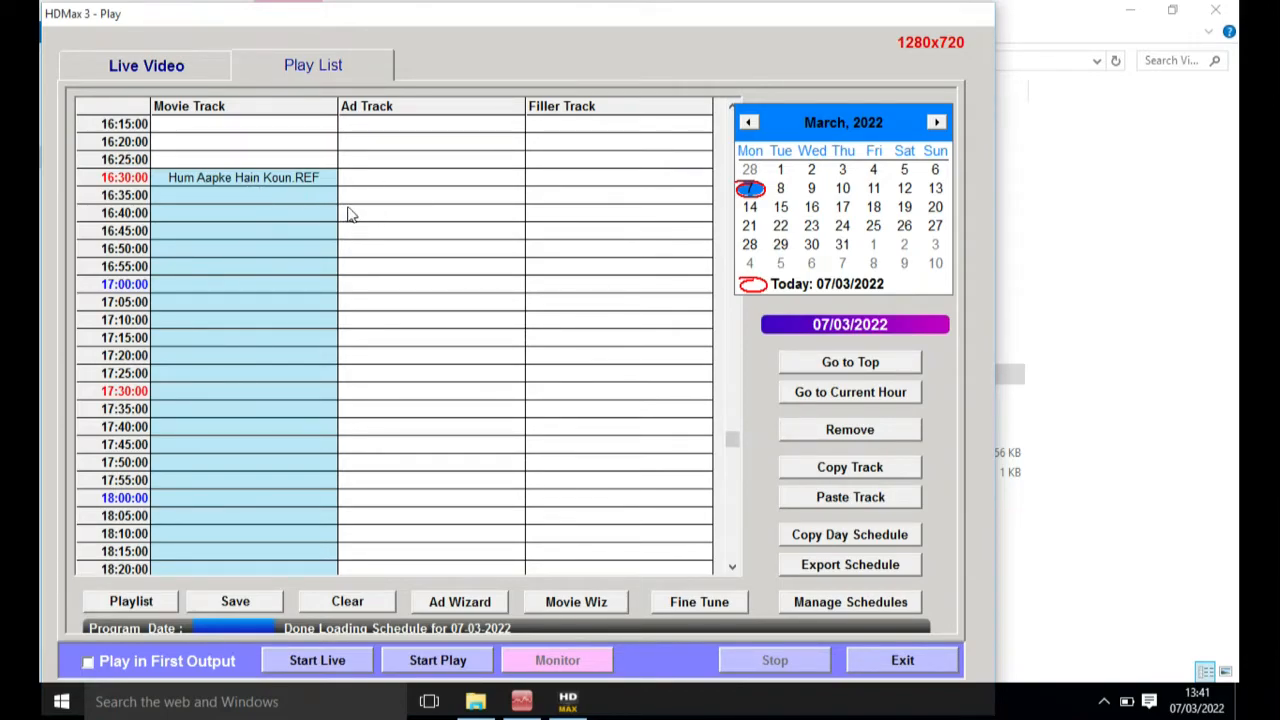
mouse_move(240, 456)
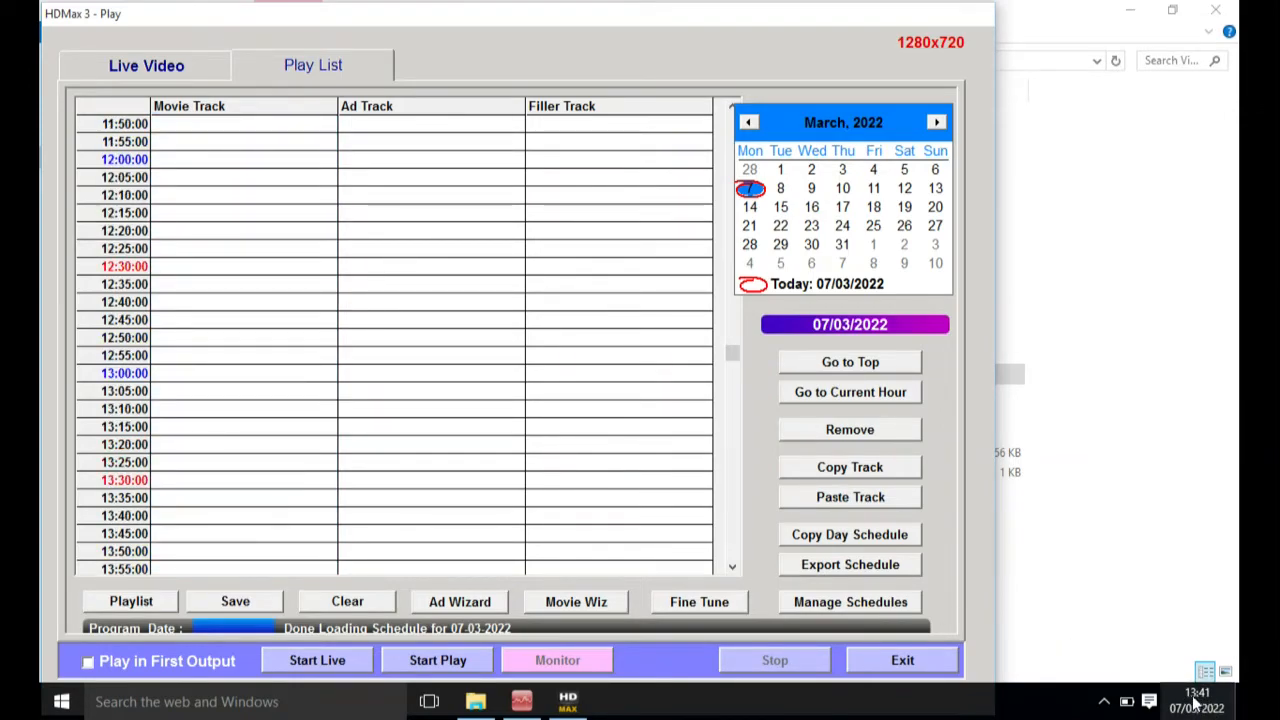
mouse_move(207, 549)
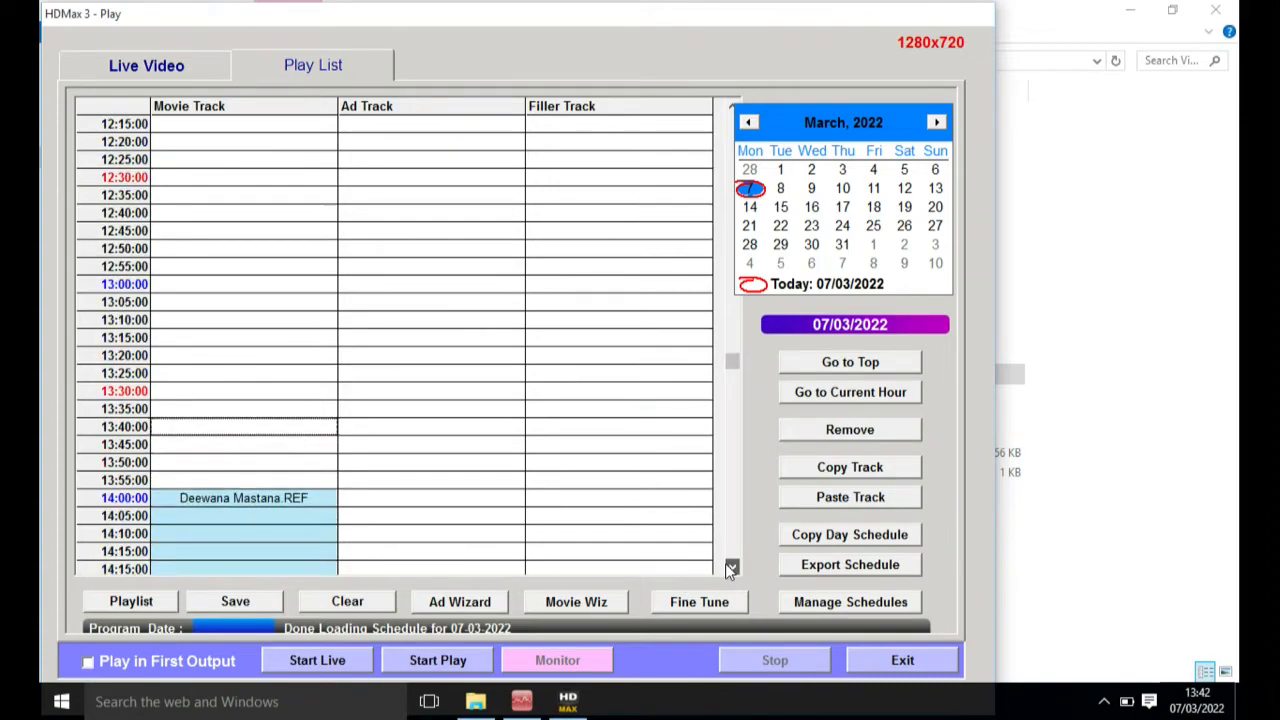
scroll(down, 3)
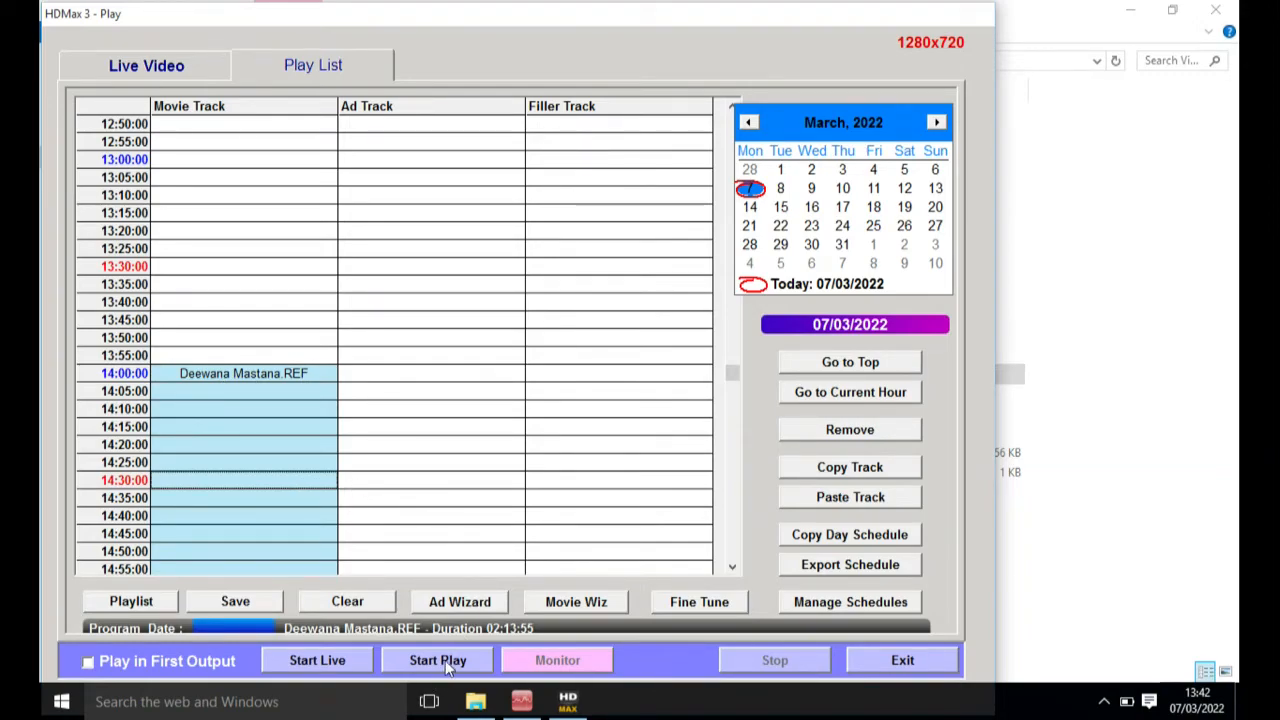
Start and monitor playout, then exit, leaving the 'Exit without Saving?' prompt open.
click(437, 660)
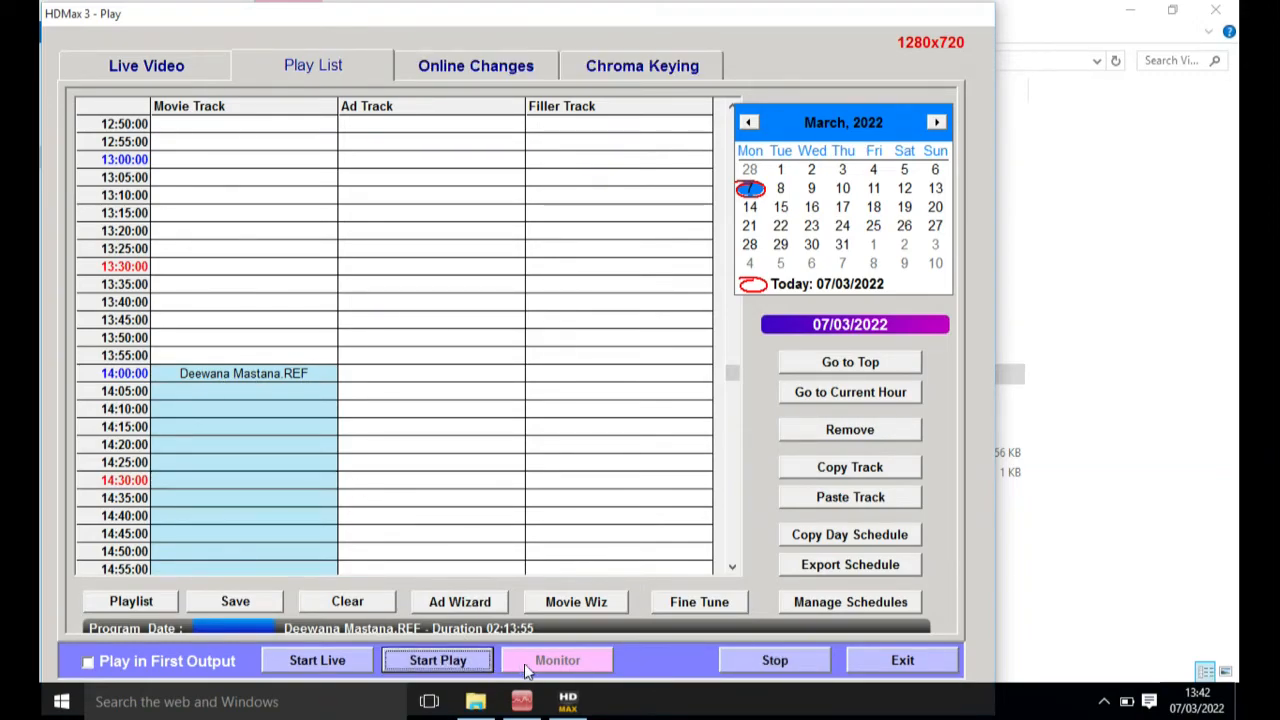
mouse_move(557, 660)
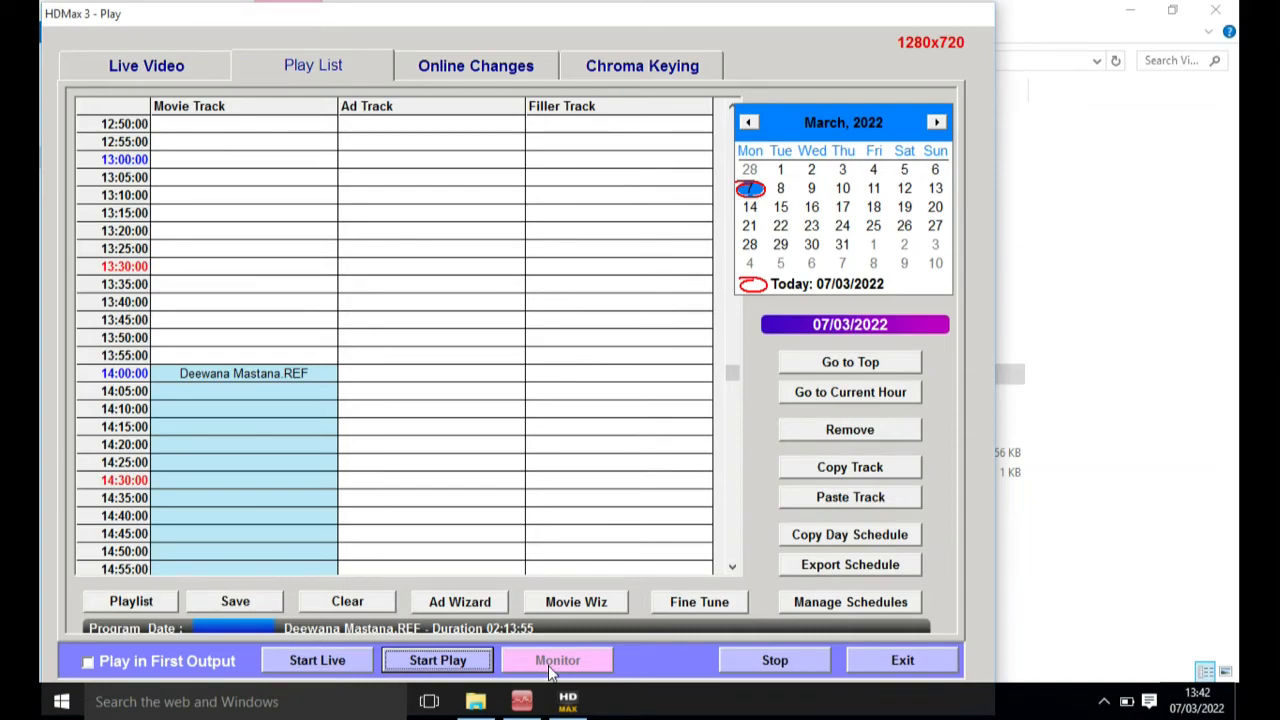
click(557, 660)
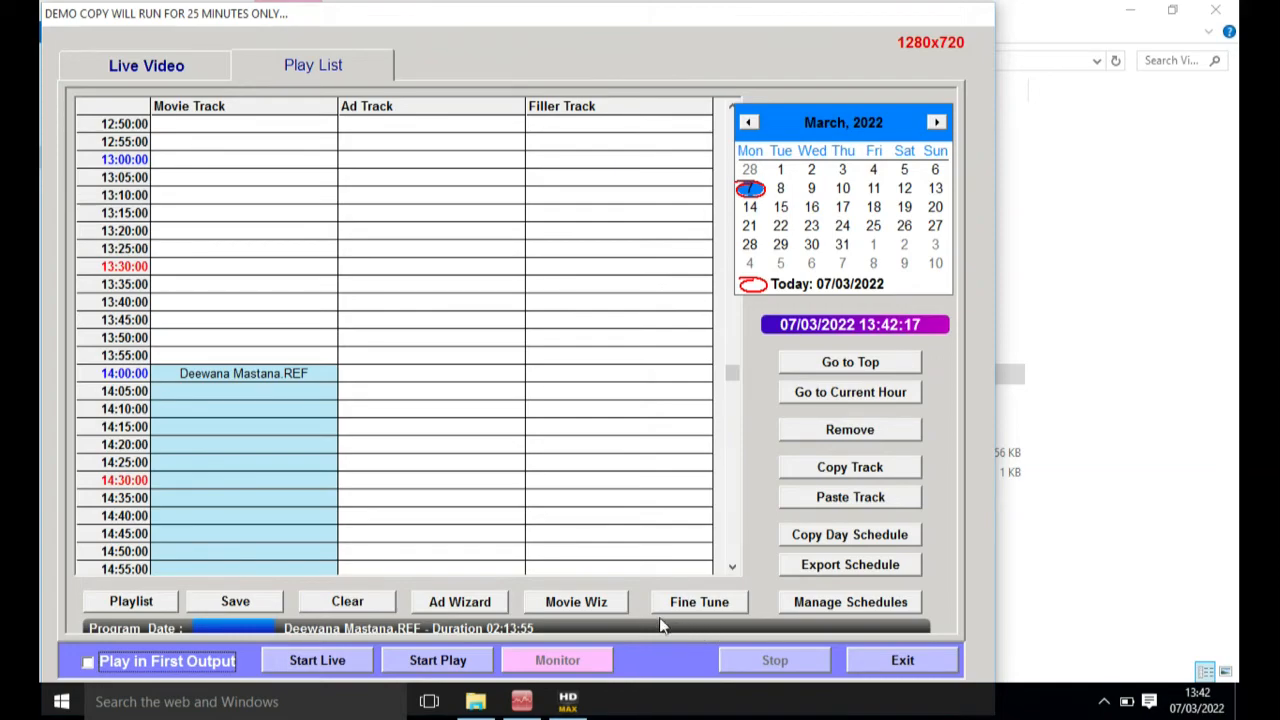
mouse_move(623, 580)
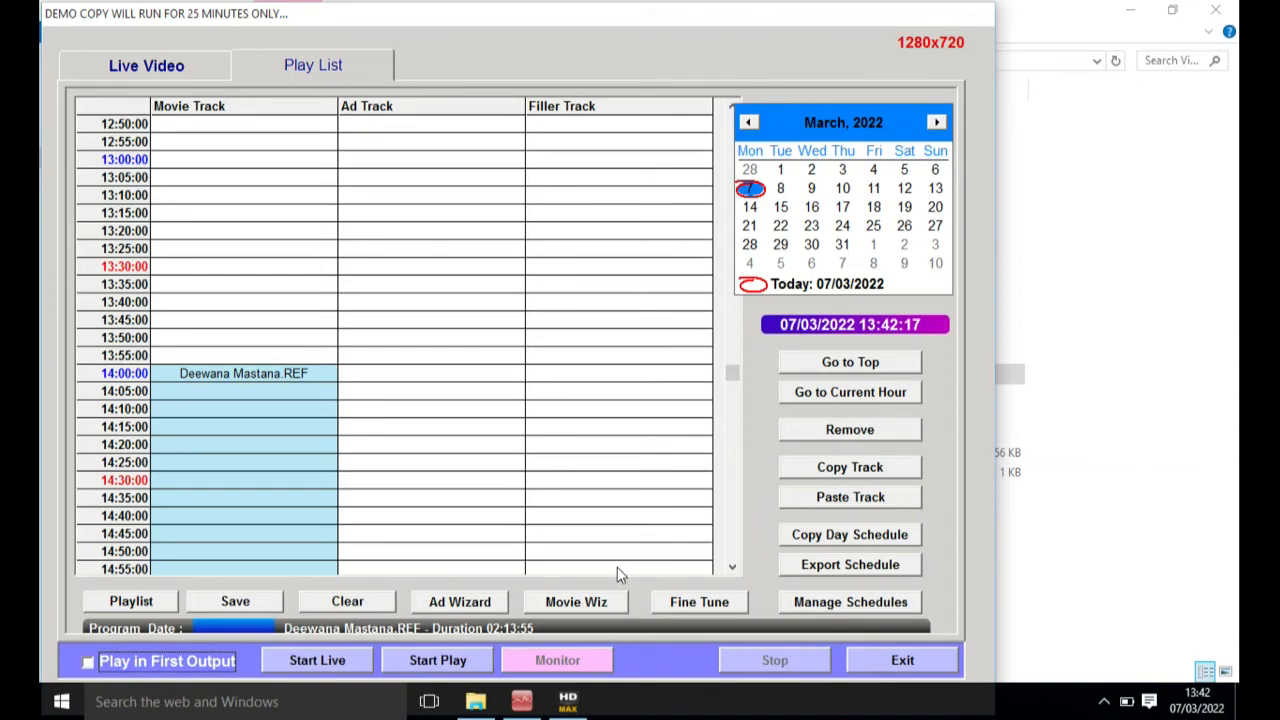
click(901, 659)
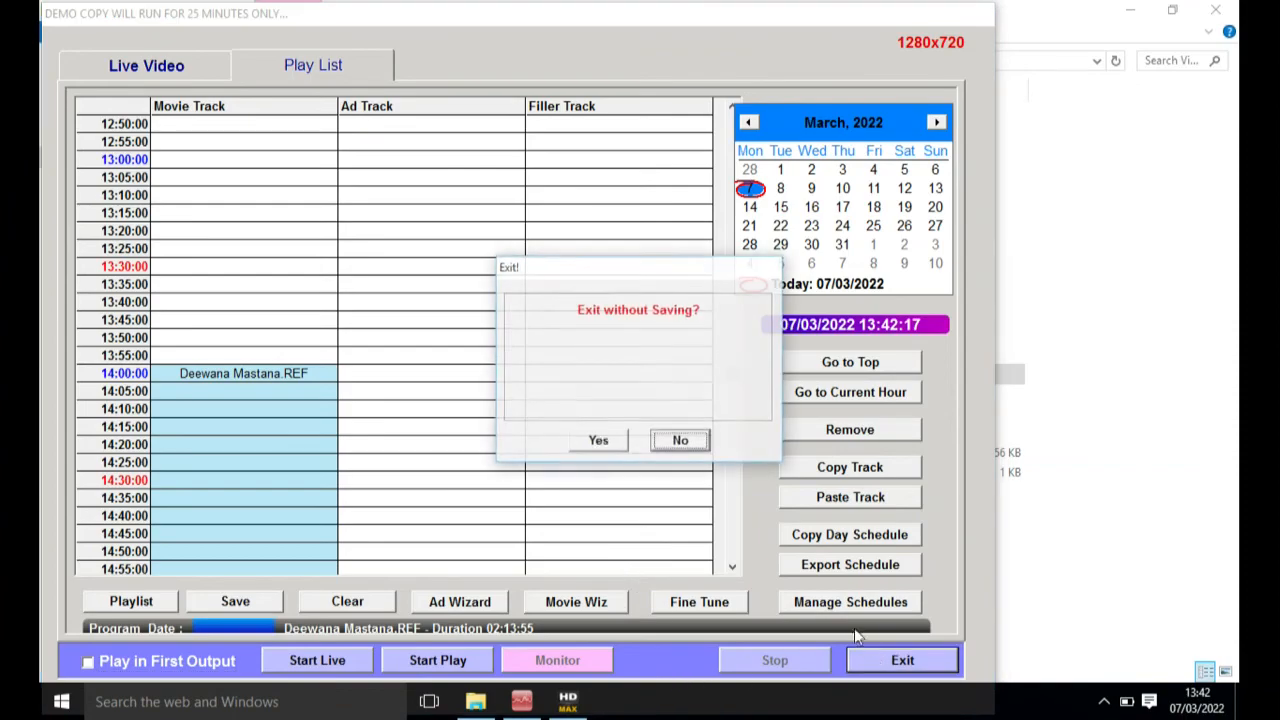